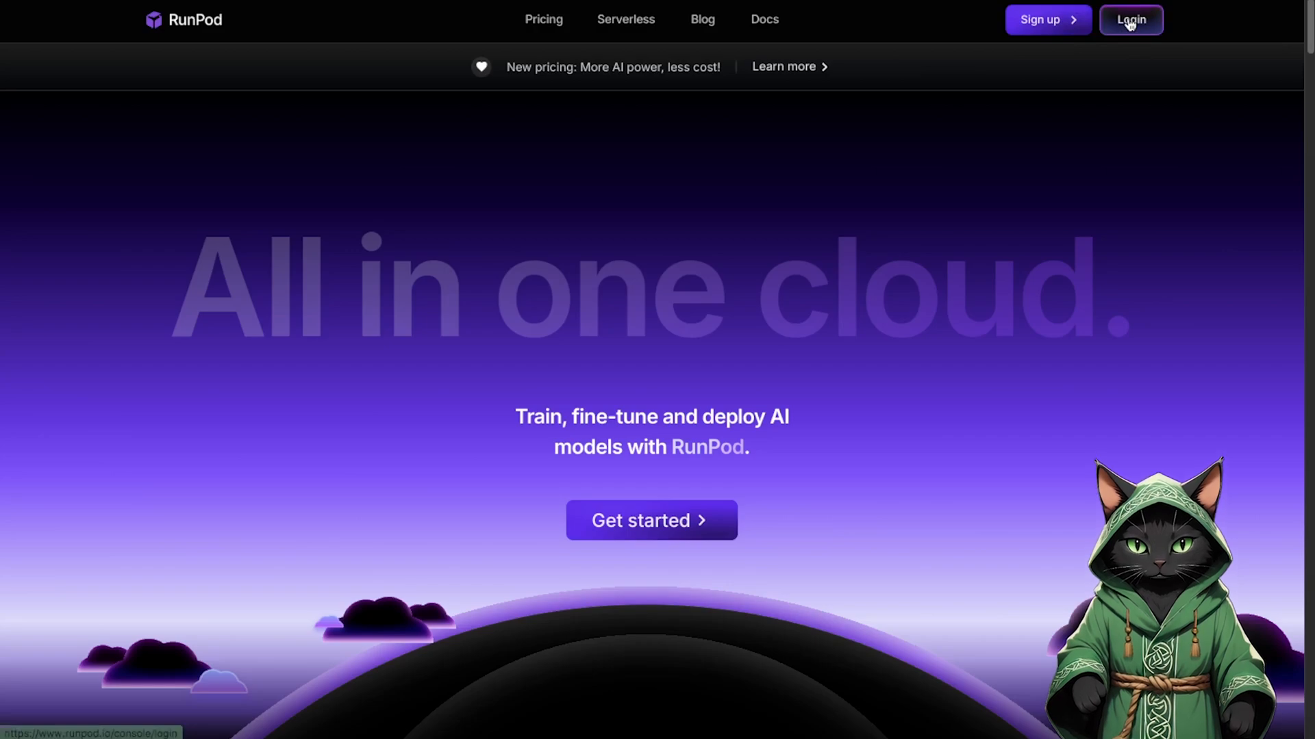
Sign in to the RunPod account
click(1130, 19)
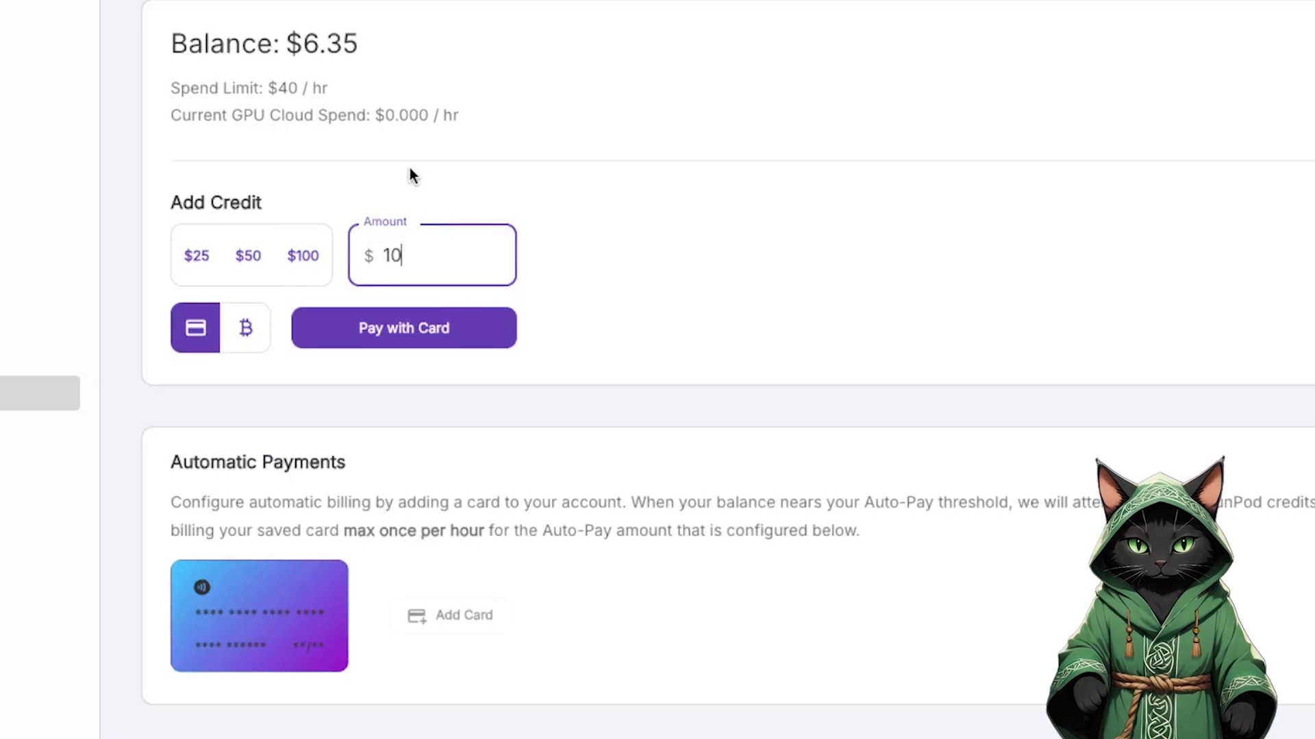
mouse_move(497, 149)
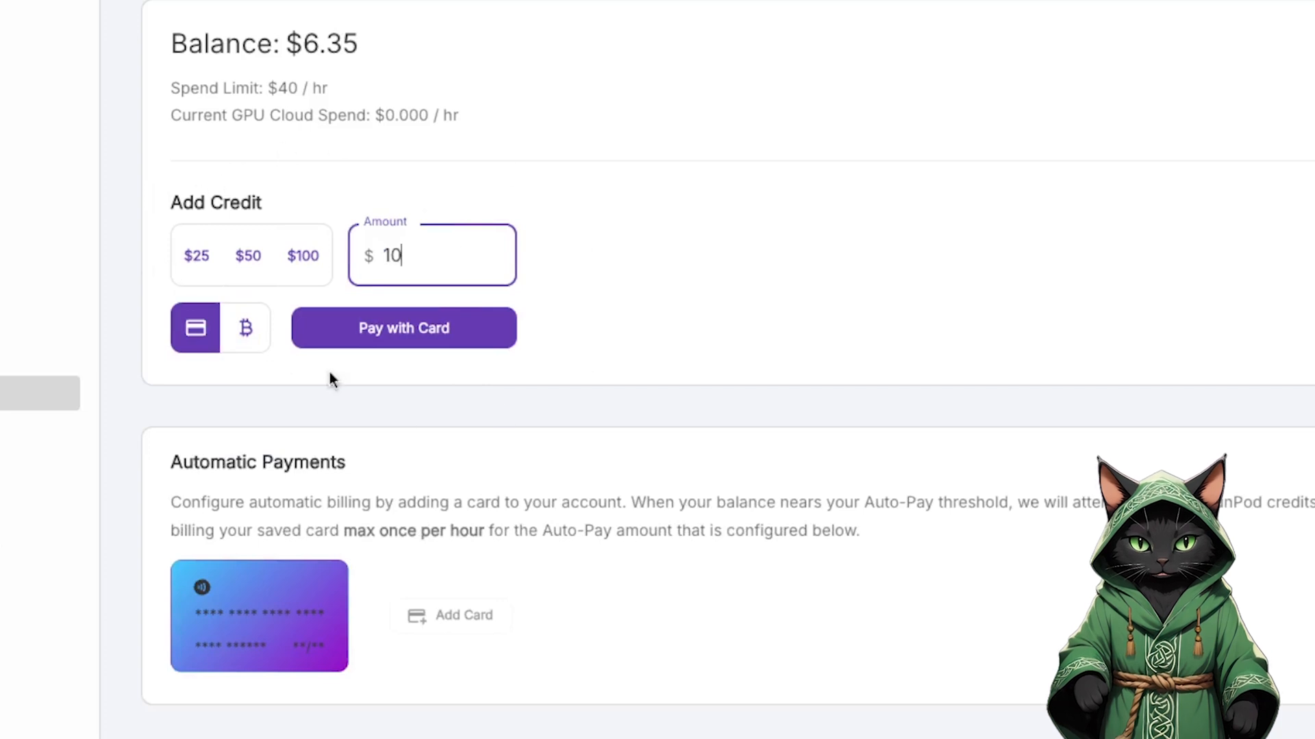
mouse_move(396, 152)
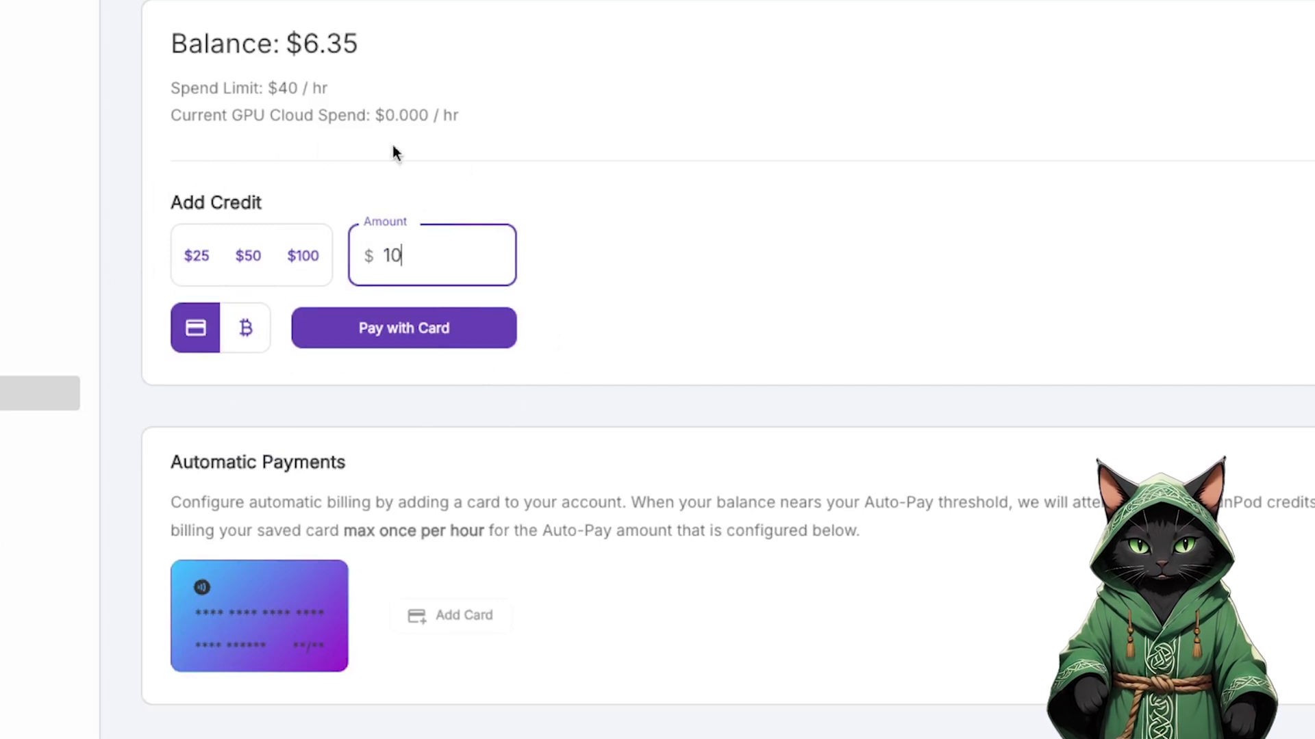
mouse_move(372, 402)
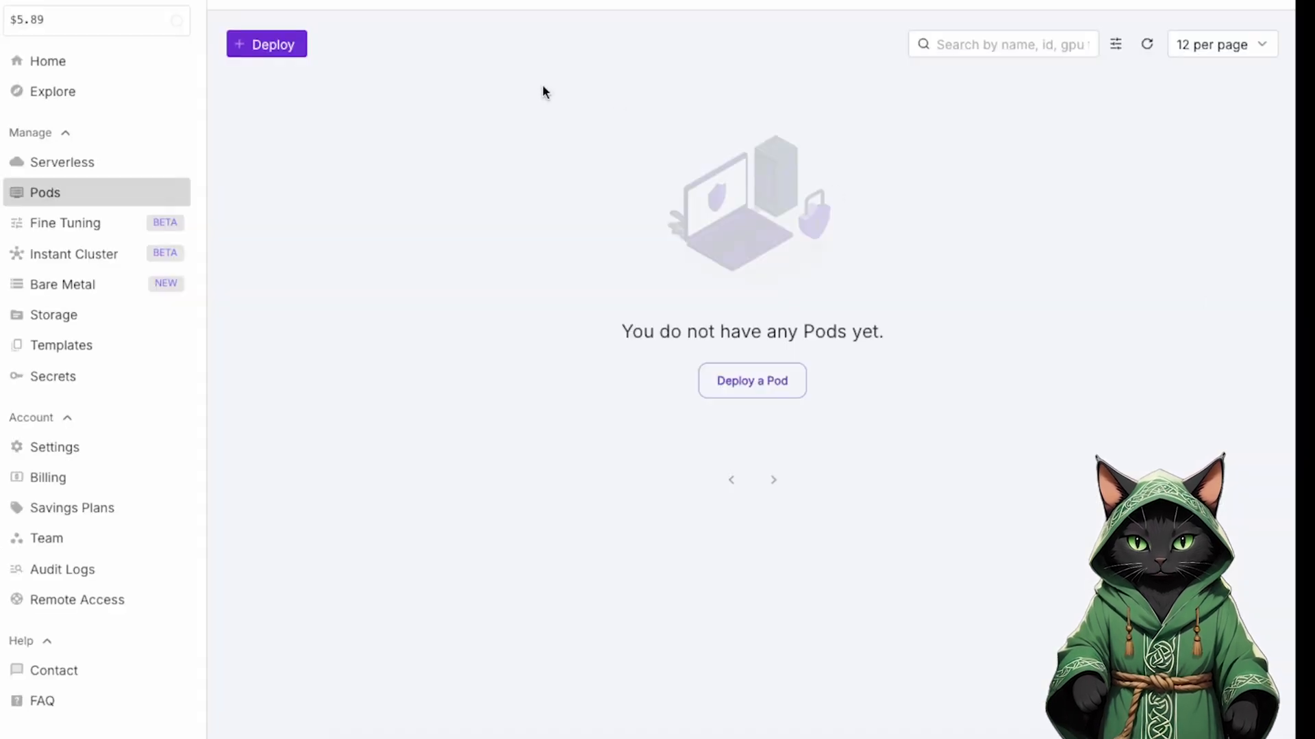
Start a new pod deployment and filter GPUs to extreme network speed
click(267, 43)
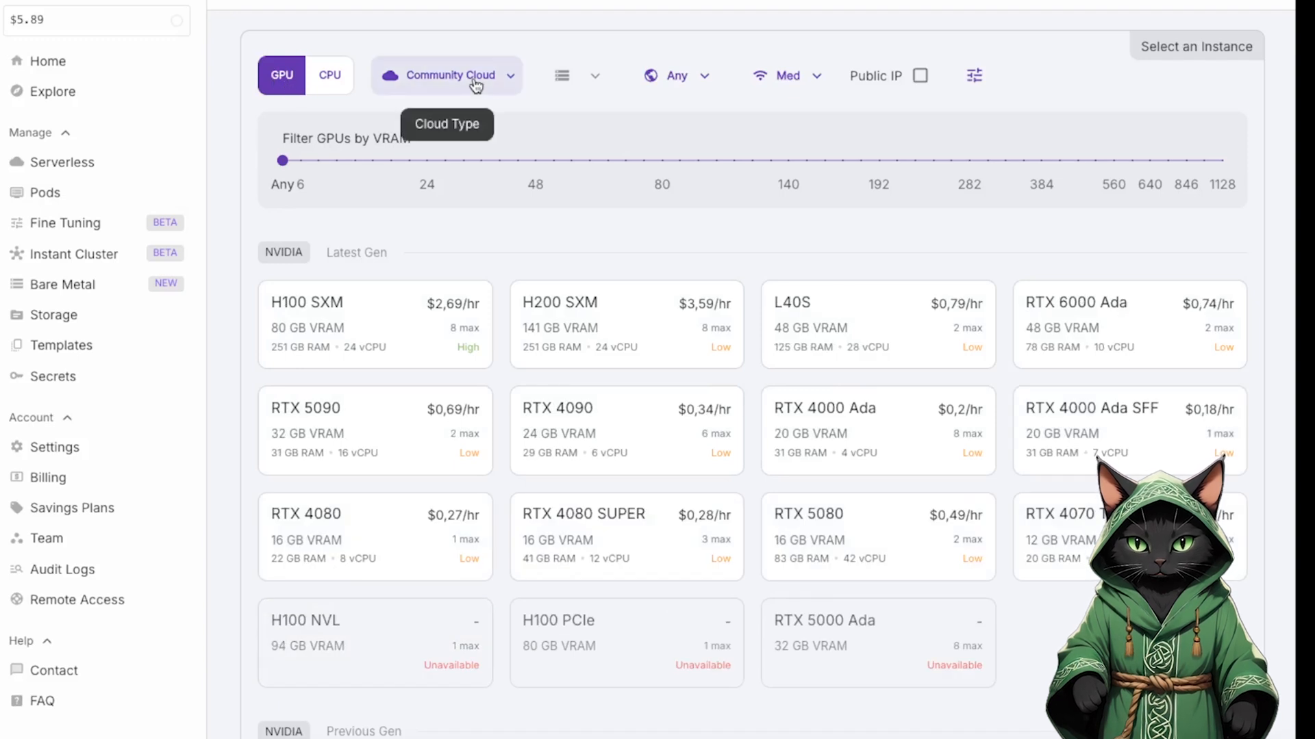
click(785, 76)
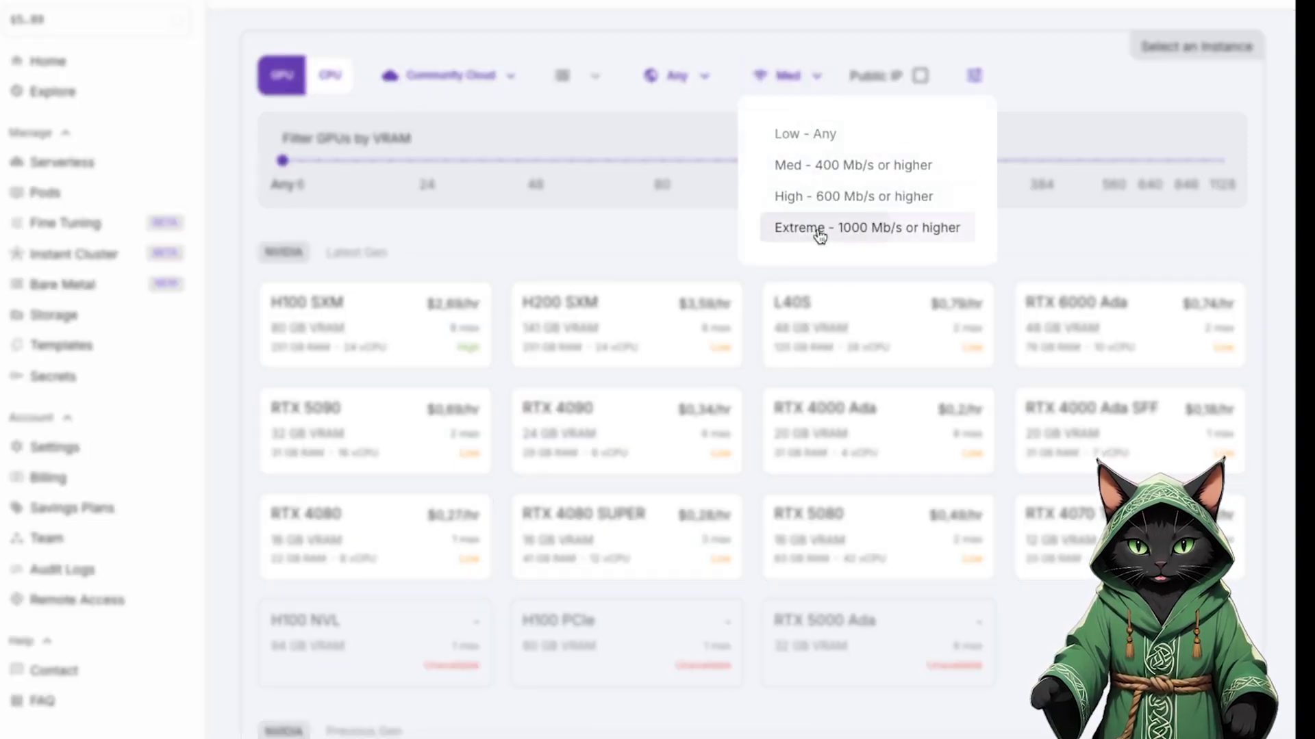
click(865, 227)
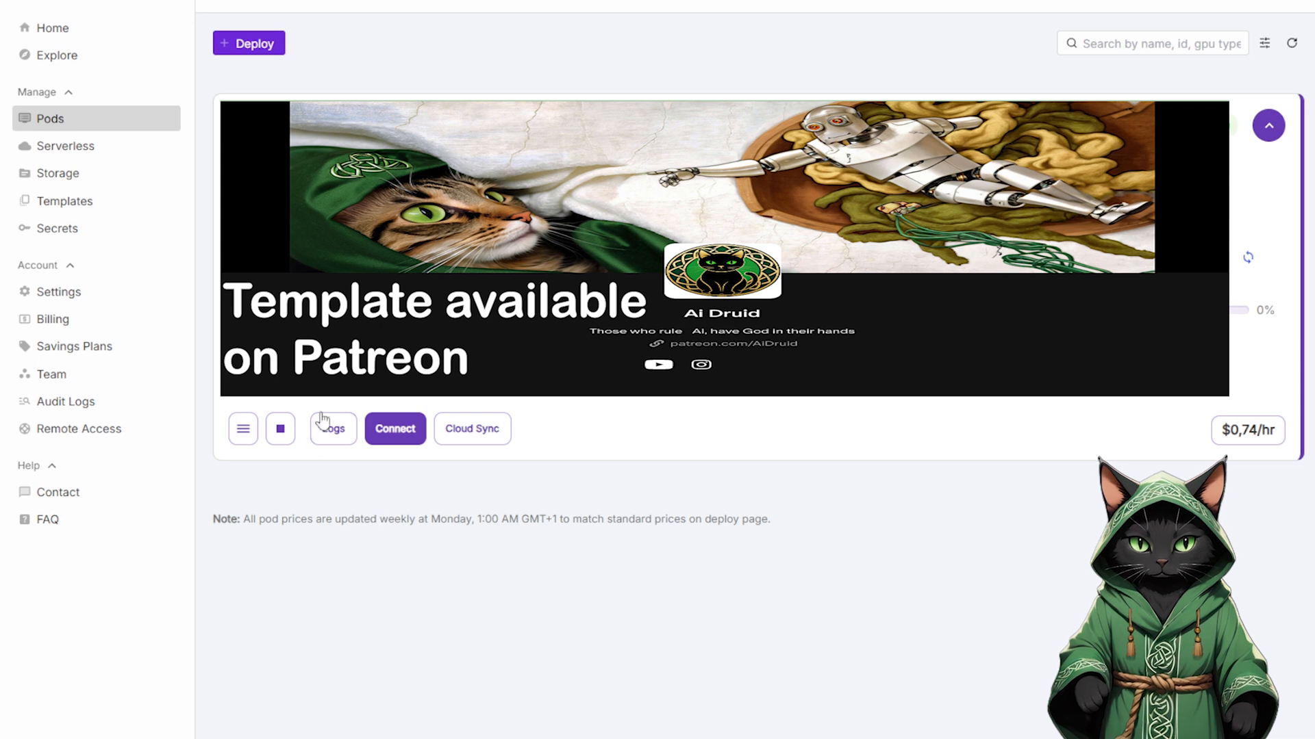
mouse_move(386, 428)
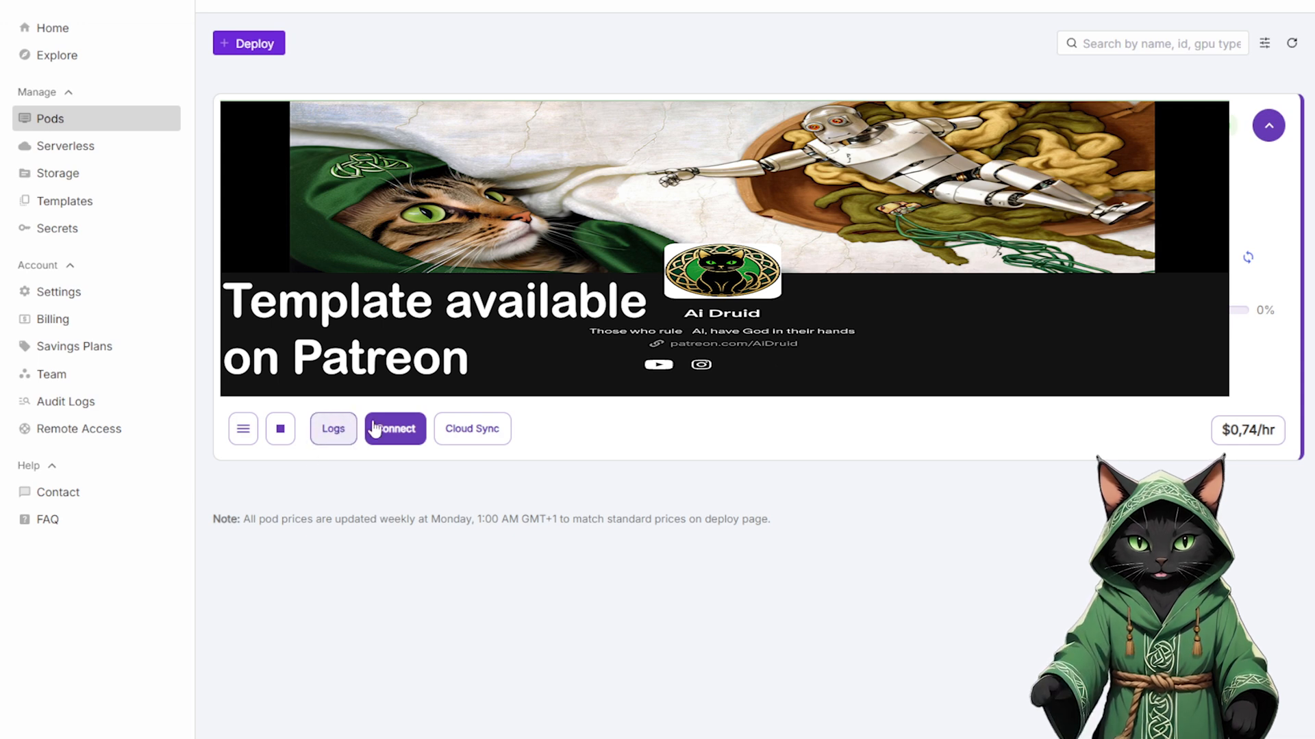
mouse_move(394, 429)
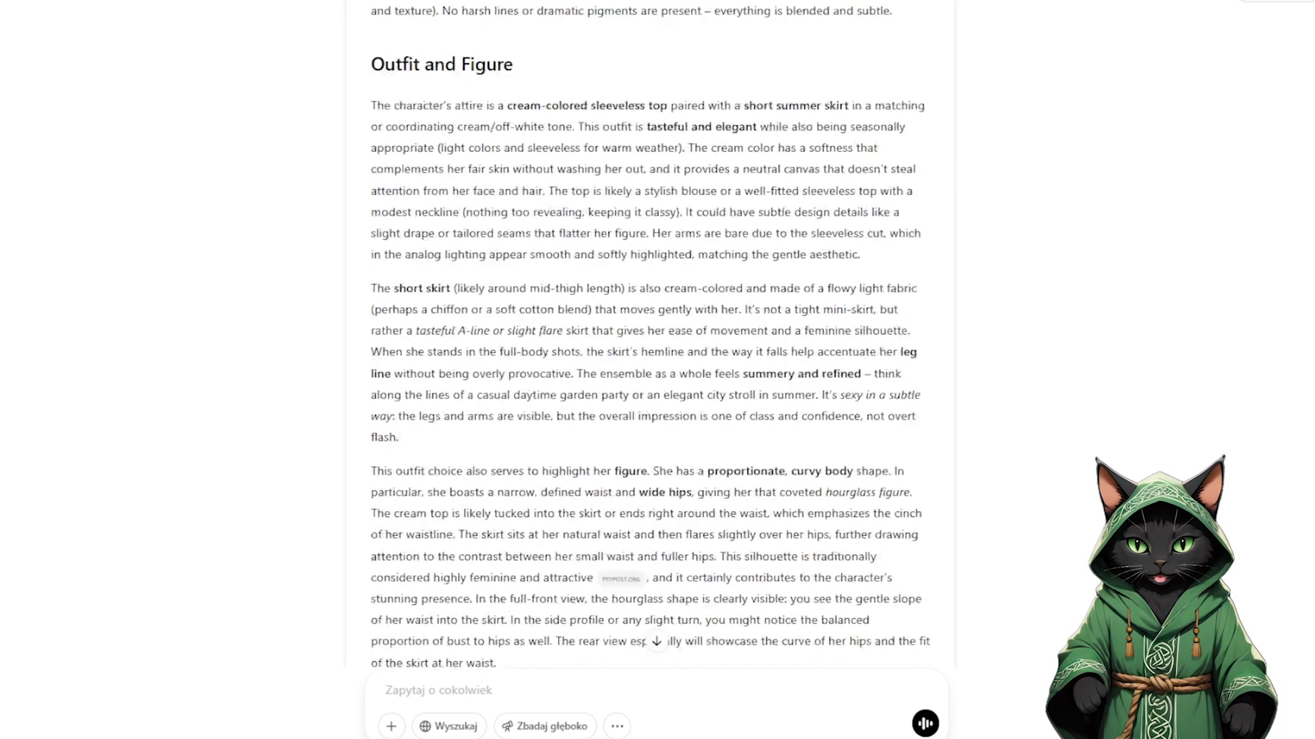
scroll(down, 3)
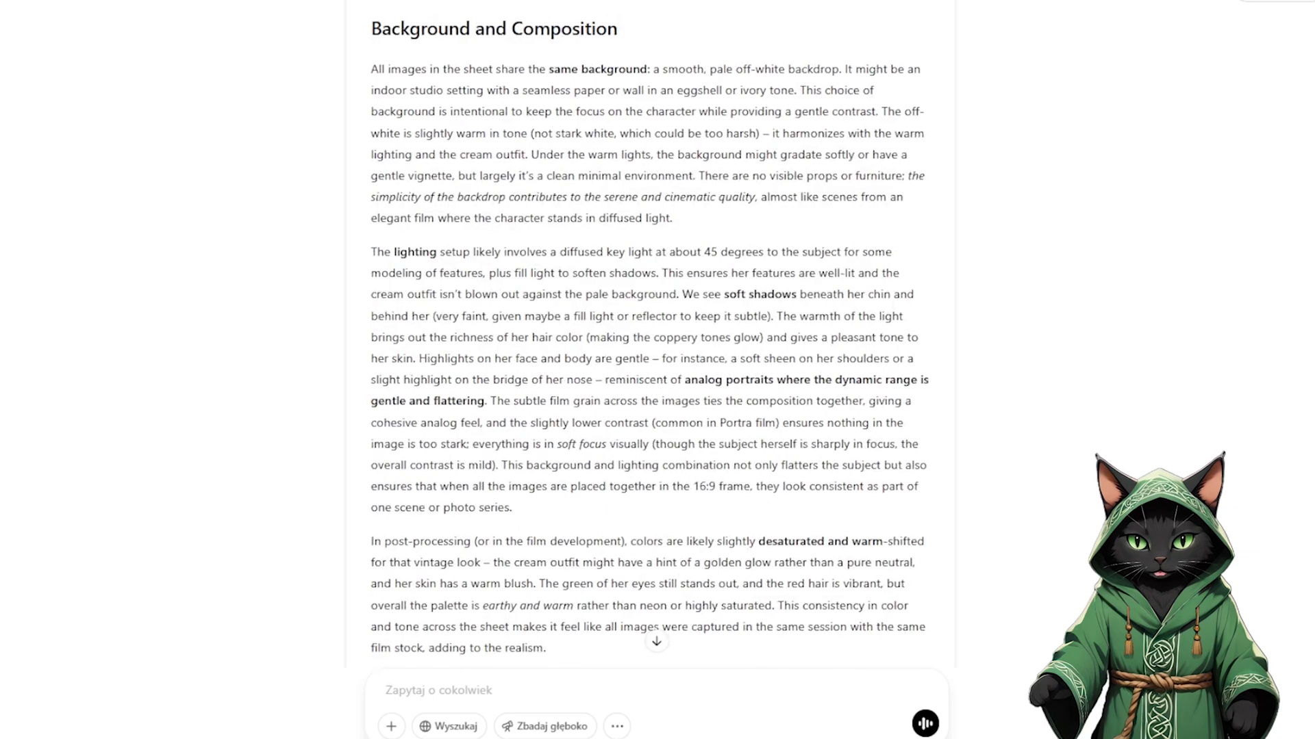
scroll(down, 3)
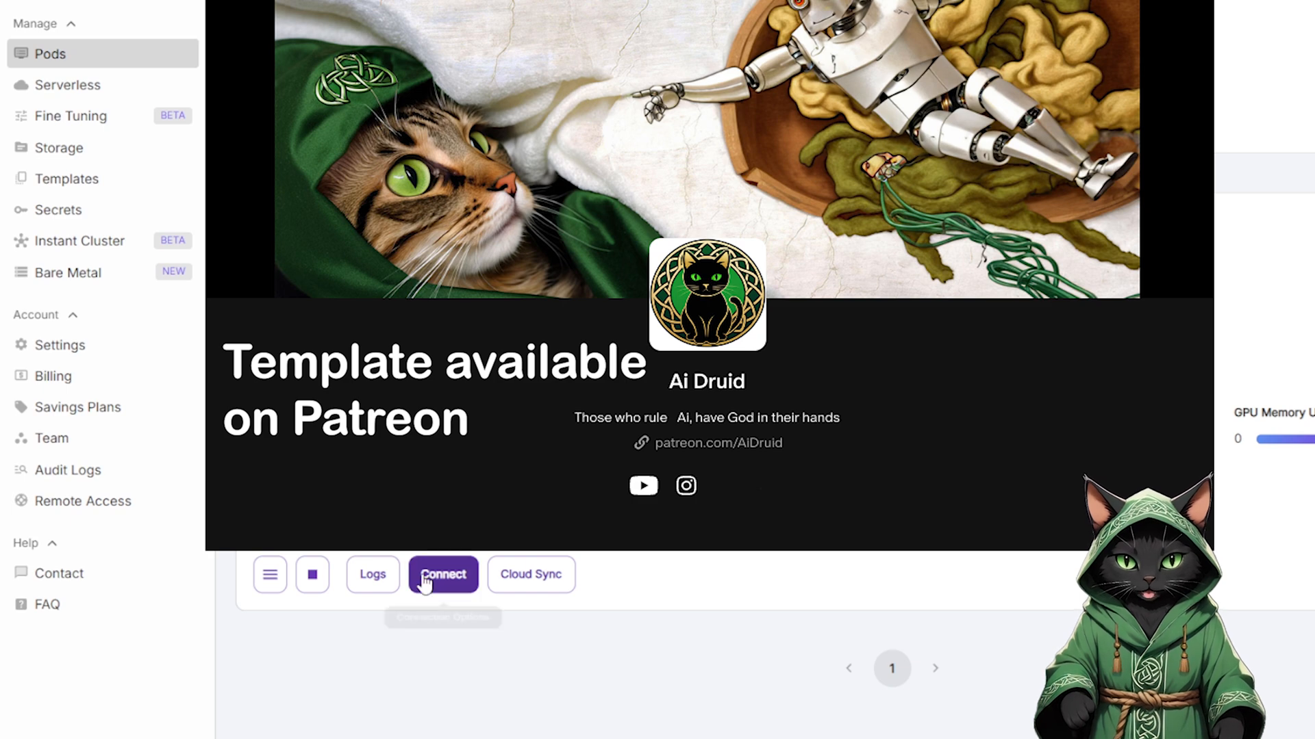
Bring up the pod's connection options listing the HTTP and Jupyter Lab services
click(442, 574)
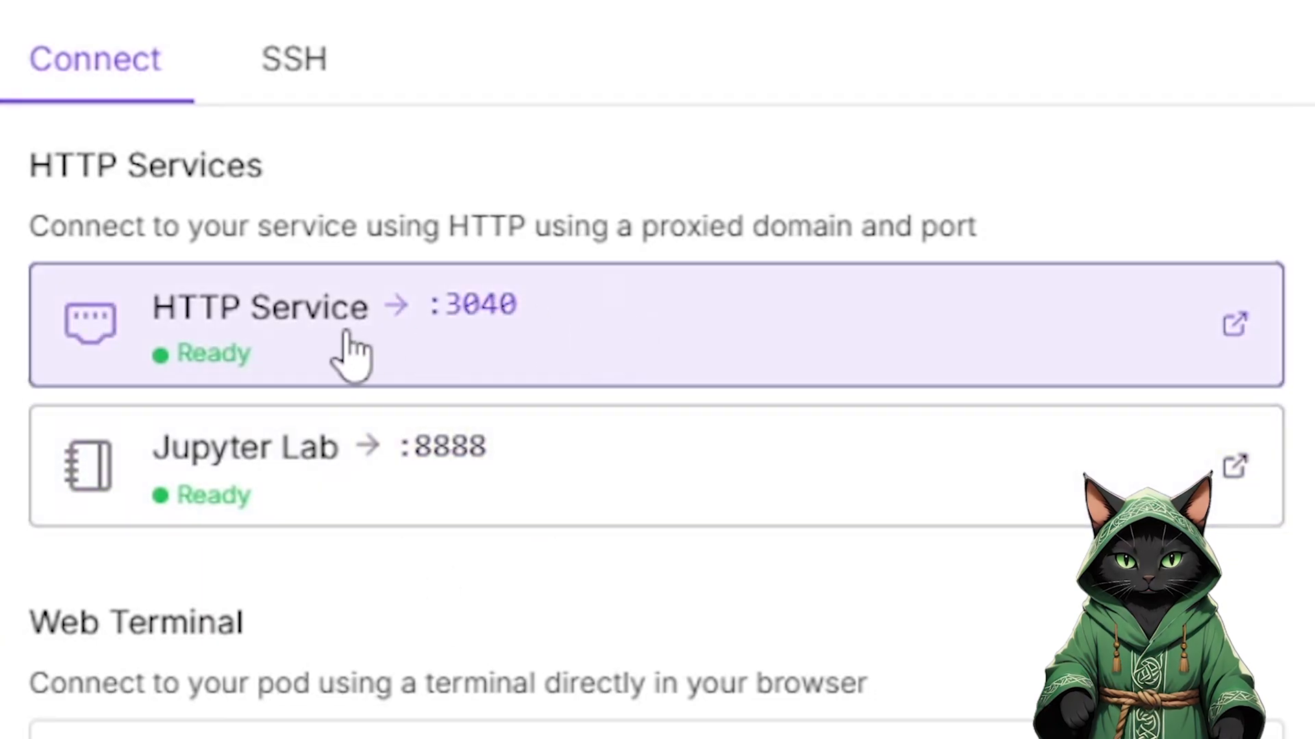
mouse_move(427, 352)
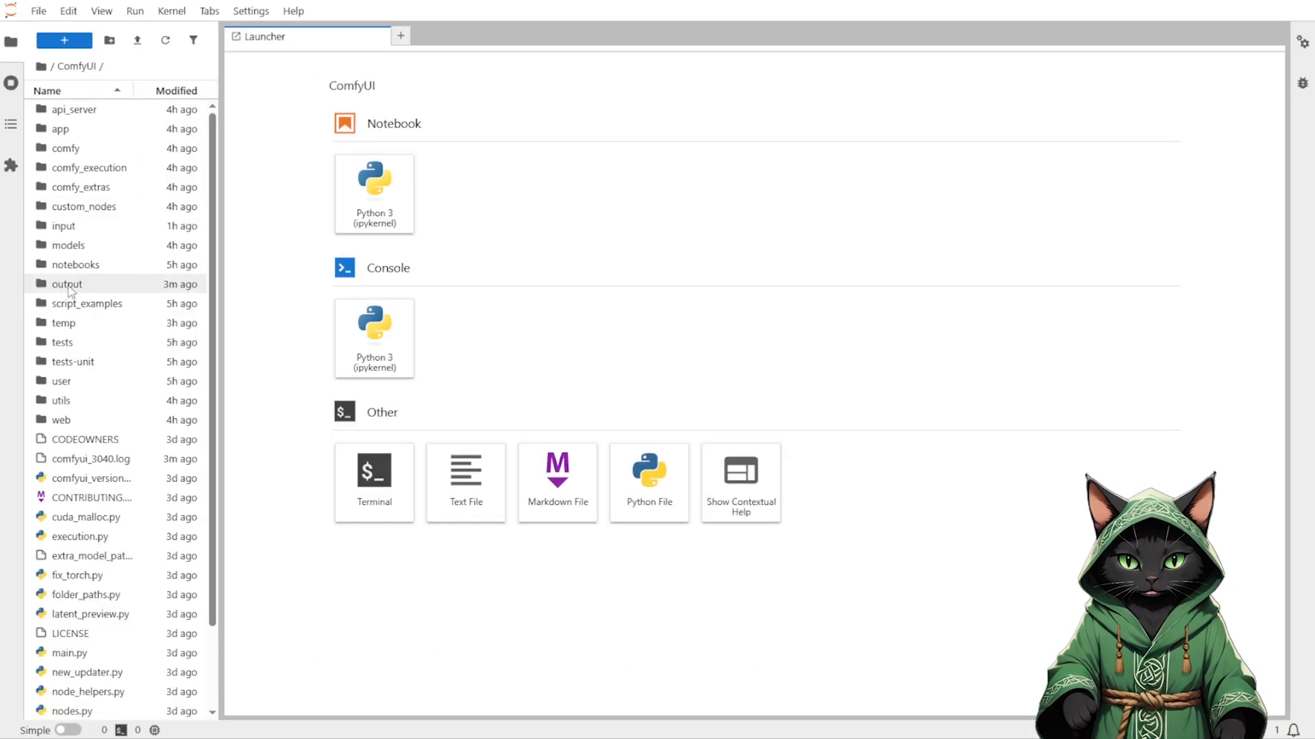
mouse_move(286, 142)
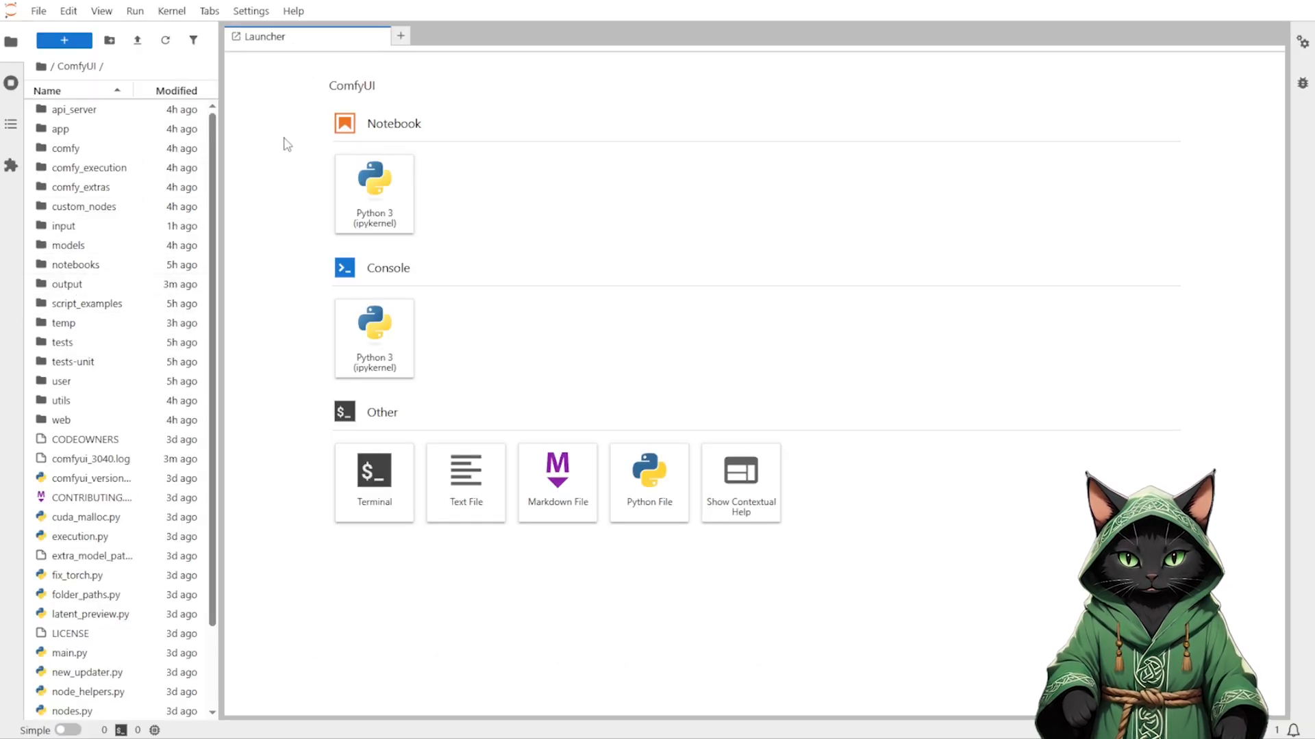
mouse_move(579, 233)
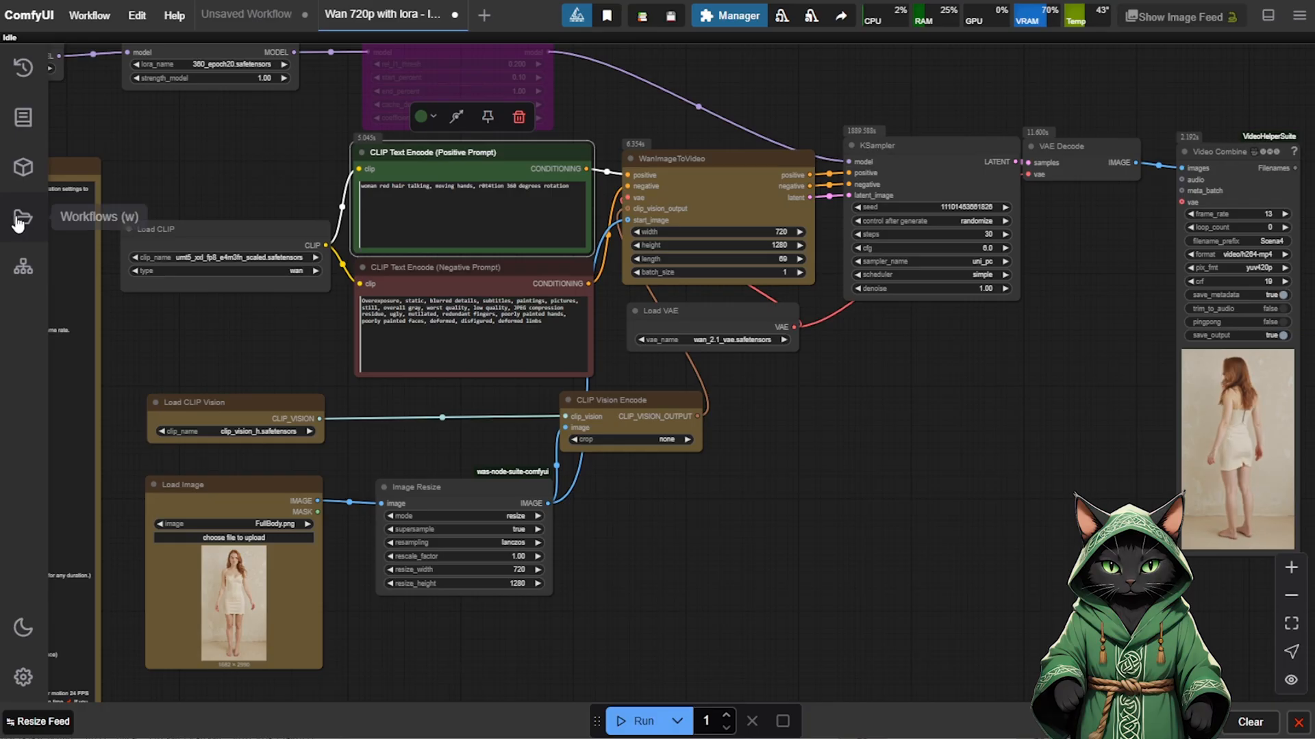
click(22, 216)
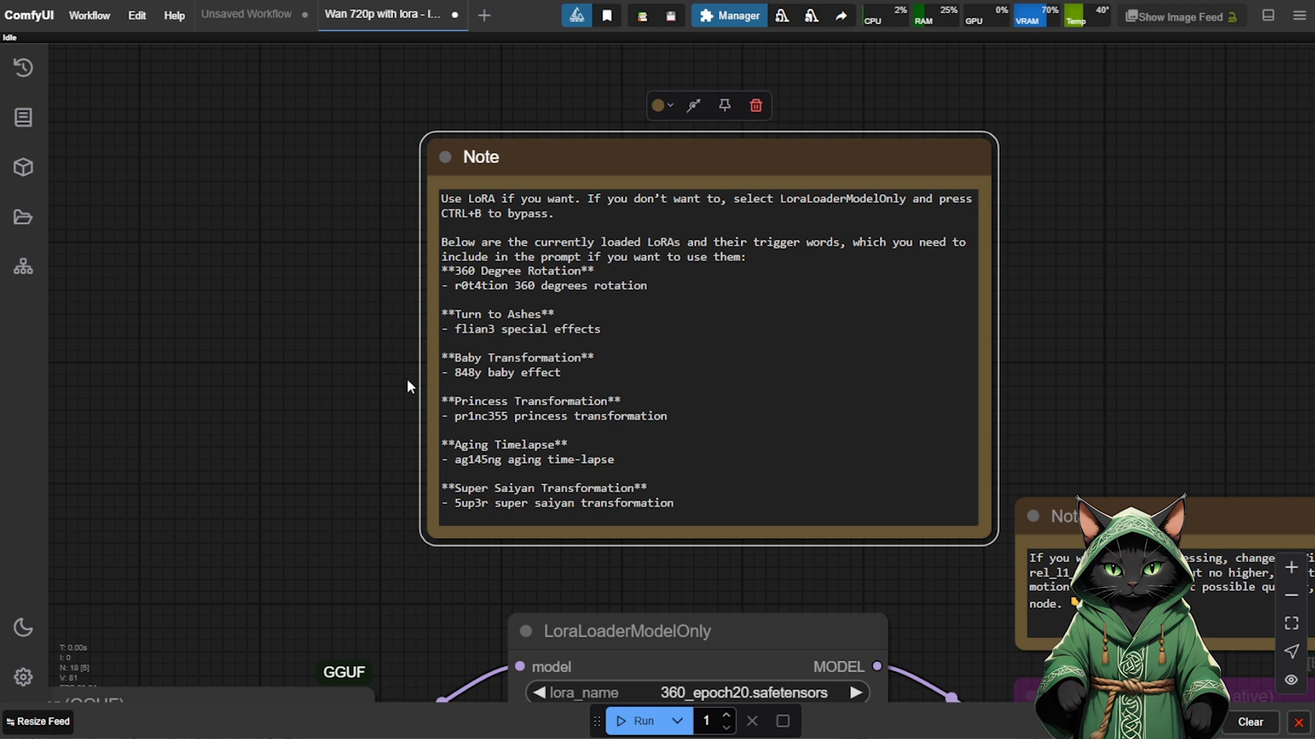
mouse_move(428, 407)
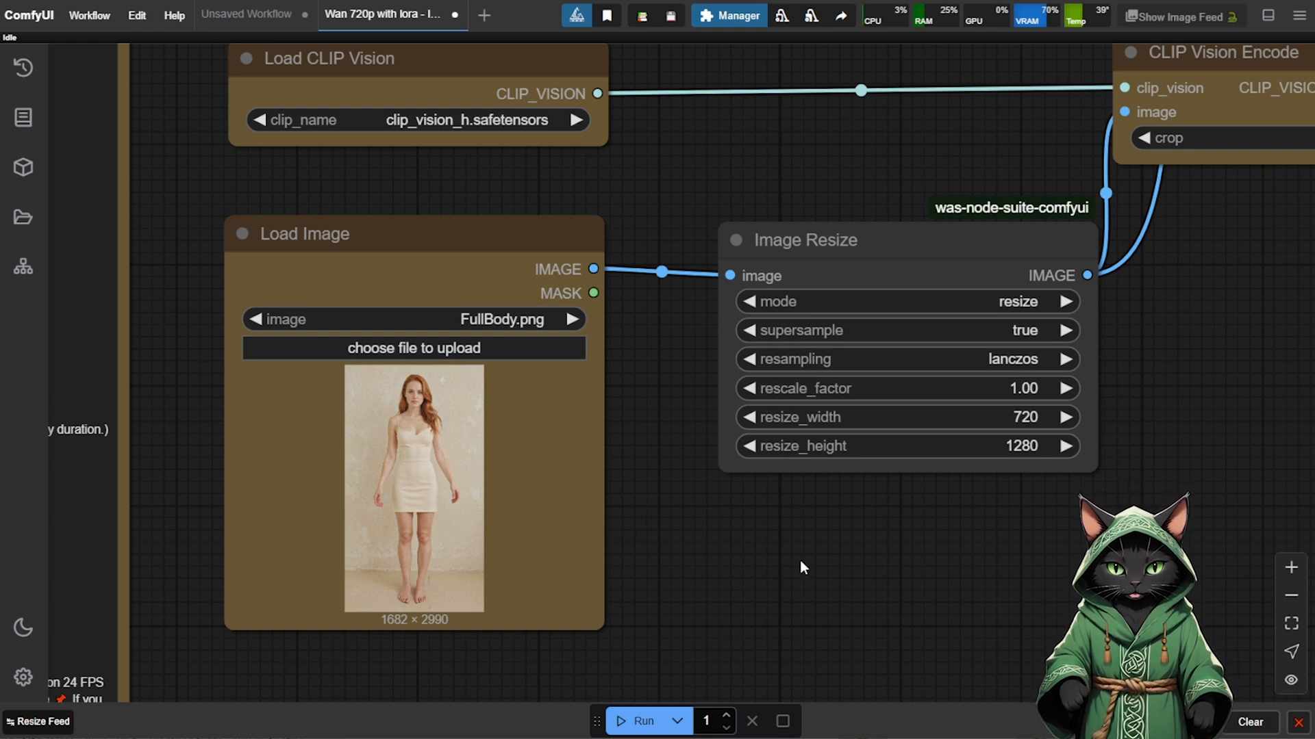
mouse_move(917, 521)
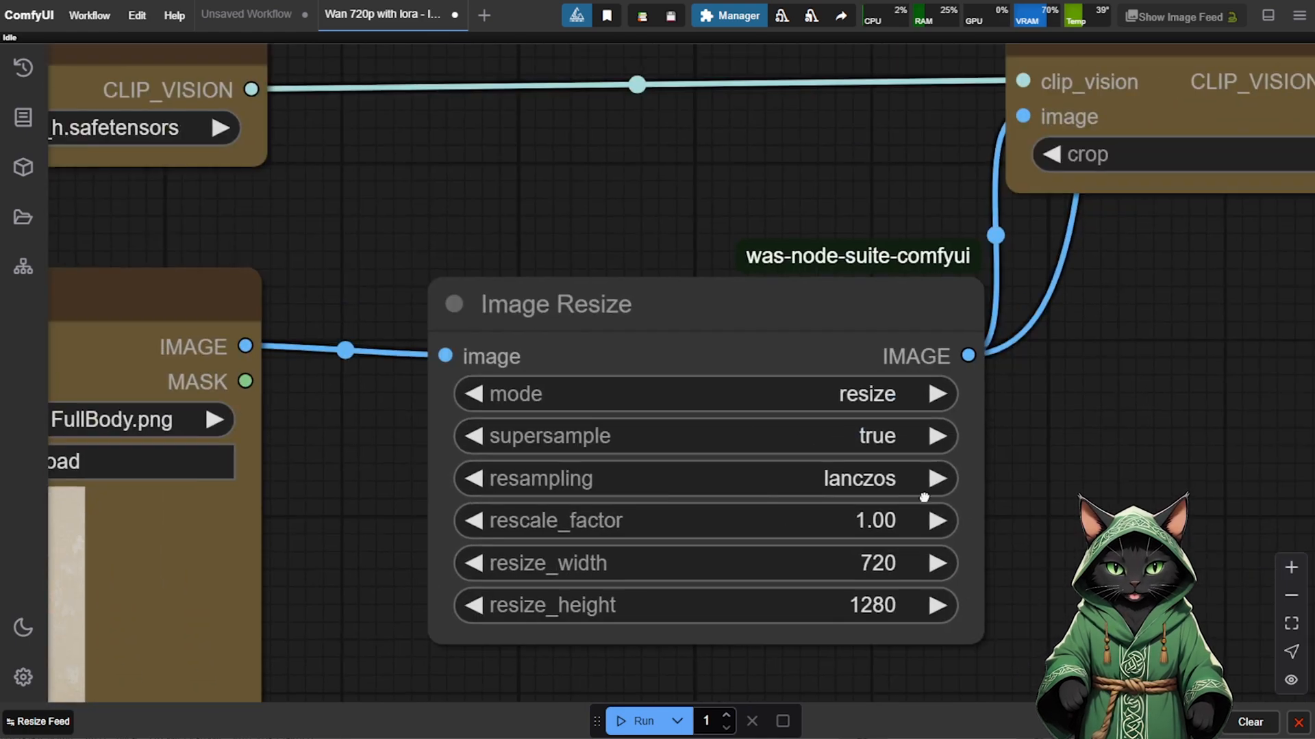
drag(921, 497, 634, 550)
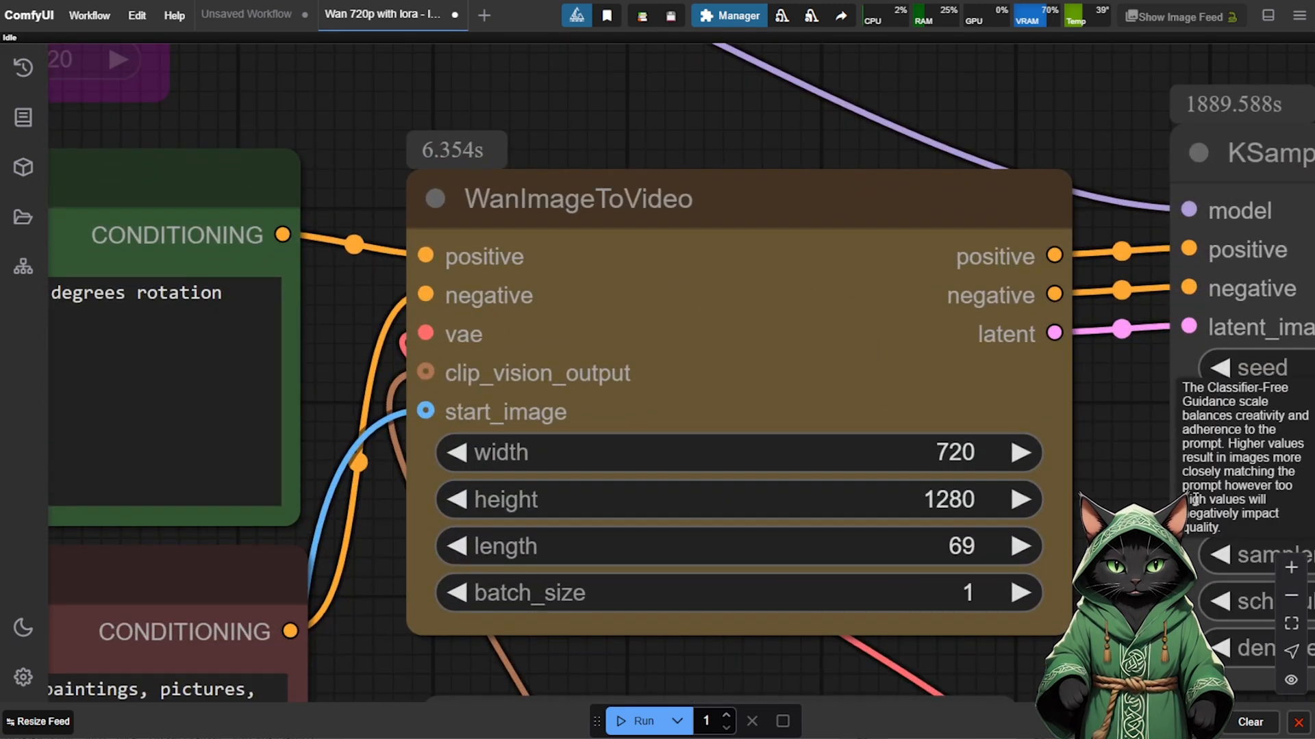
mouse_move(1115, 487)
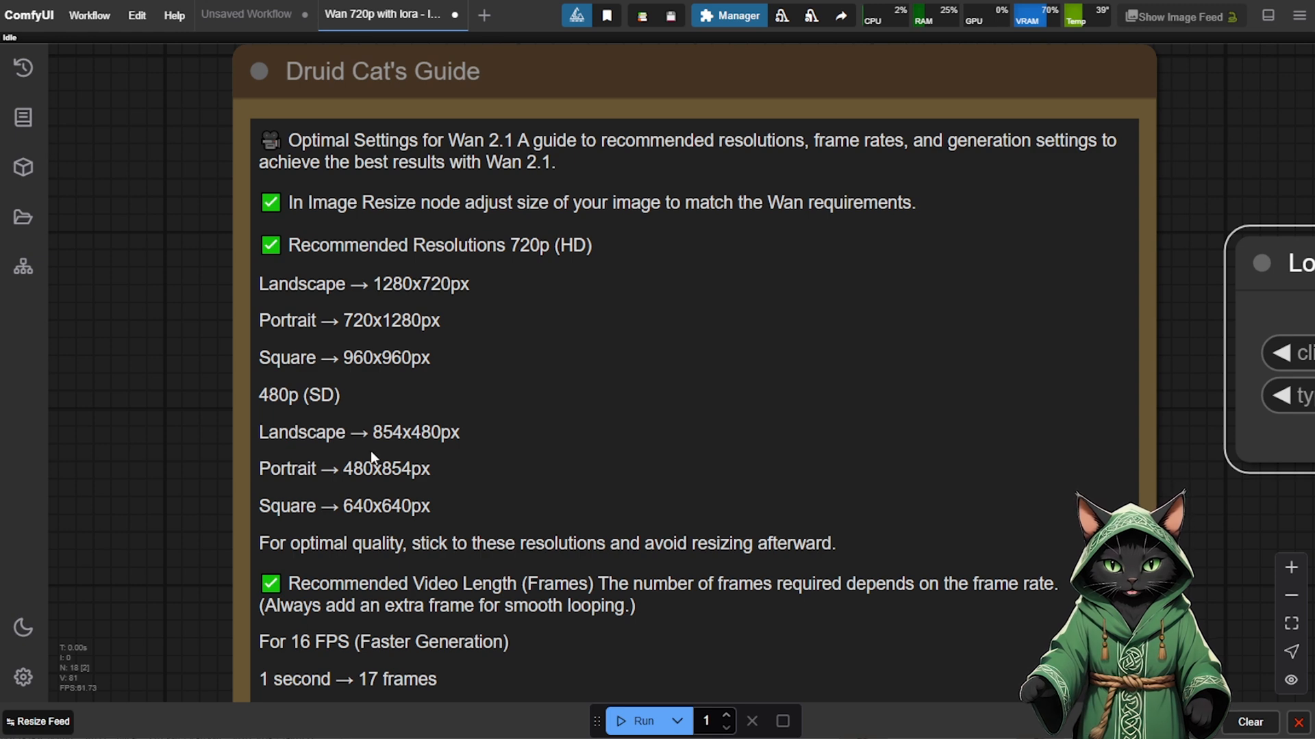
mouse_move(396, 386)
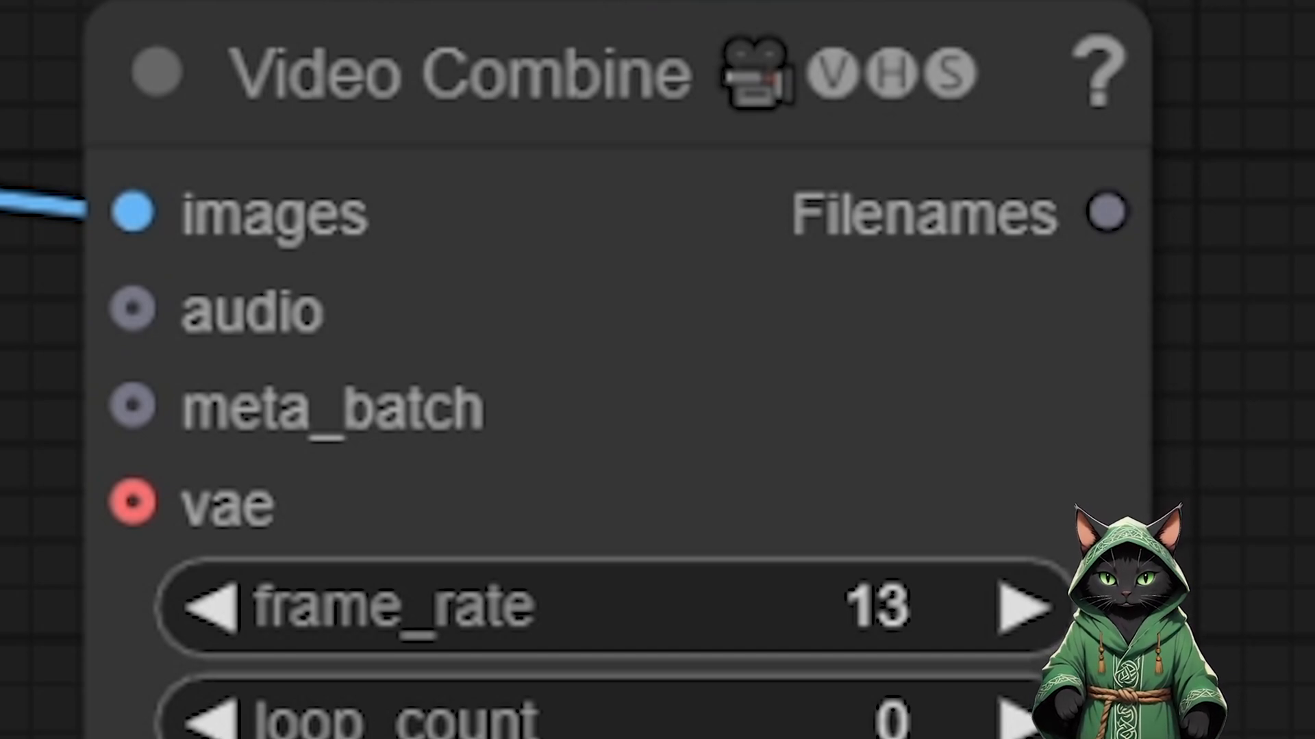
scroll(down, 3)
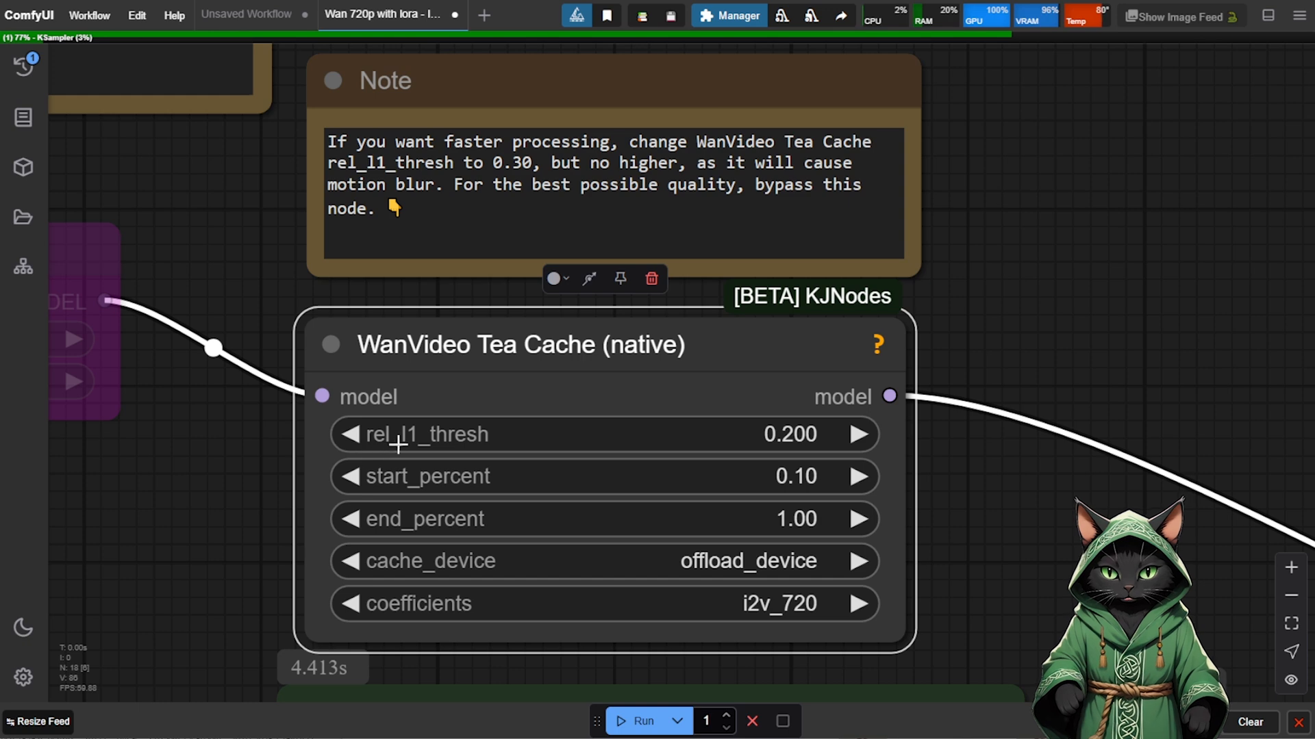
mouse_move(704, 219)
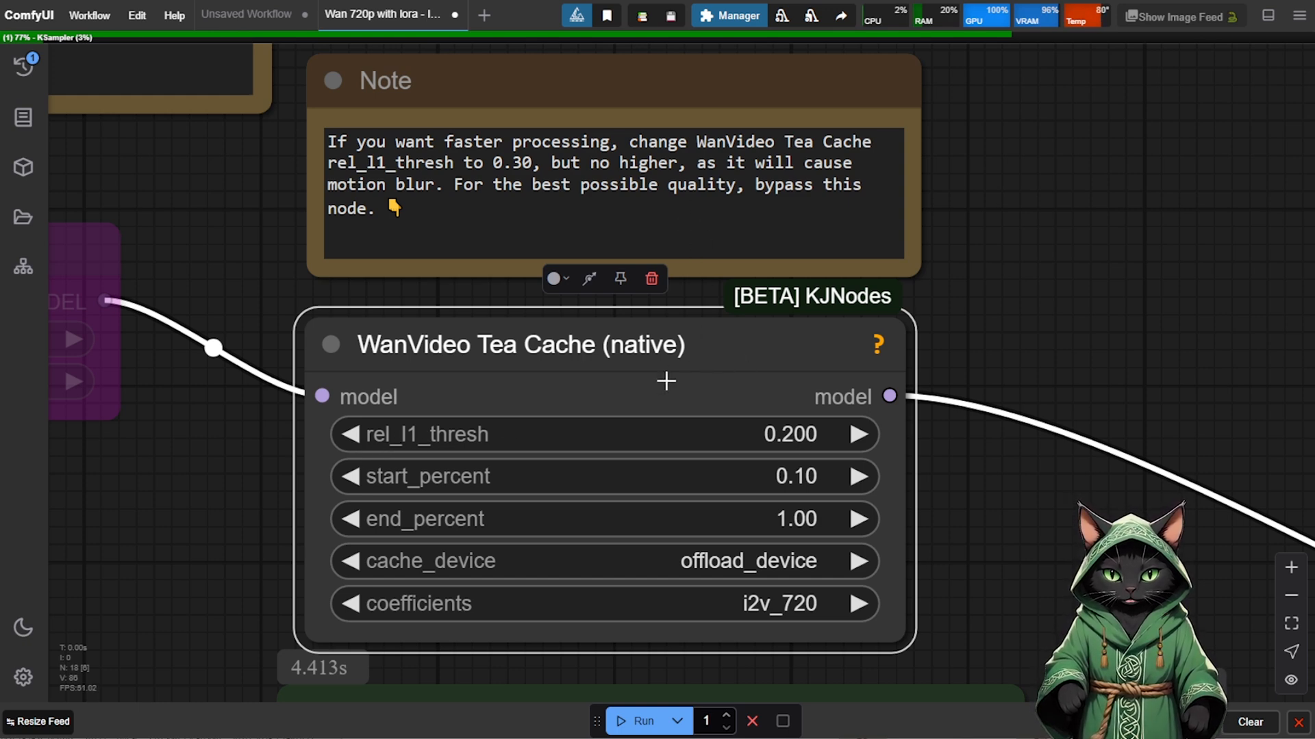
mouse_move(402, 103)
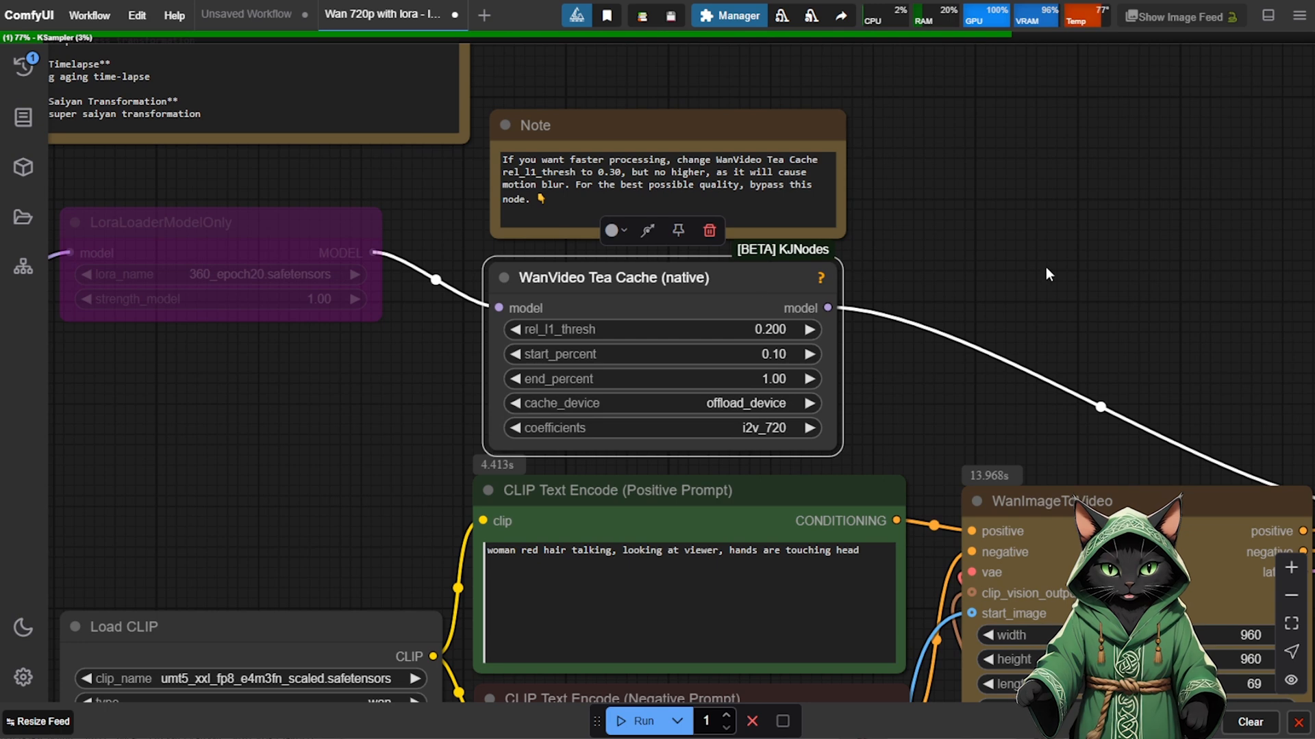
mouse_move(762, 283)
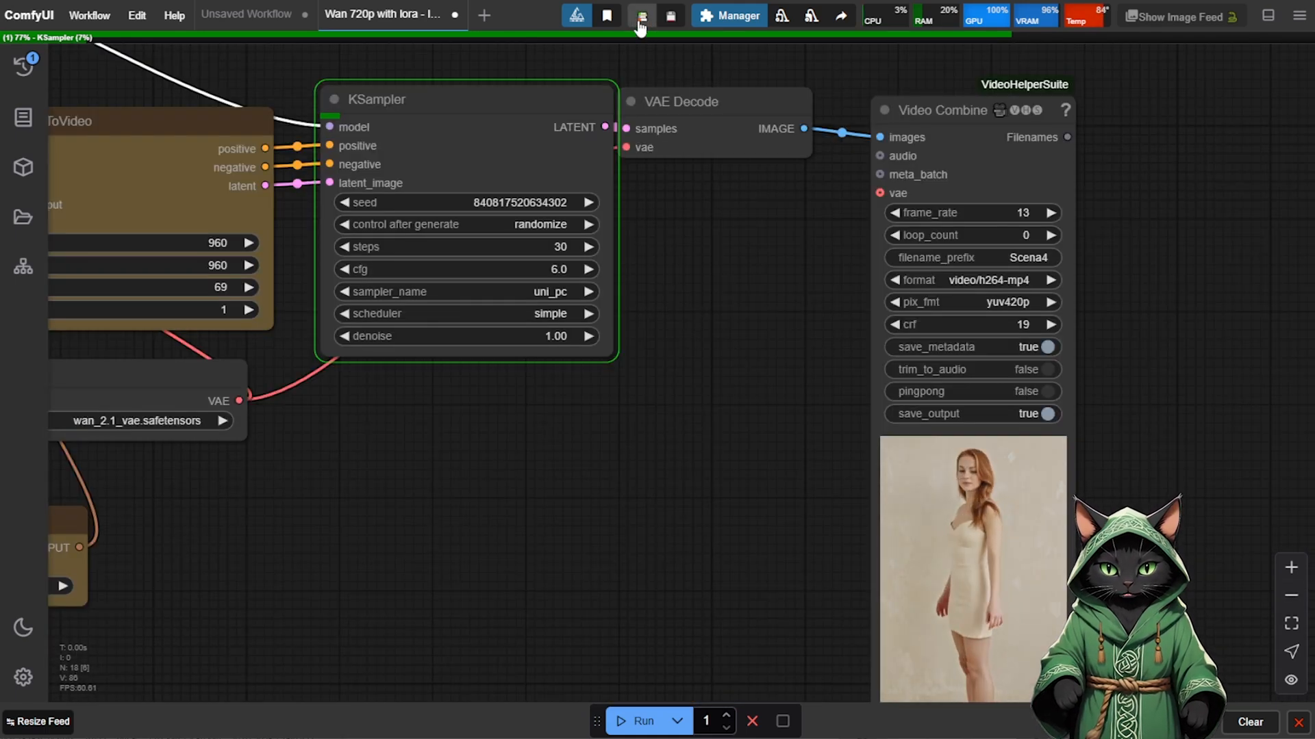
View the workflow output showing the generated video of the red-haired woman
click(641, 15)
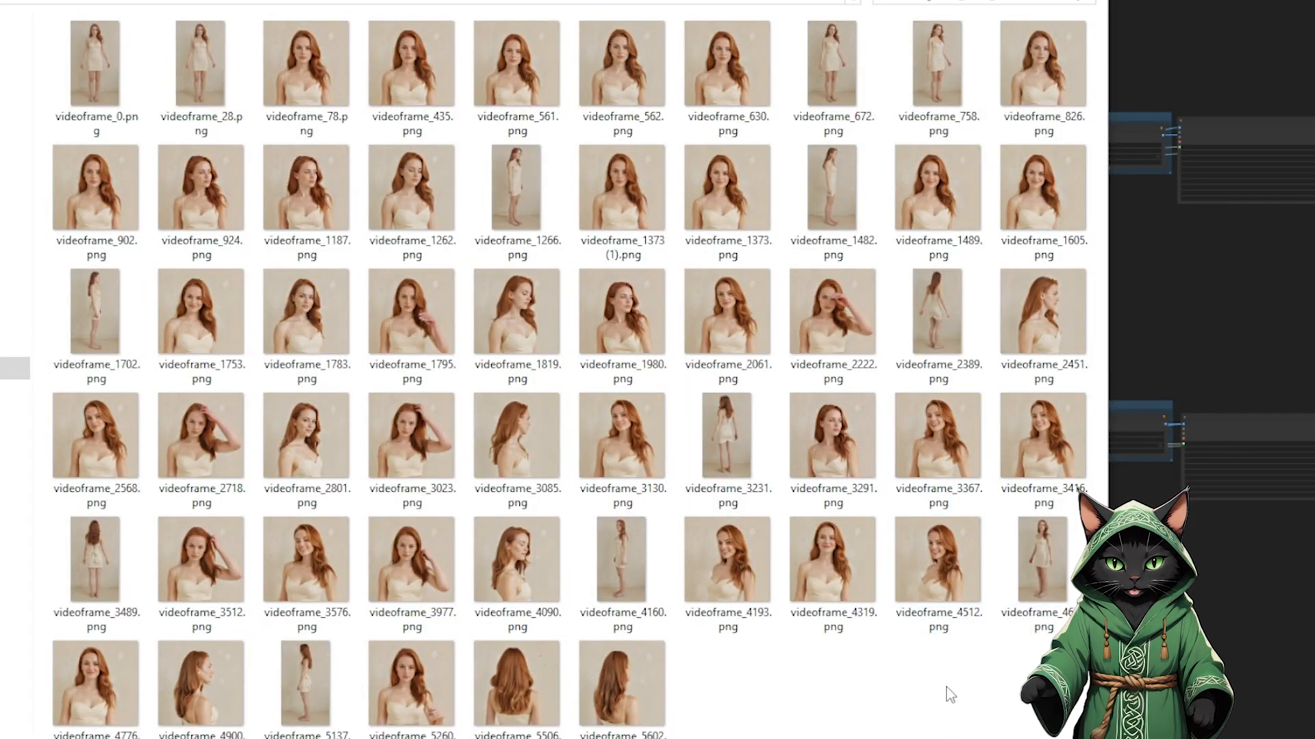
Browse several videoframe thumbnails and view videoframe_4160 full size
click(305, 557)
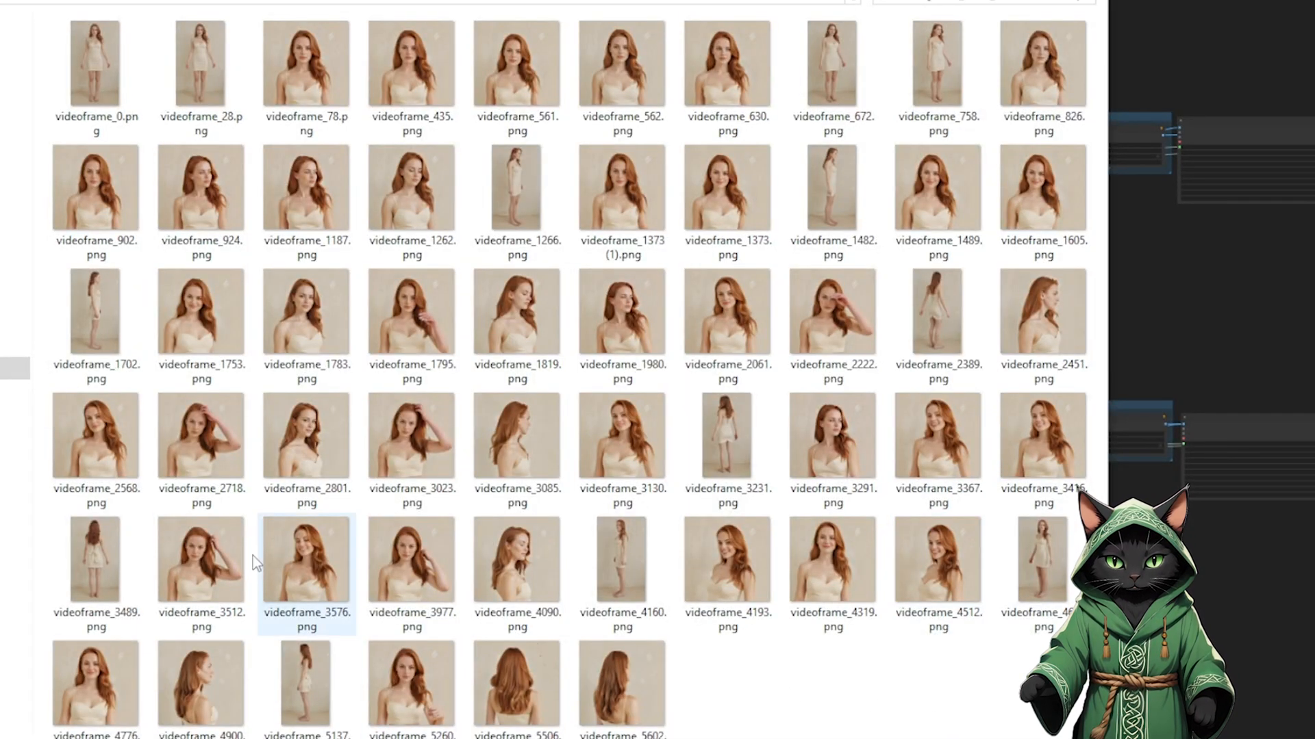
click(305, 63)
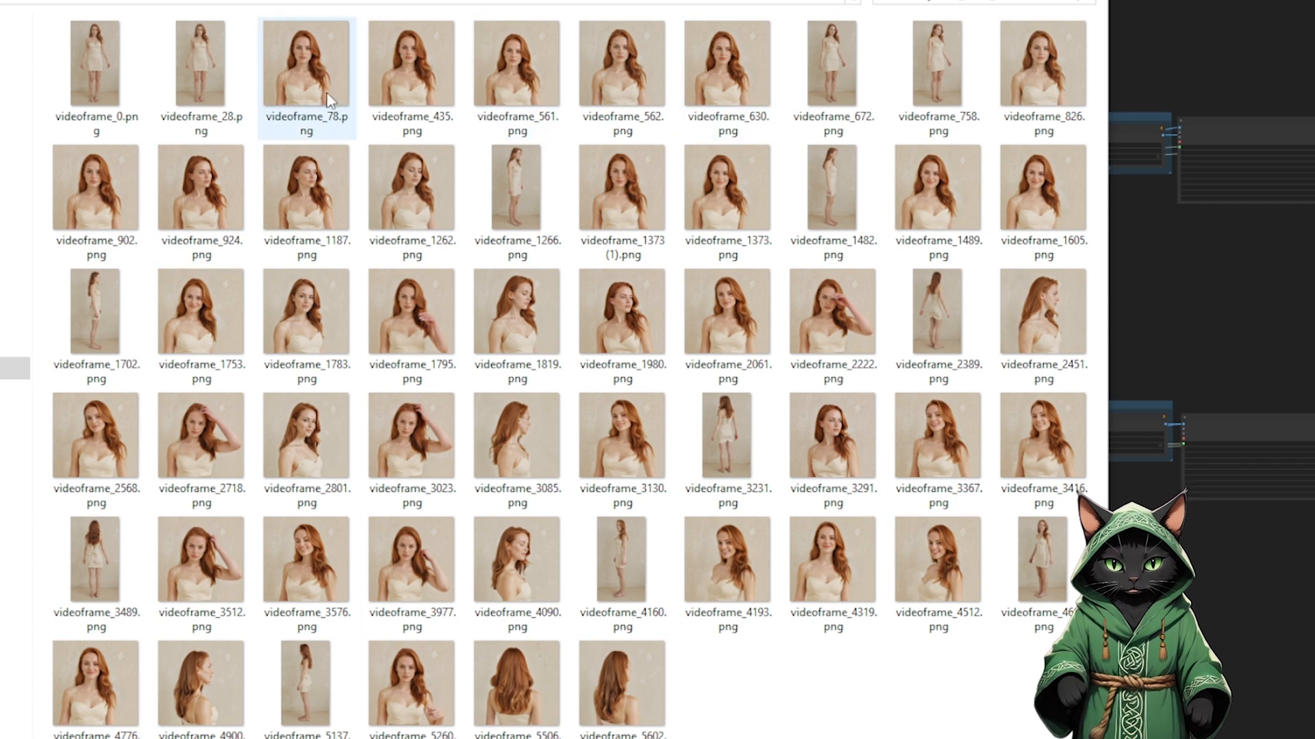
click(725, 559)
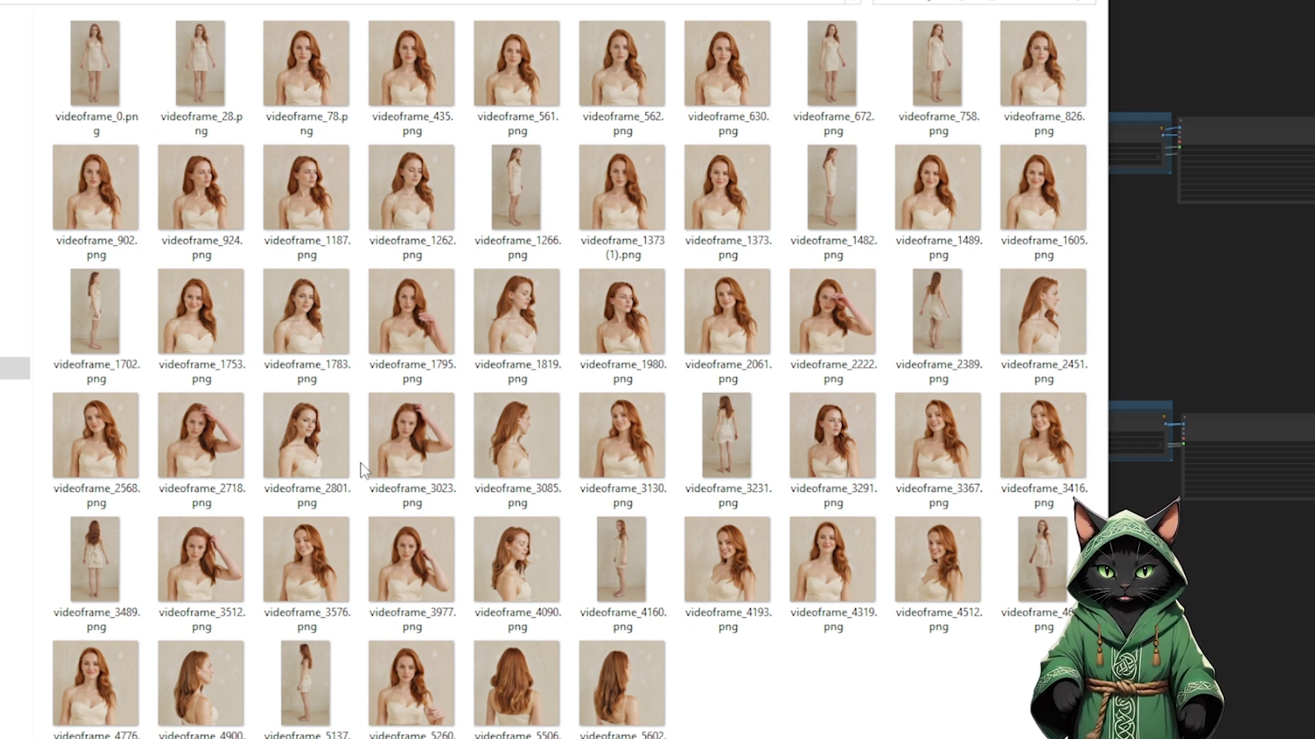
click(622, 559)
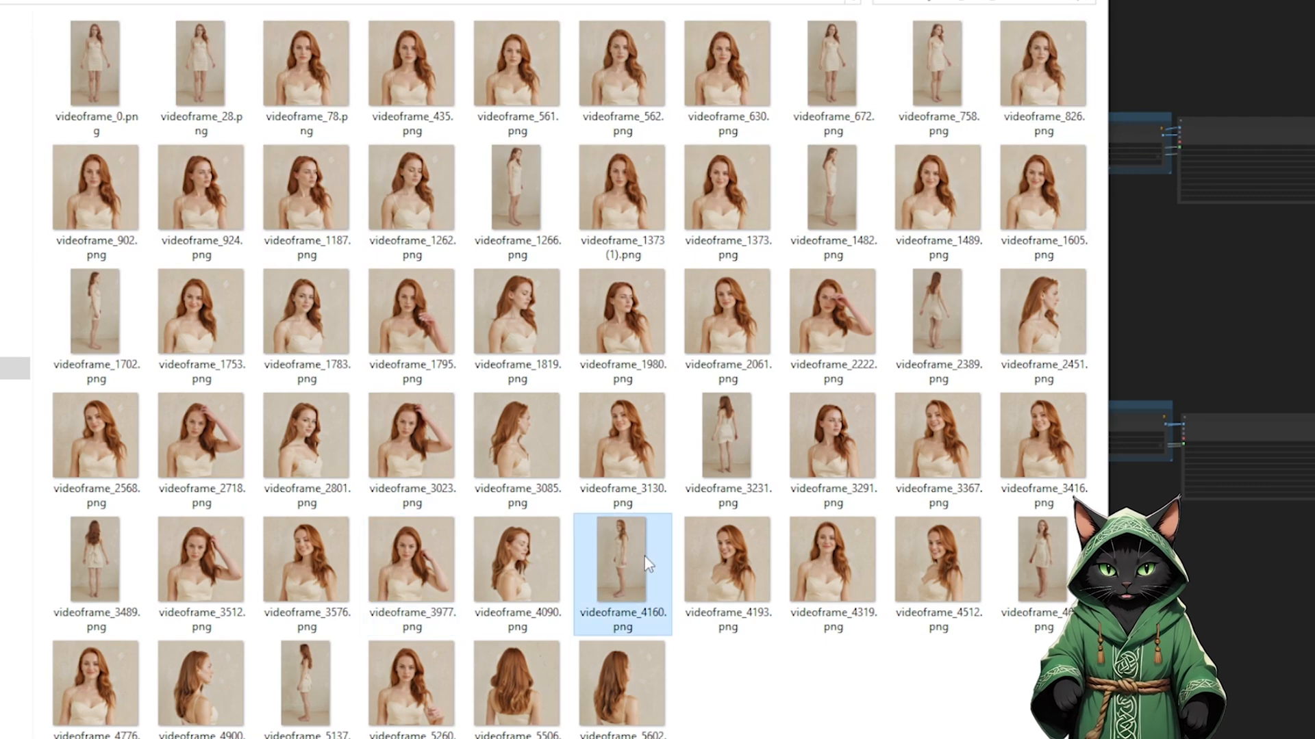
double_click(622, 560)
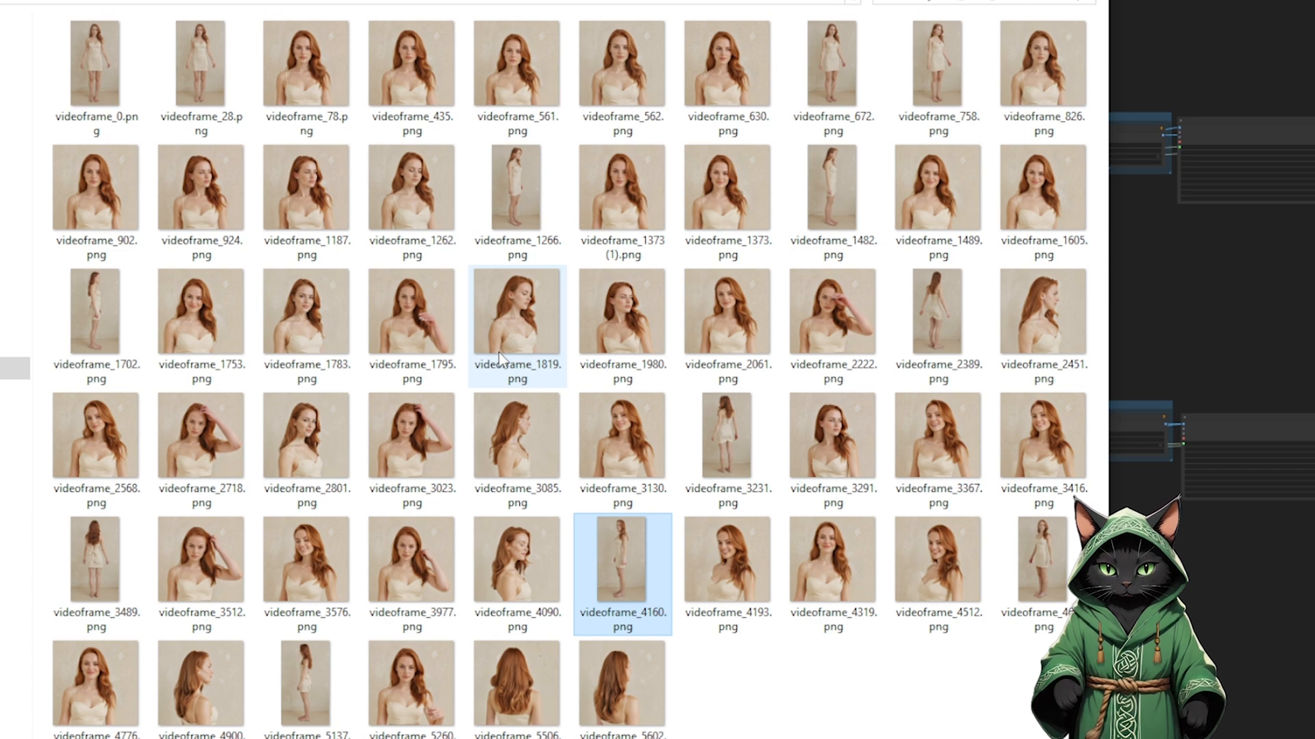
Load videoframe_924.png into GIMP for a 9:16 fixed-aspect crop
double_click(200, 188)
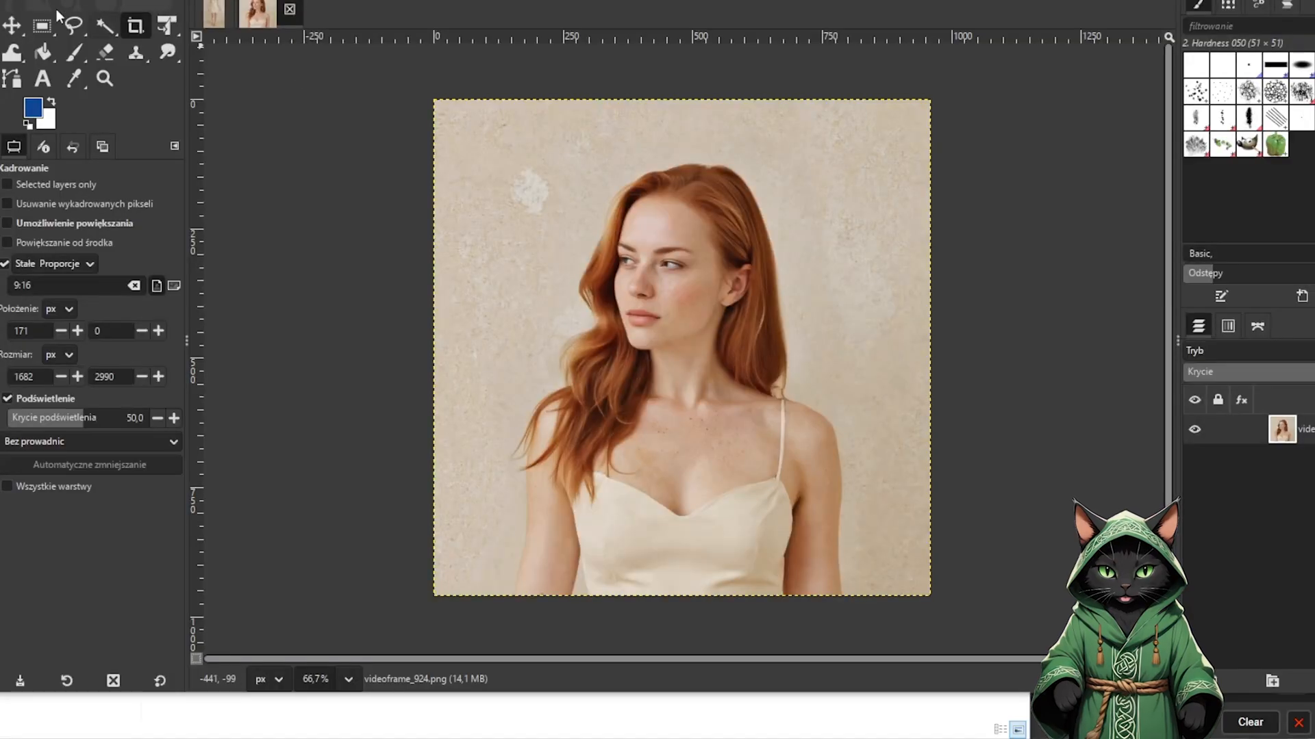
click(201, 4)
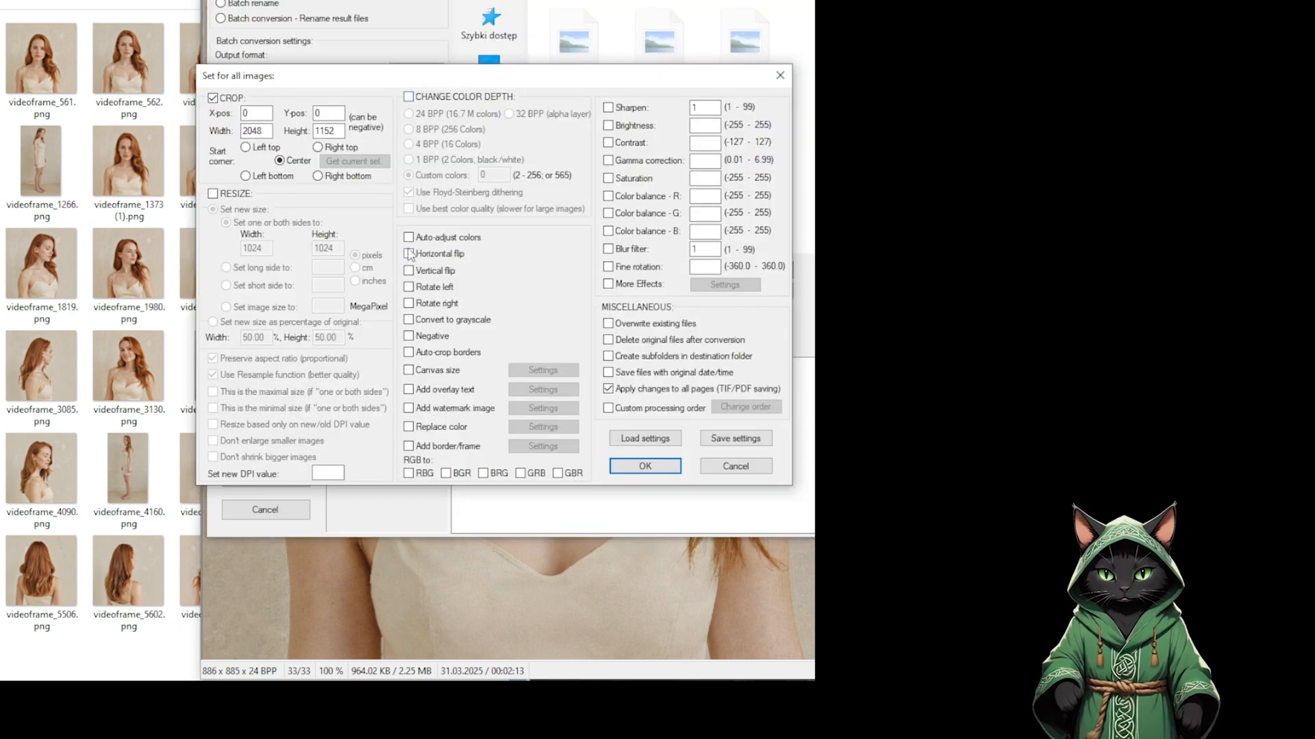
Enable the centred 2048 × 1152 crop in the batch conversion settings
click(408, 253)
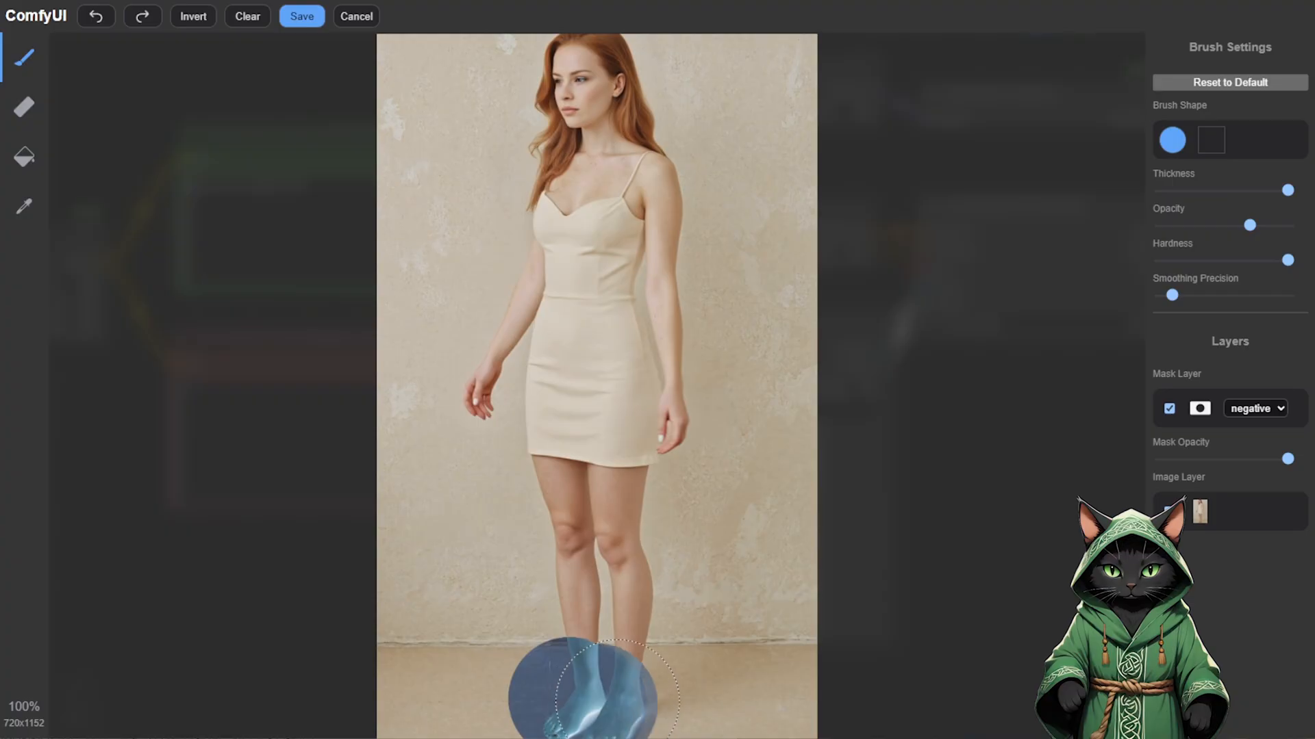
Paint the mask over the woman's feet and run the inpainting for grey sportswear
drag(587, 688, 612, 167)
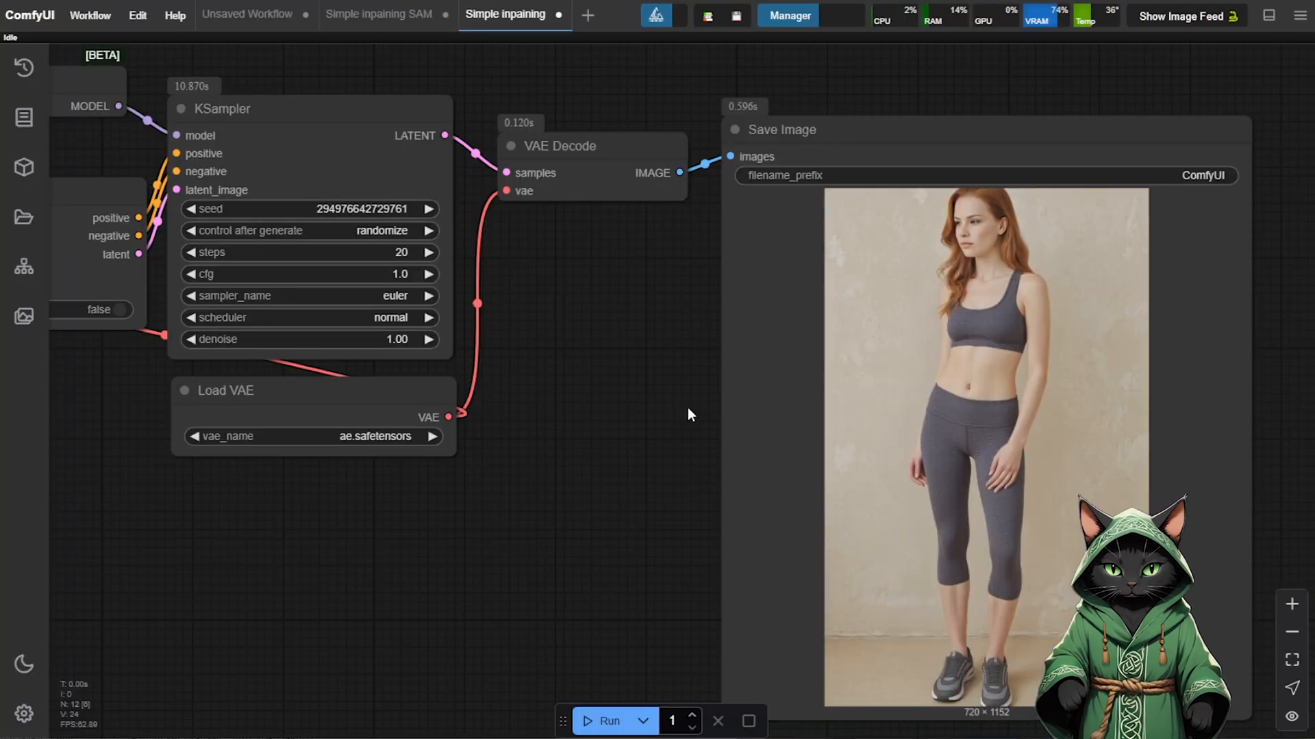
click(423, 10)
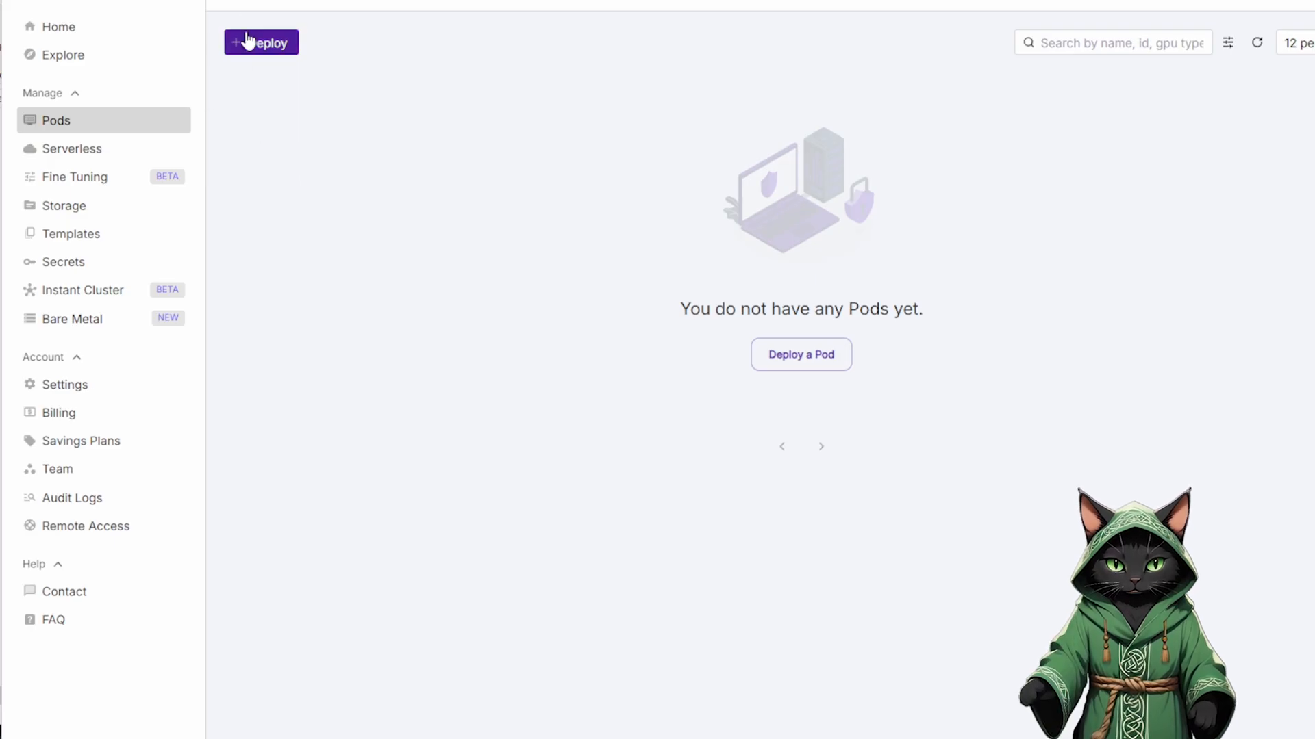
Start a new pod deployment with the Better FluxGym CUDA12 template and review on-demand pricing
click(261, 42)
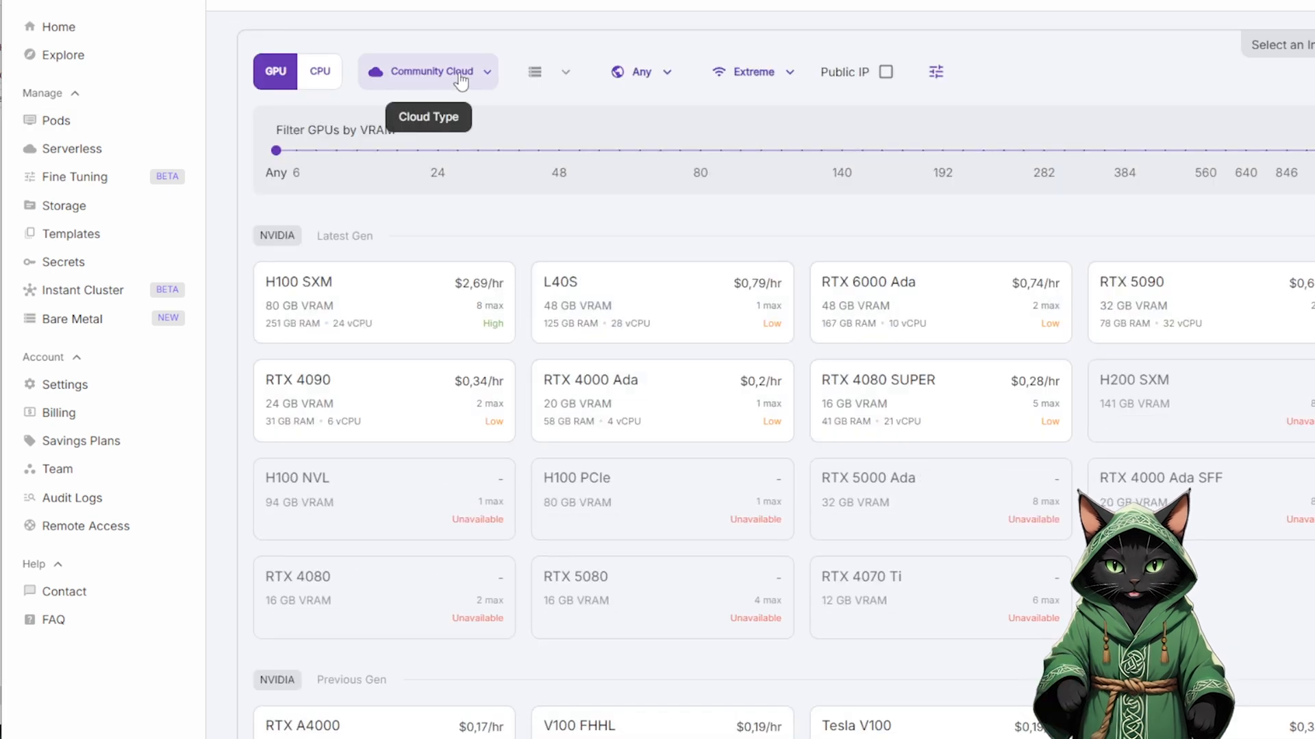
mouse_move(750, 71)
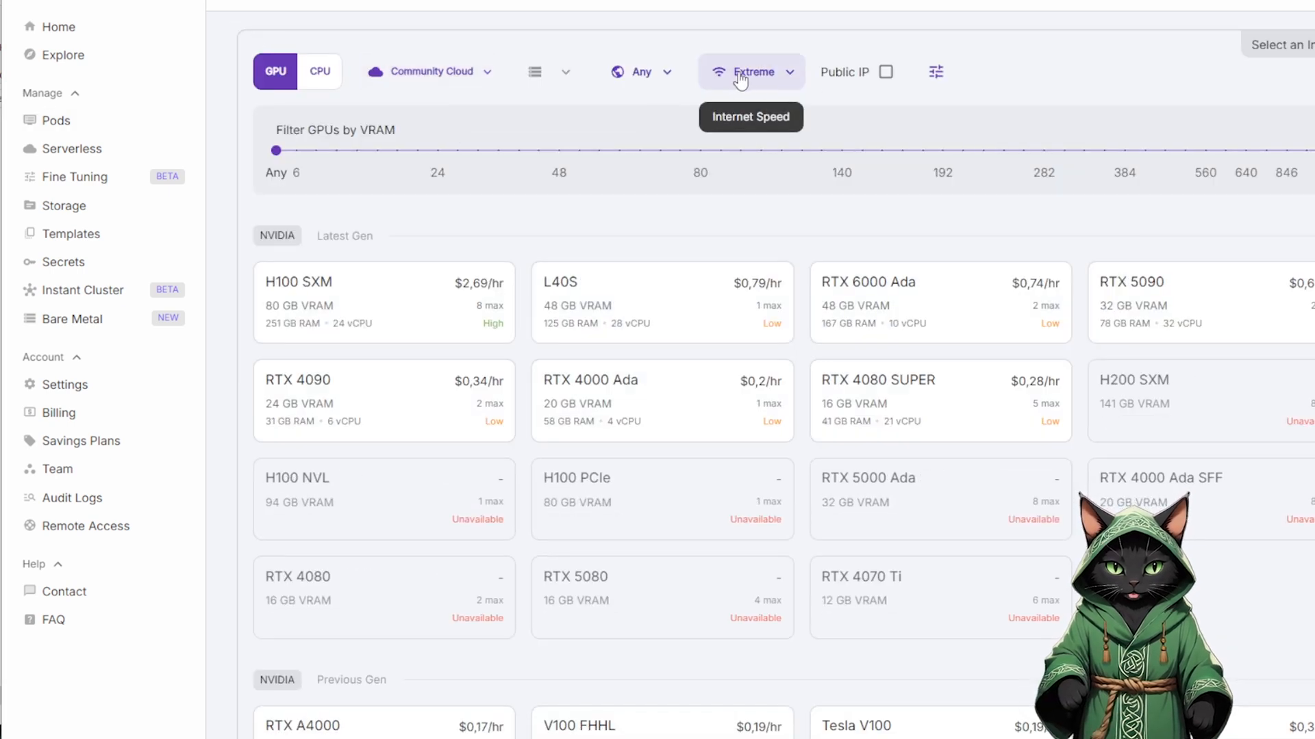
mouse_move(623, 156)
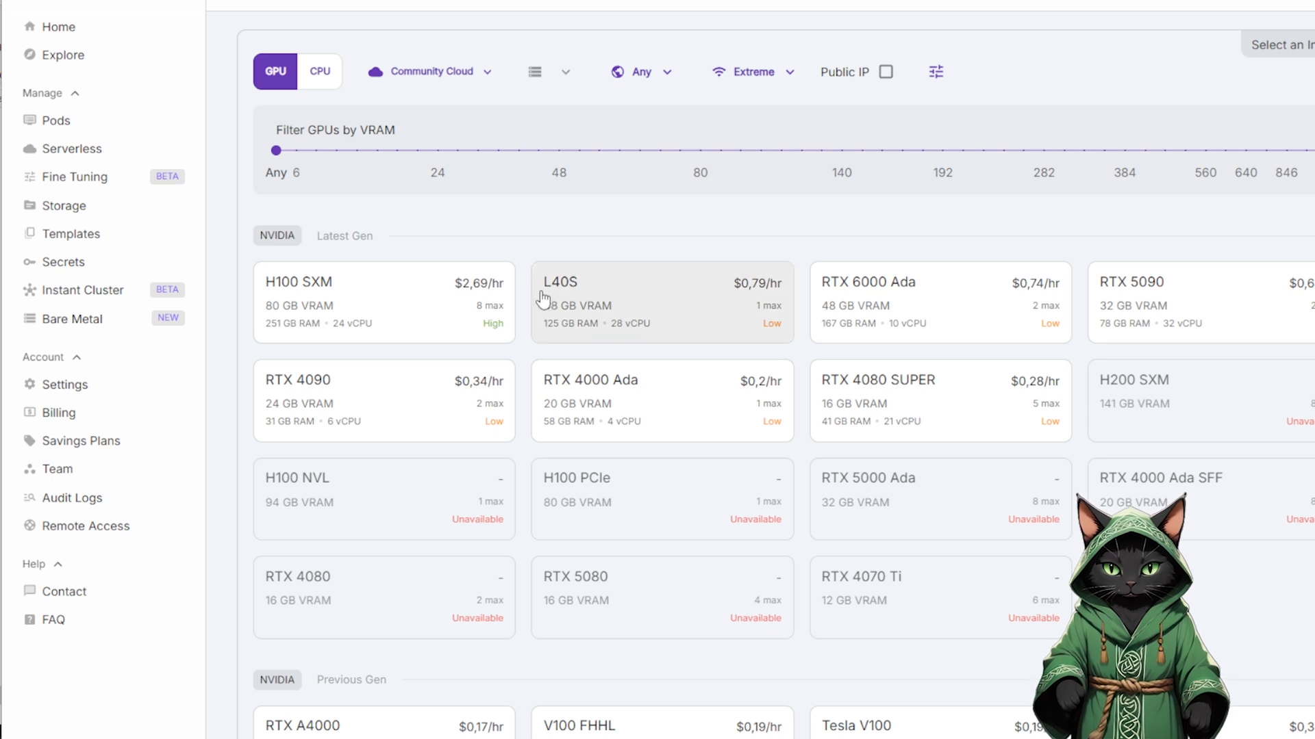
mouse_move(584, 315)
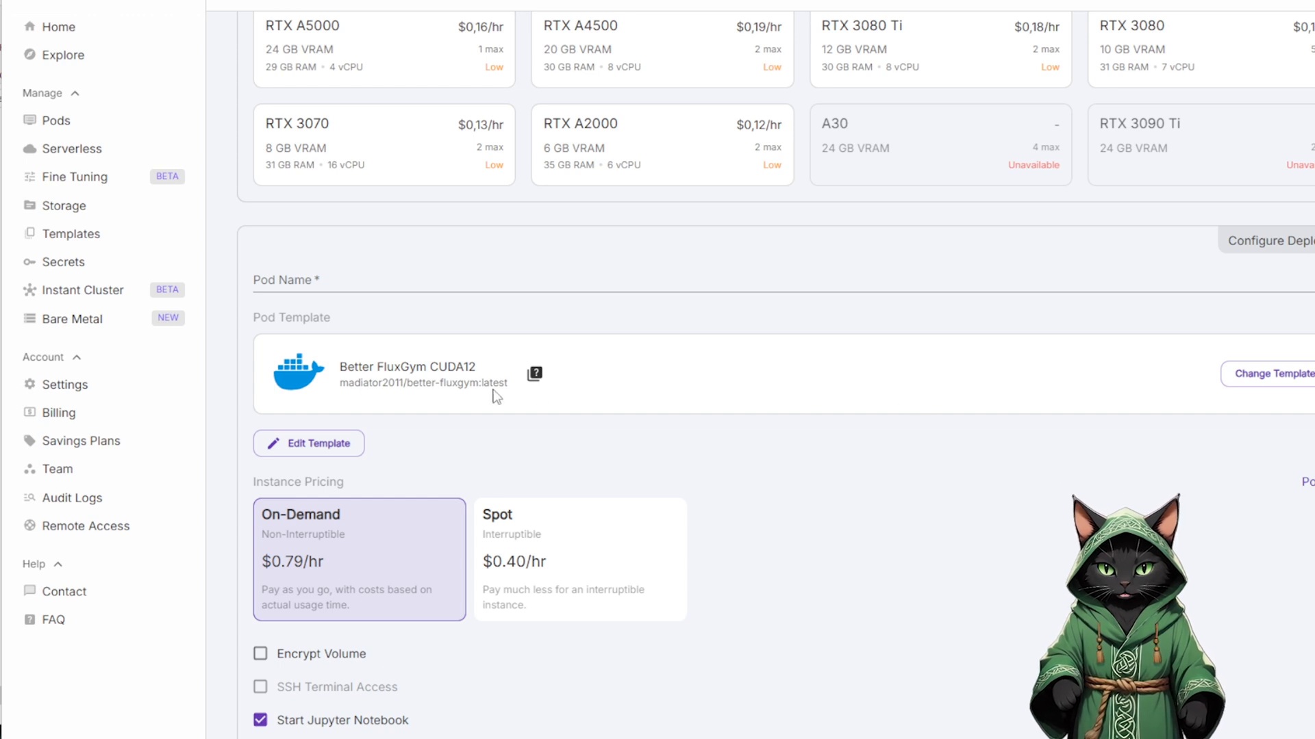
mouse_move(426, 380)
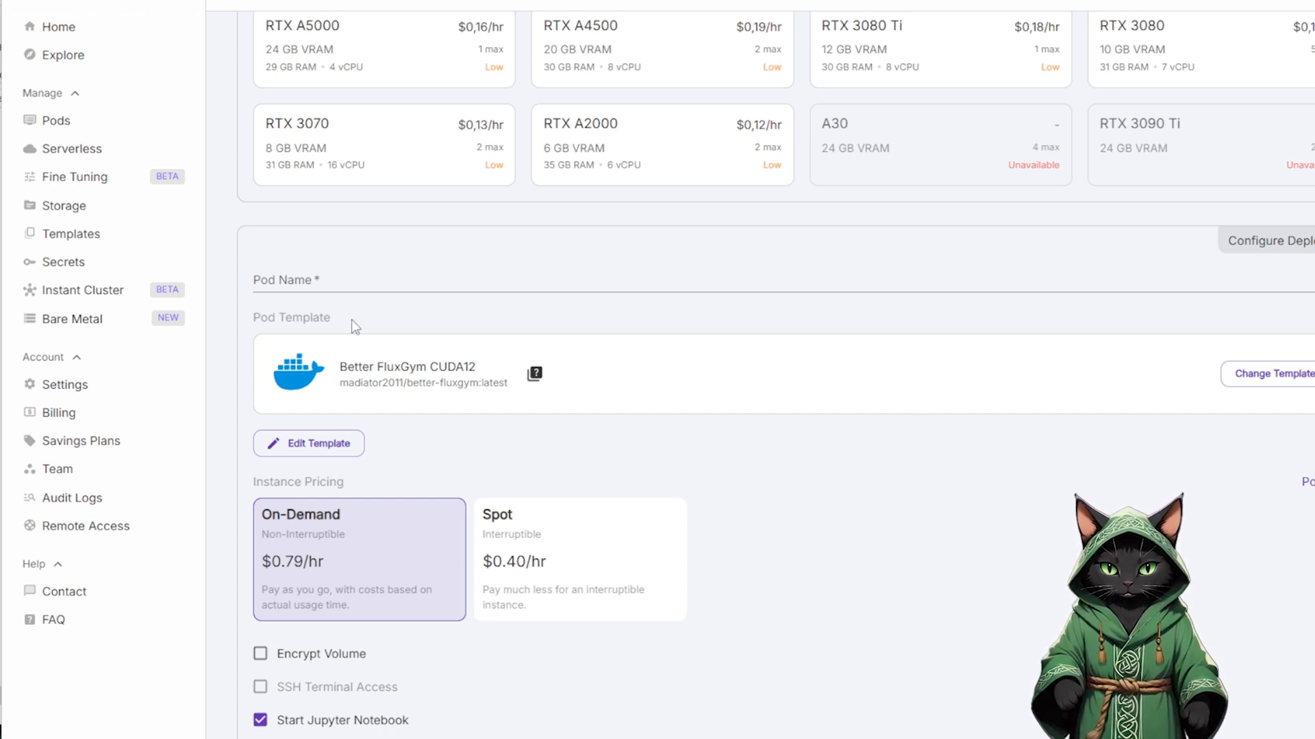
mouse_move(1079, 444)
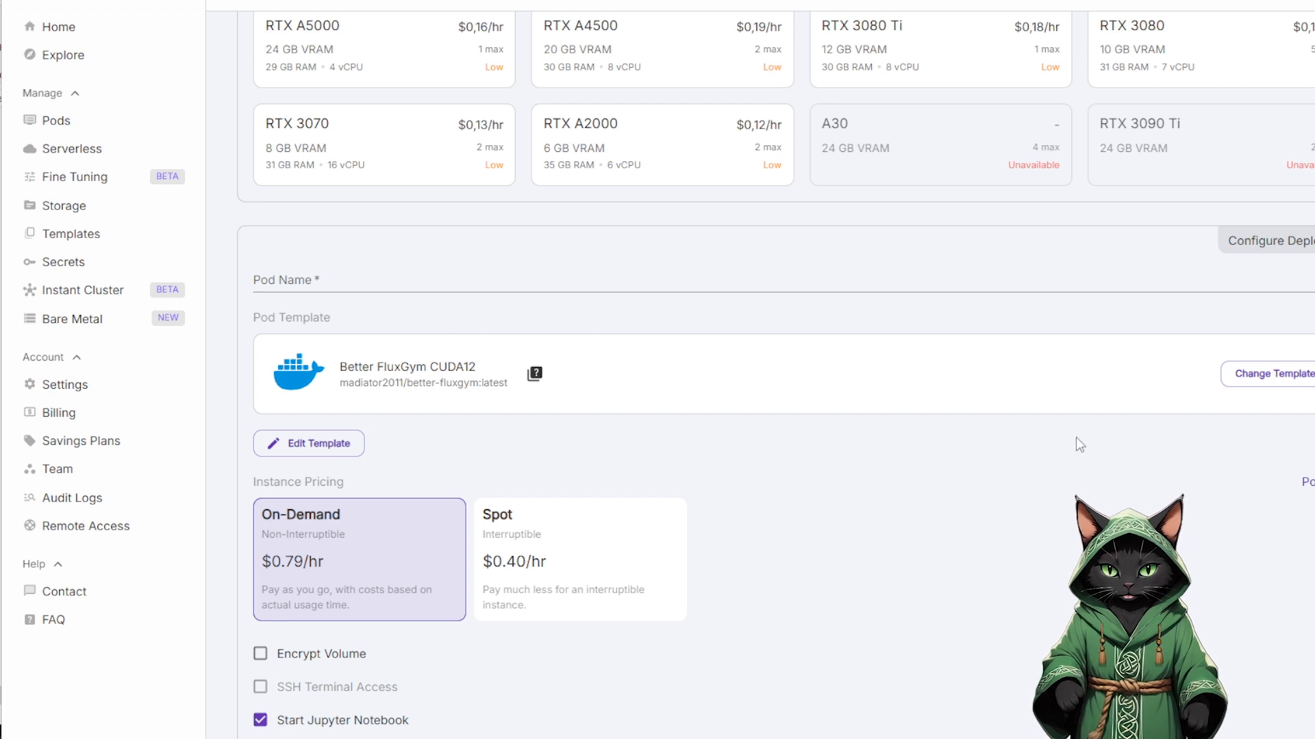
scroll(down, 3)
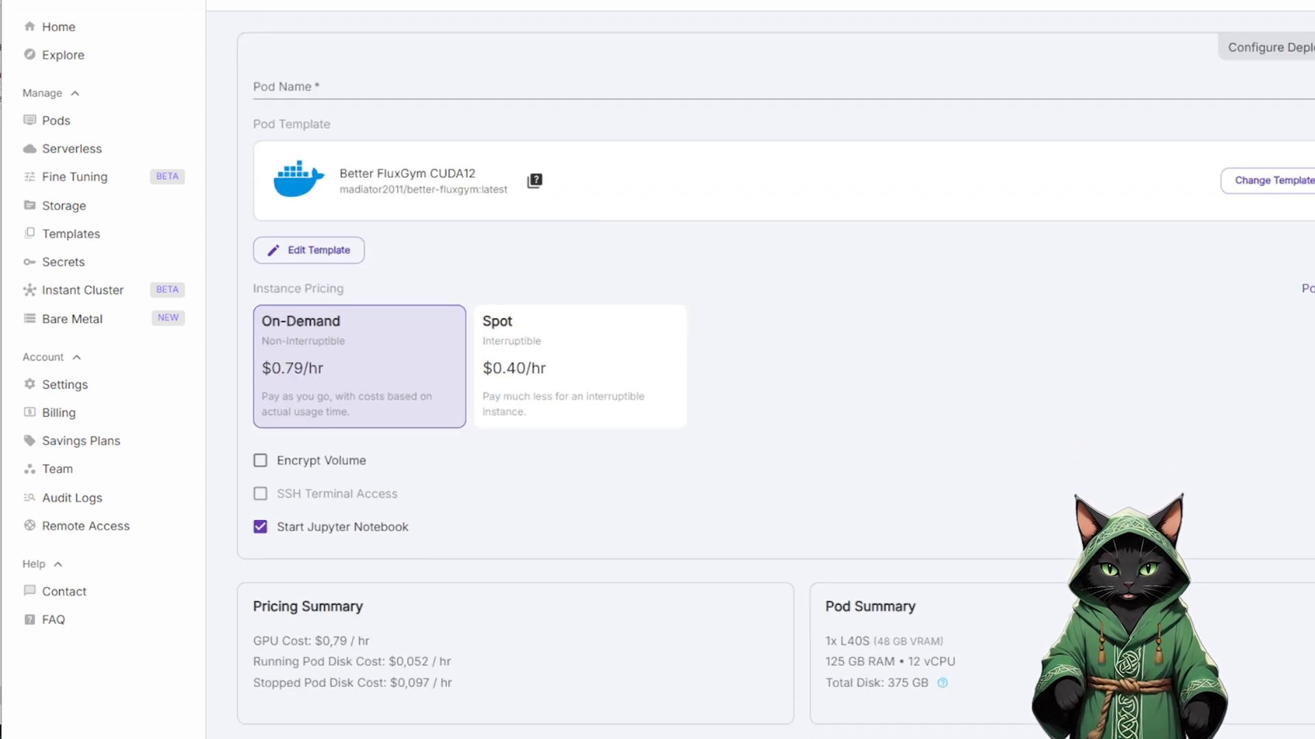
Override the template's volume disk to 200 GB and deploy the pod on-demand
click(308, 249)
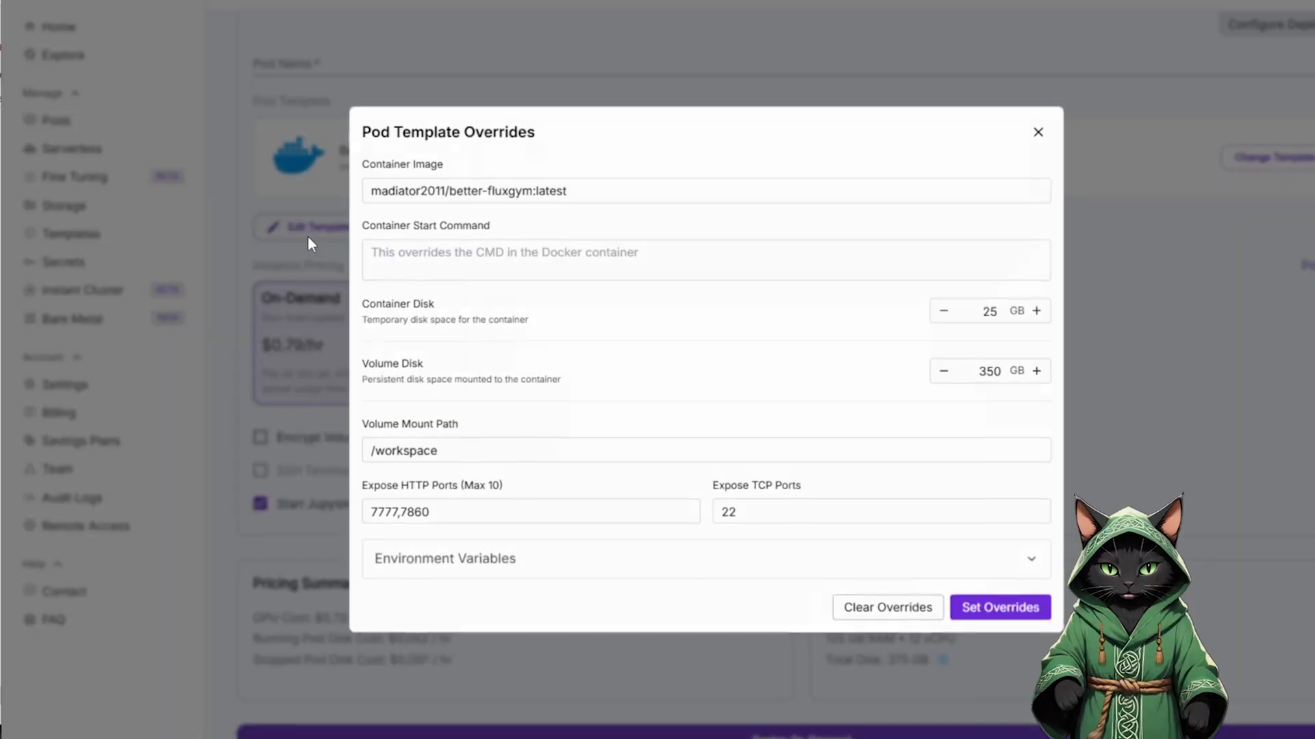
click(988, 371)
text(200)
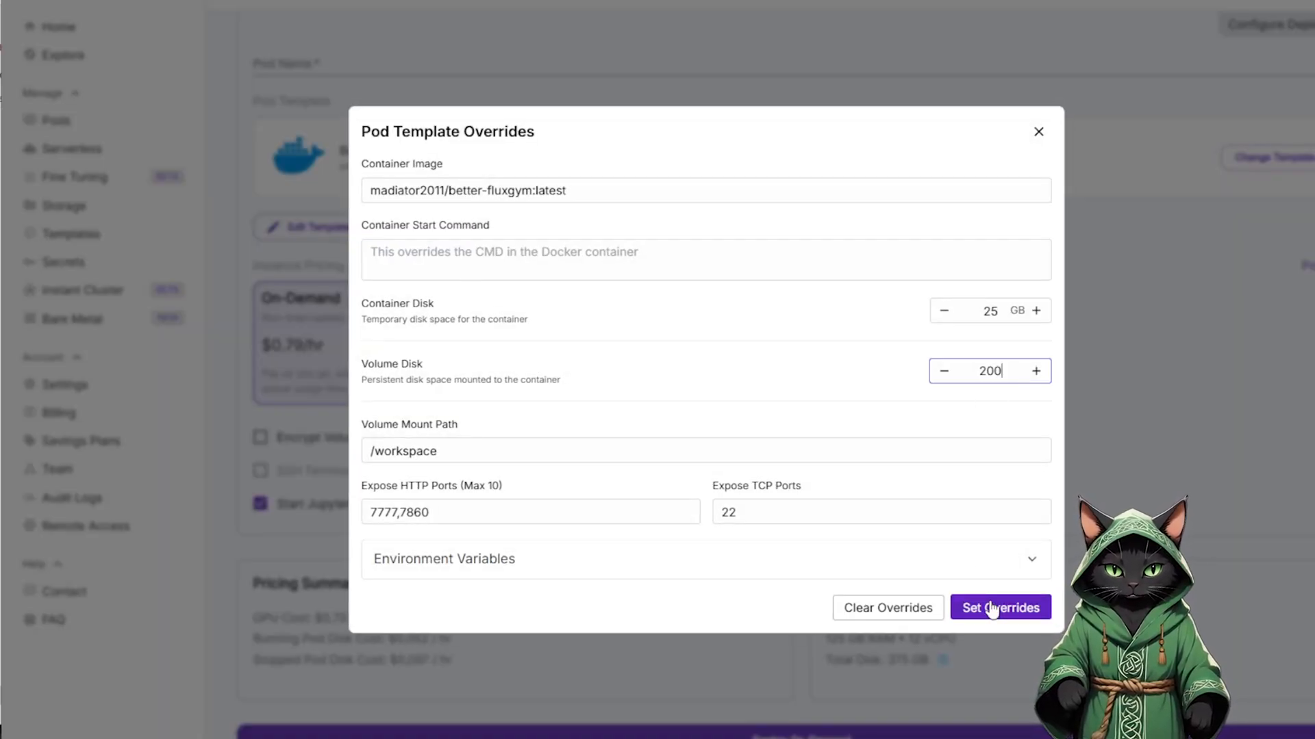
click(1000, 607)
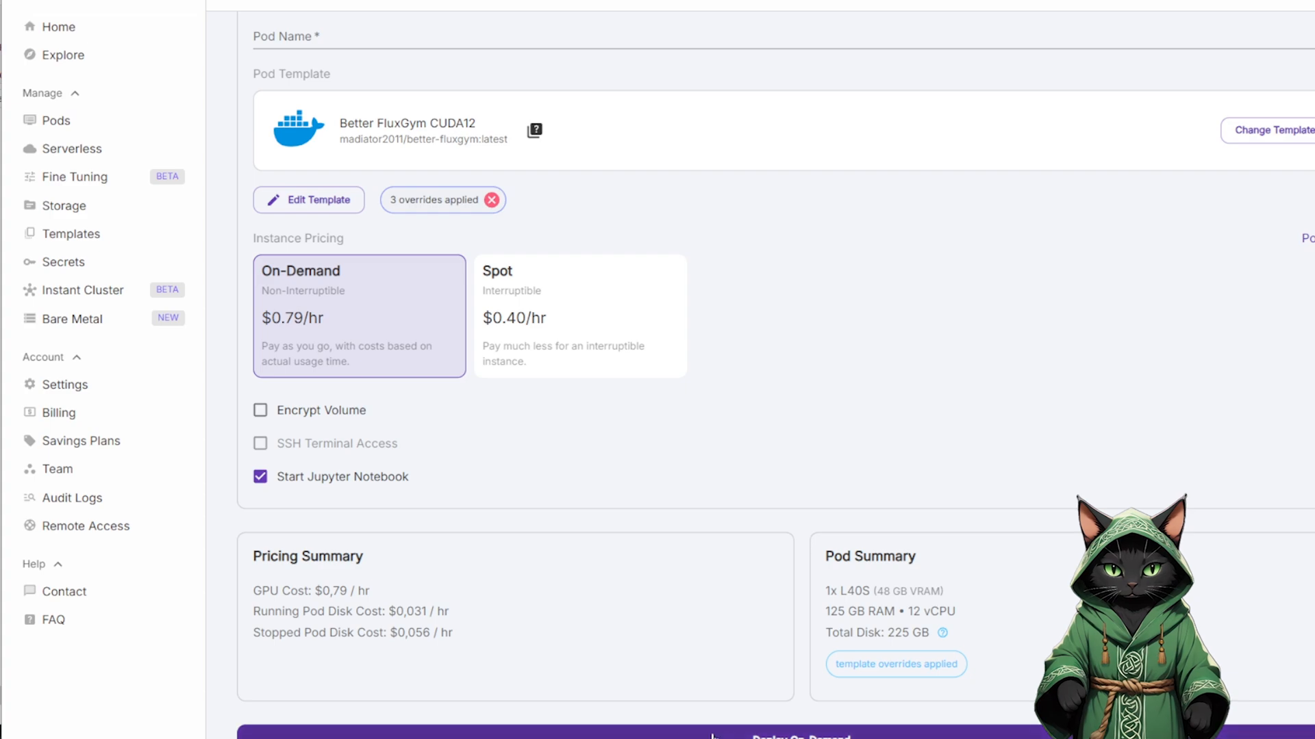
click(797, 737)
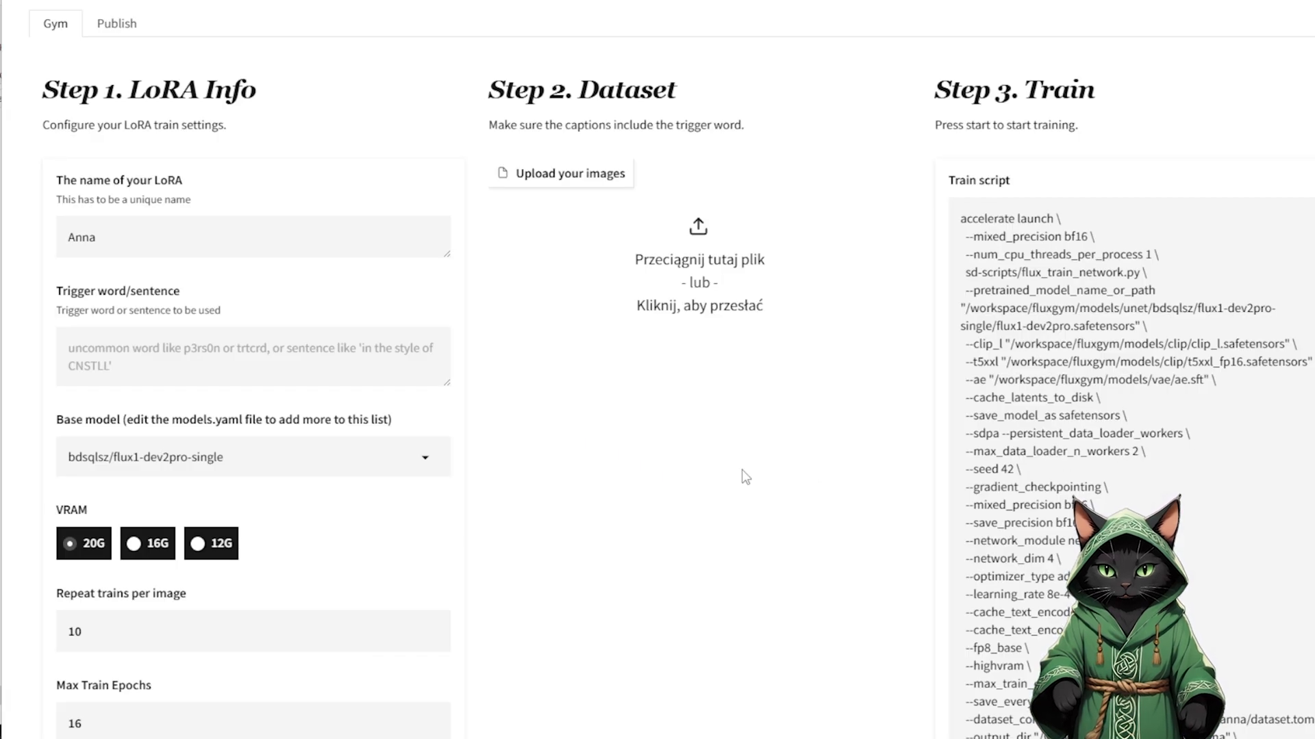
mouse_move(167, 208)
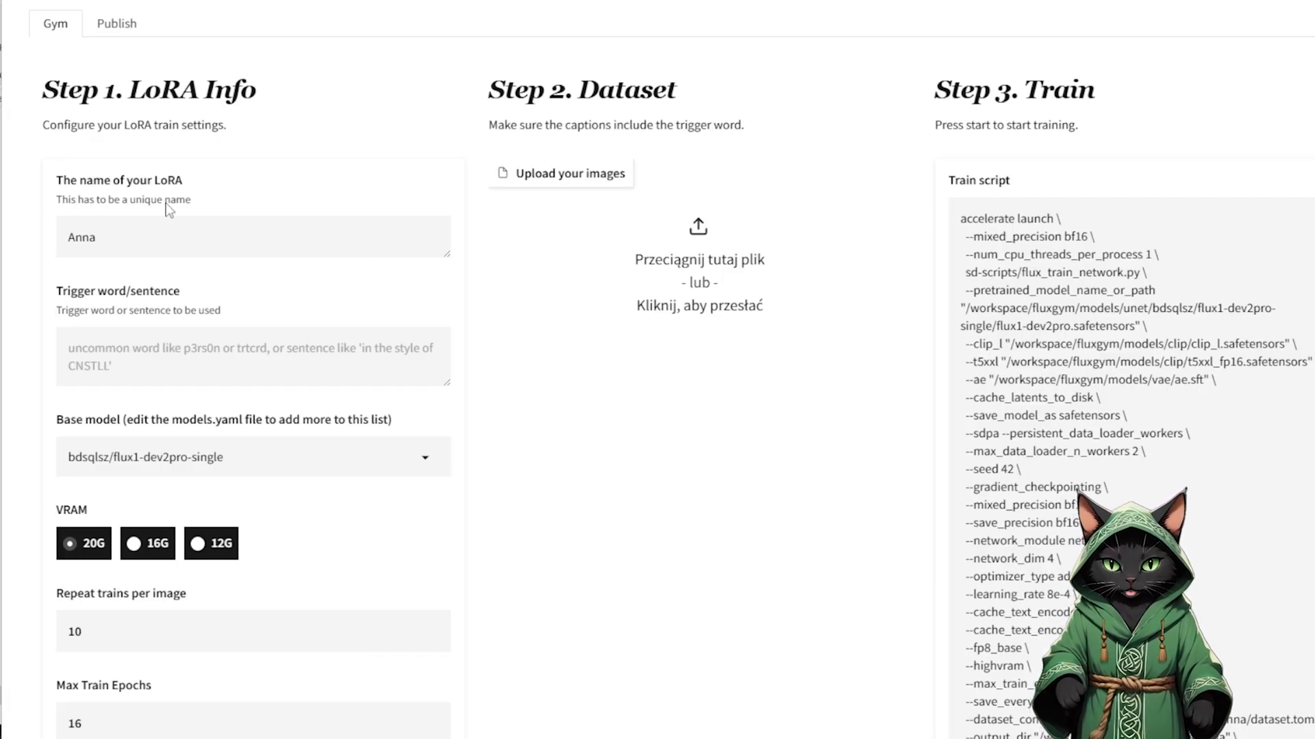
Name the LoRA and set its trigger word to anna12 with 8 repeats per image
click(252, 356)
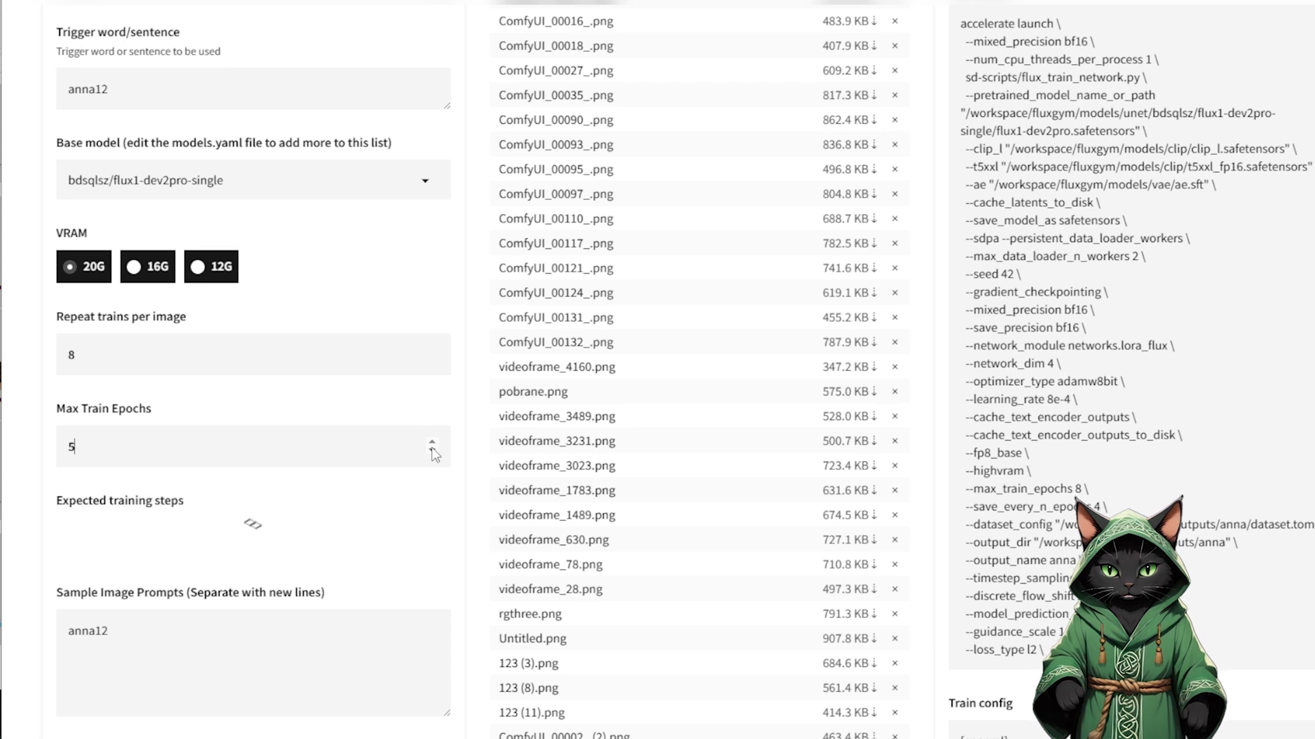
Set Max Train Epochs to 5 and move down to the Florence-2 AI captioning controls
click(434, 452)
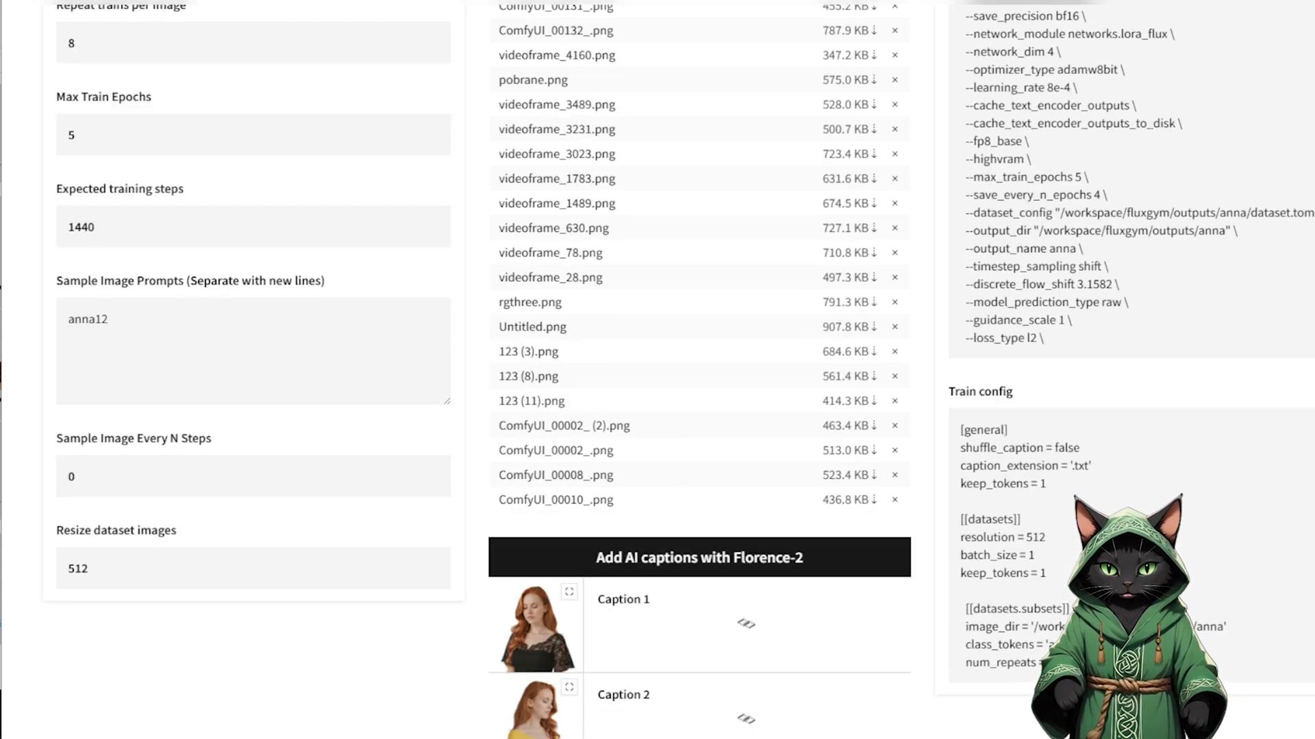
scroll(down, 3)
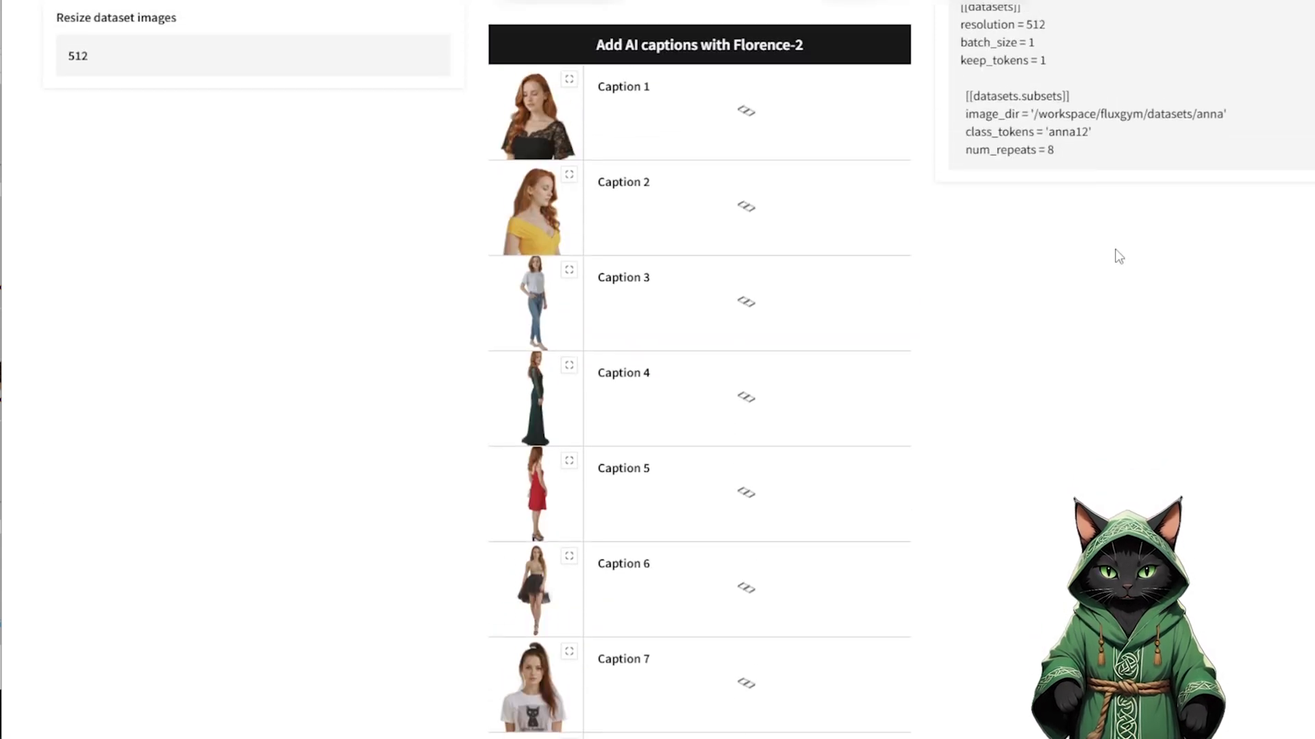
scroll(down, 3)
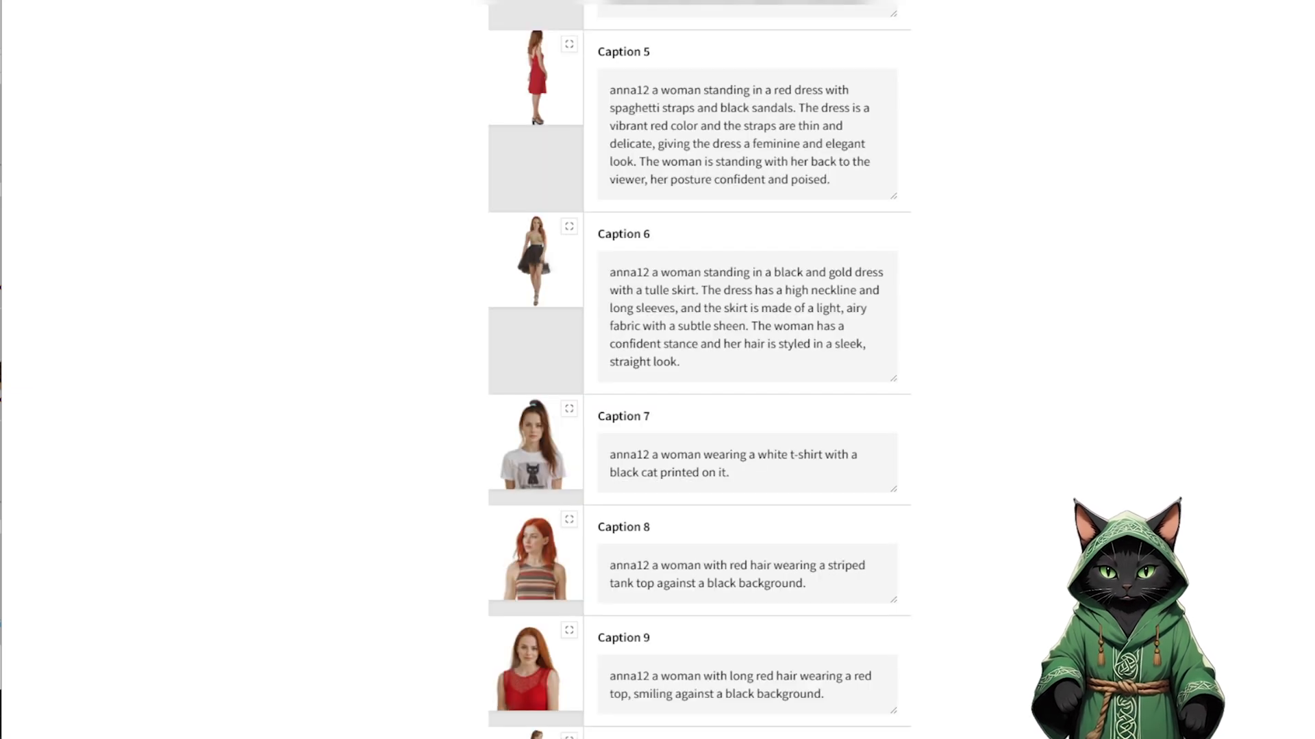
scroll(down, 3)
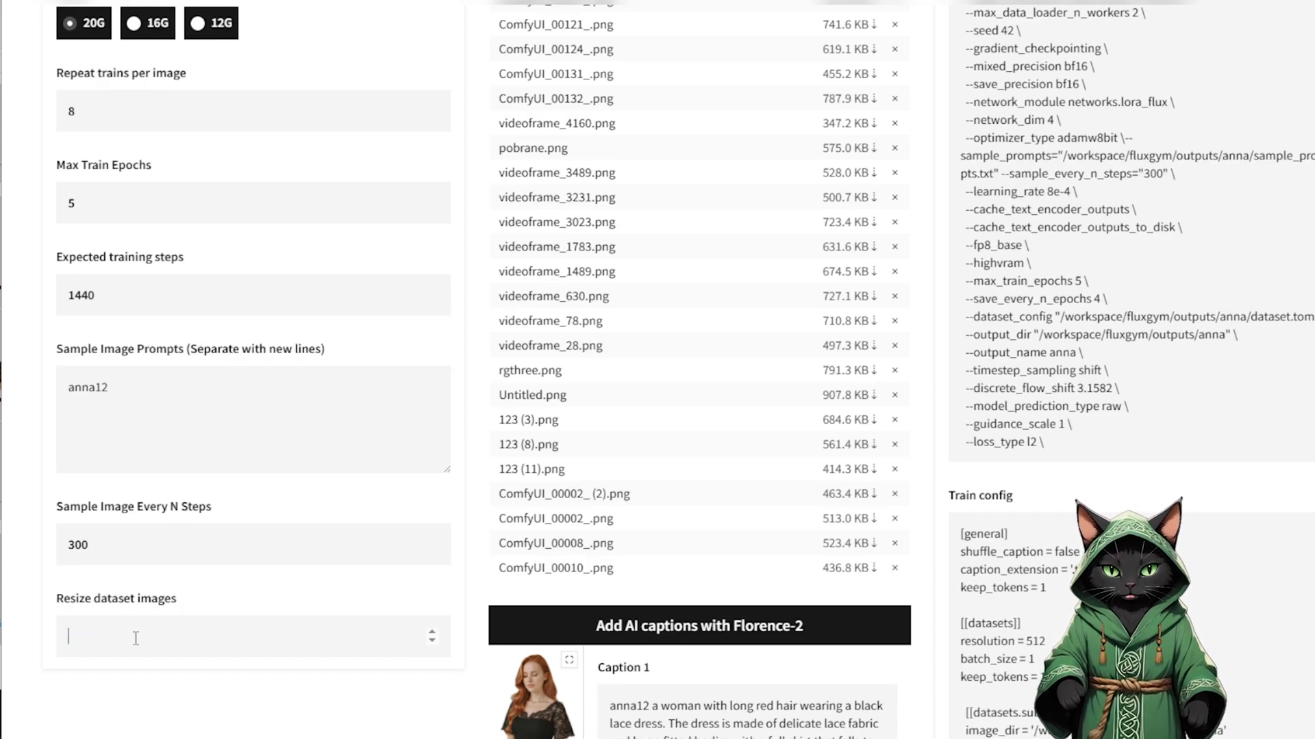
Enter 1024 as the dataset image resize value, updating the train resolution to 1024
text(102)
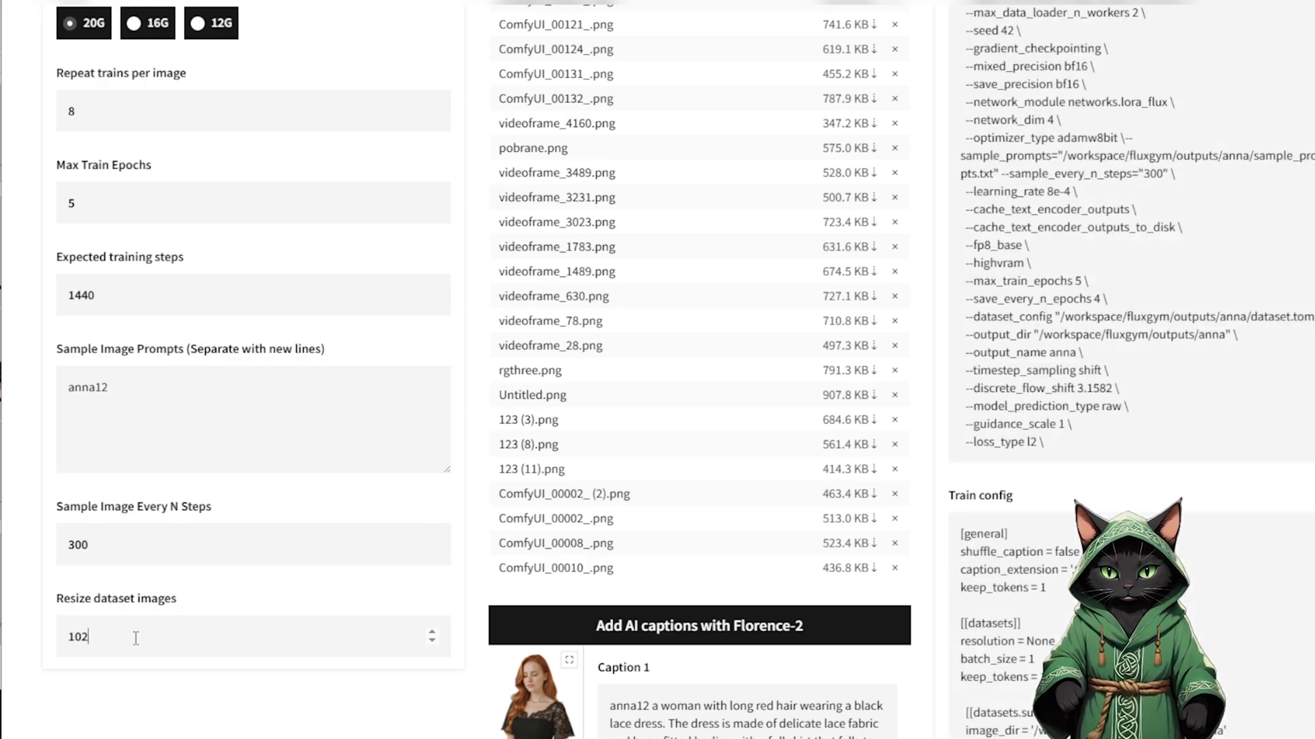
text(102)
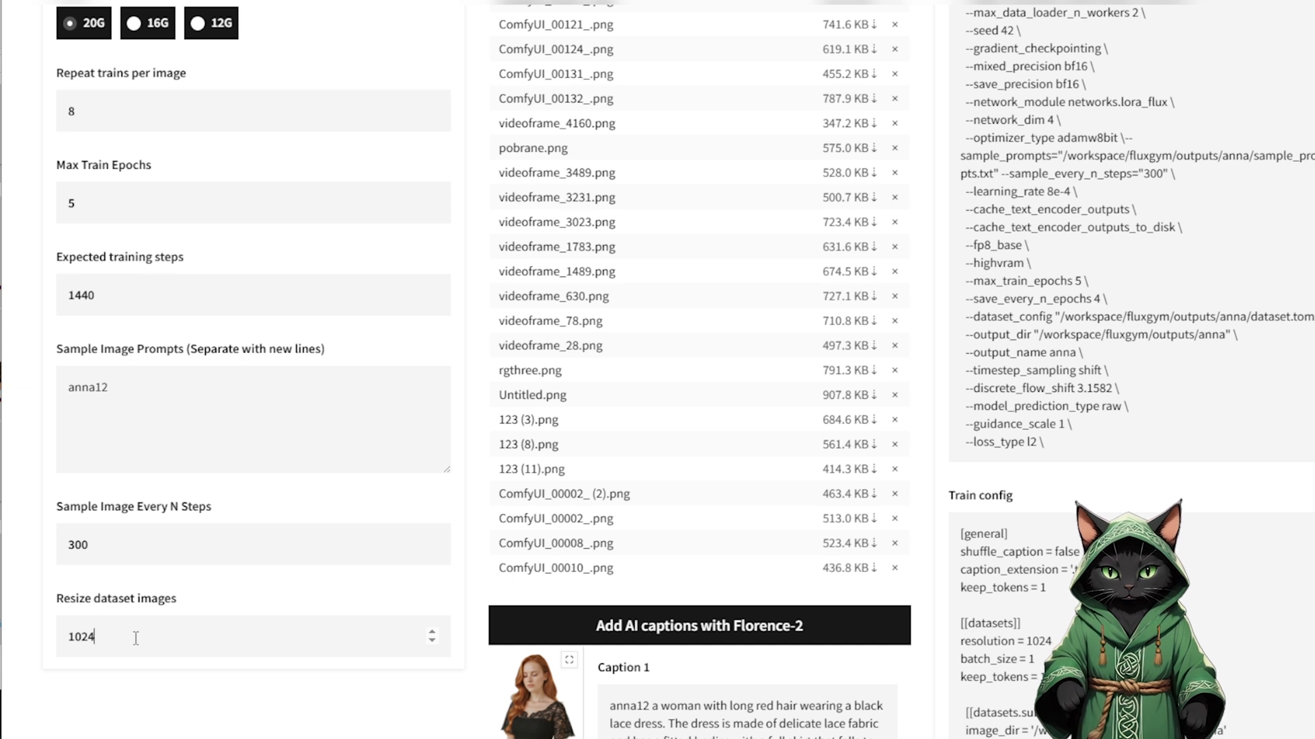
Adjust the --network_dim rank in Advanced options and start training the Anna LoRA
scroll(down, 3)
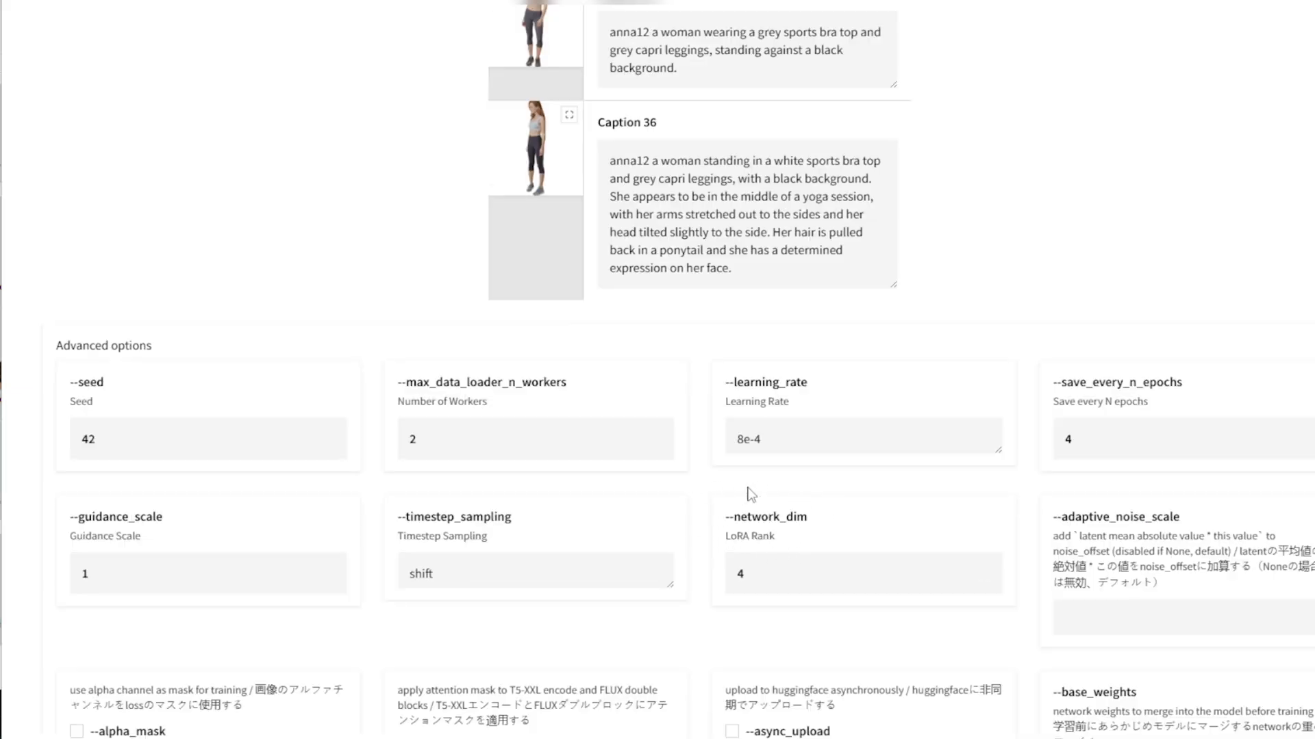
mouse_move(914, 557)
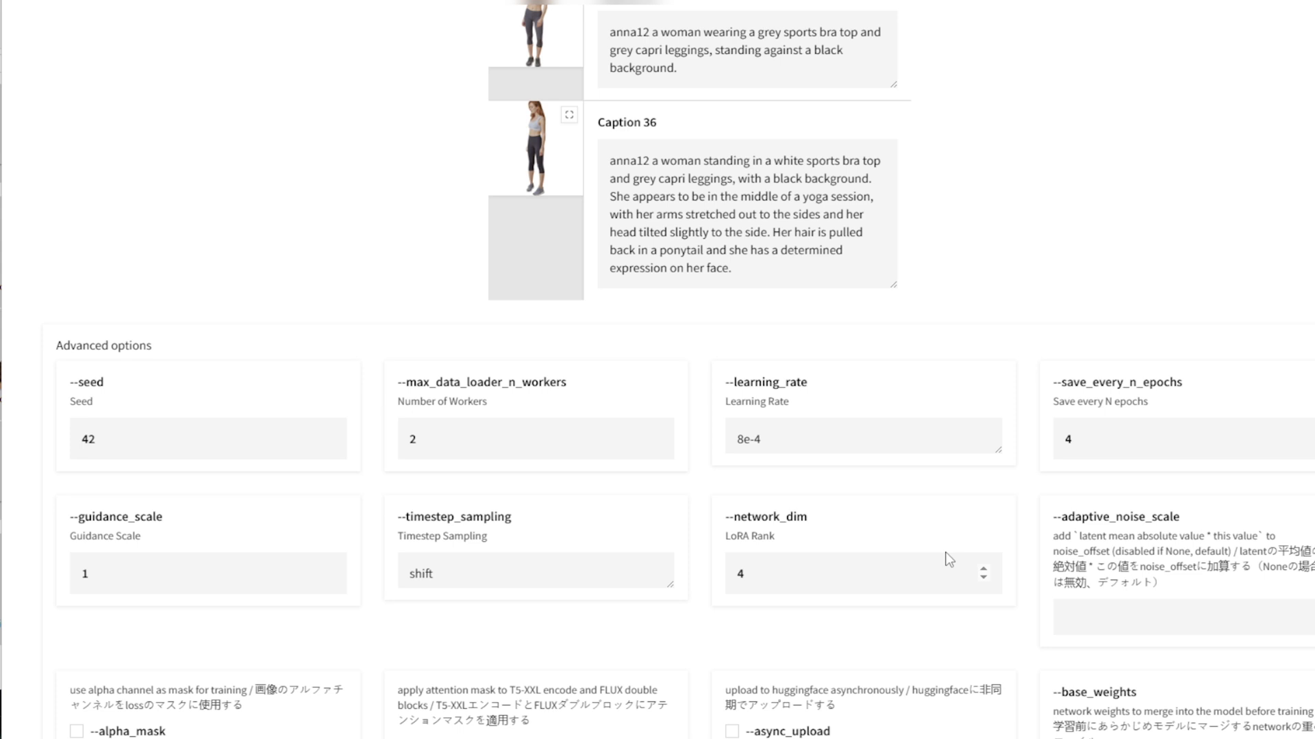
mouse_move(987, 575)
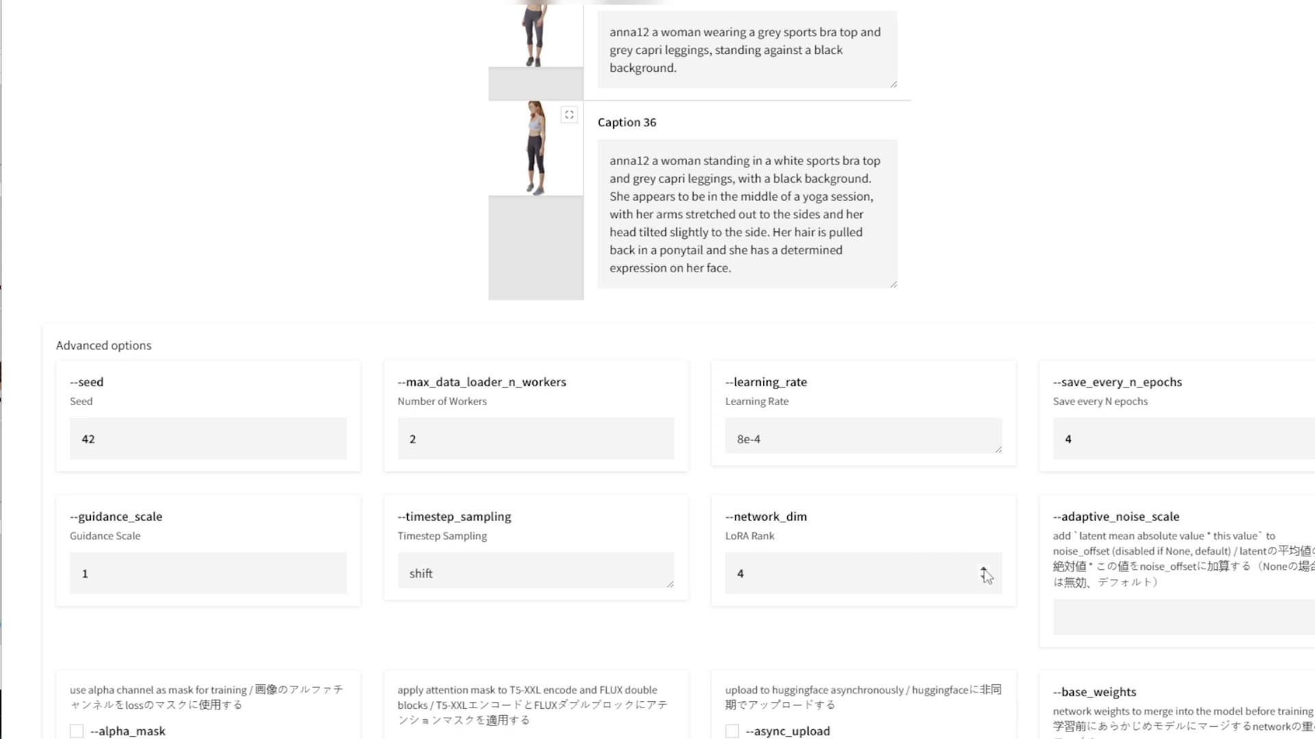
text(8)
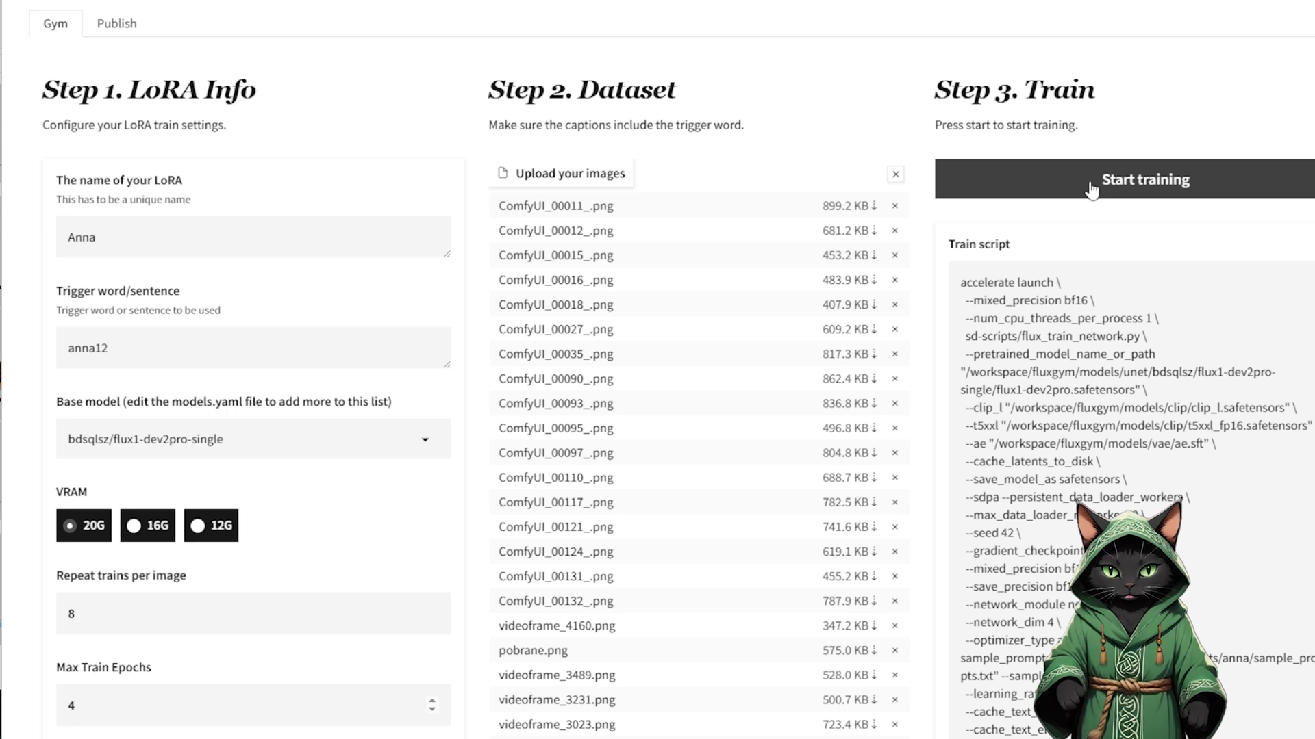
click(1145, 179)
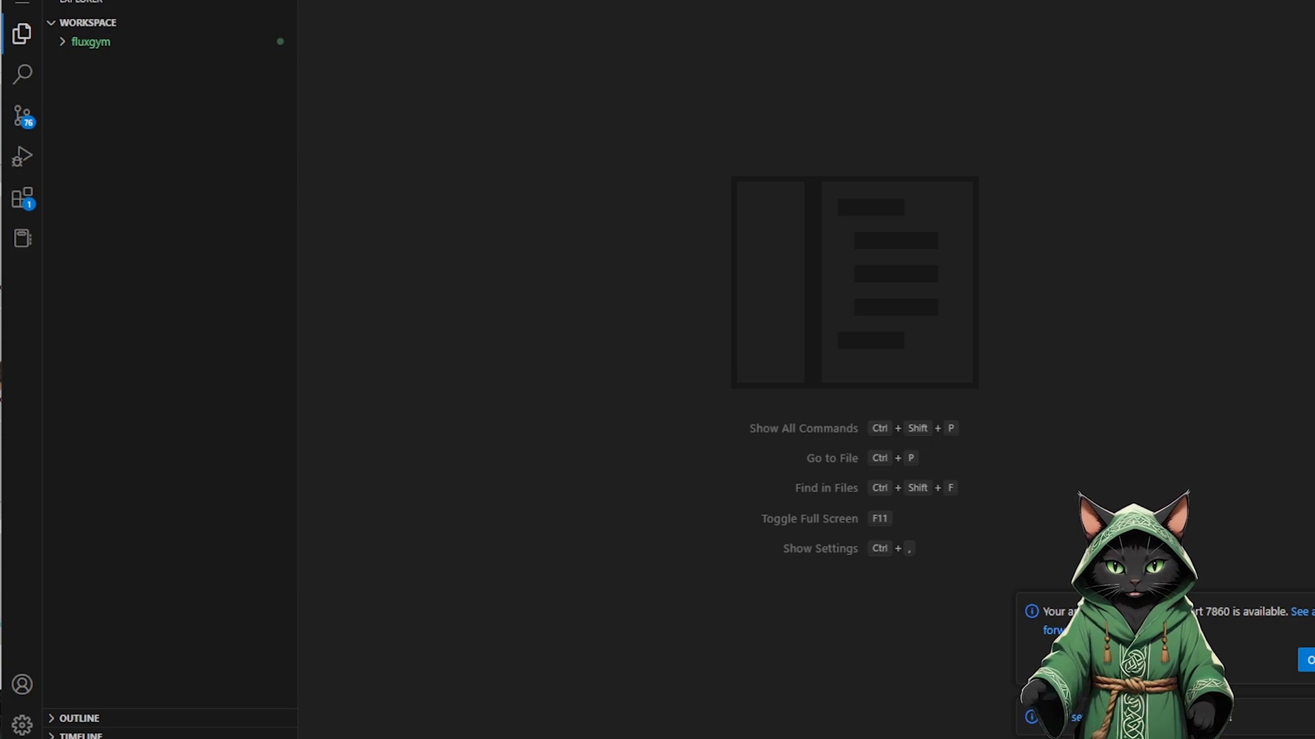
Expand outputs > anna in the Explorer and select the final anna.safetensors file
click(442, 430)
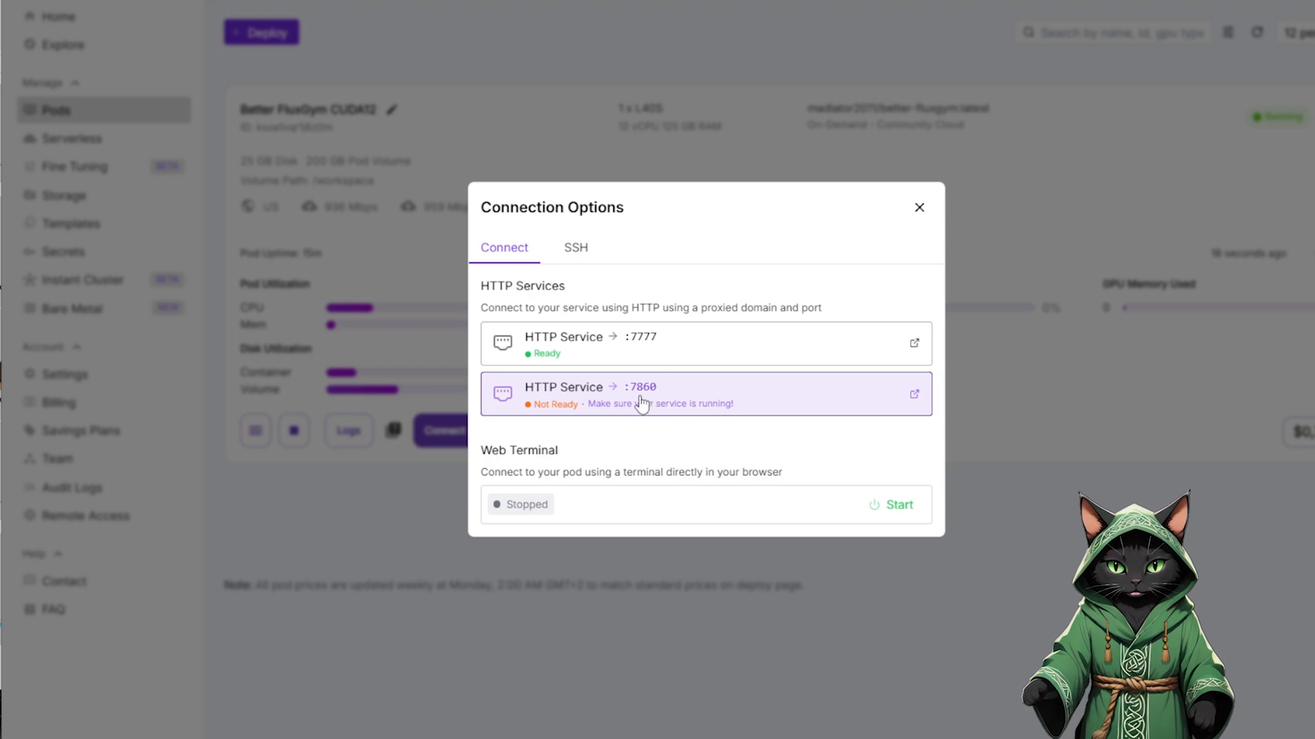
mouse_move(919, 206)
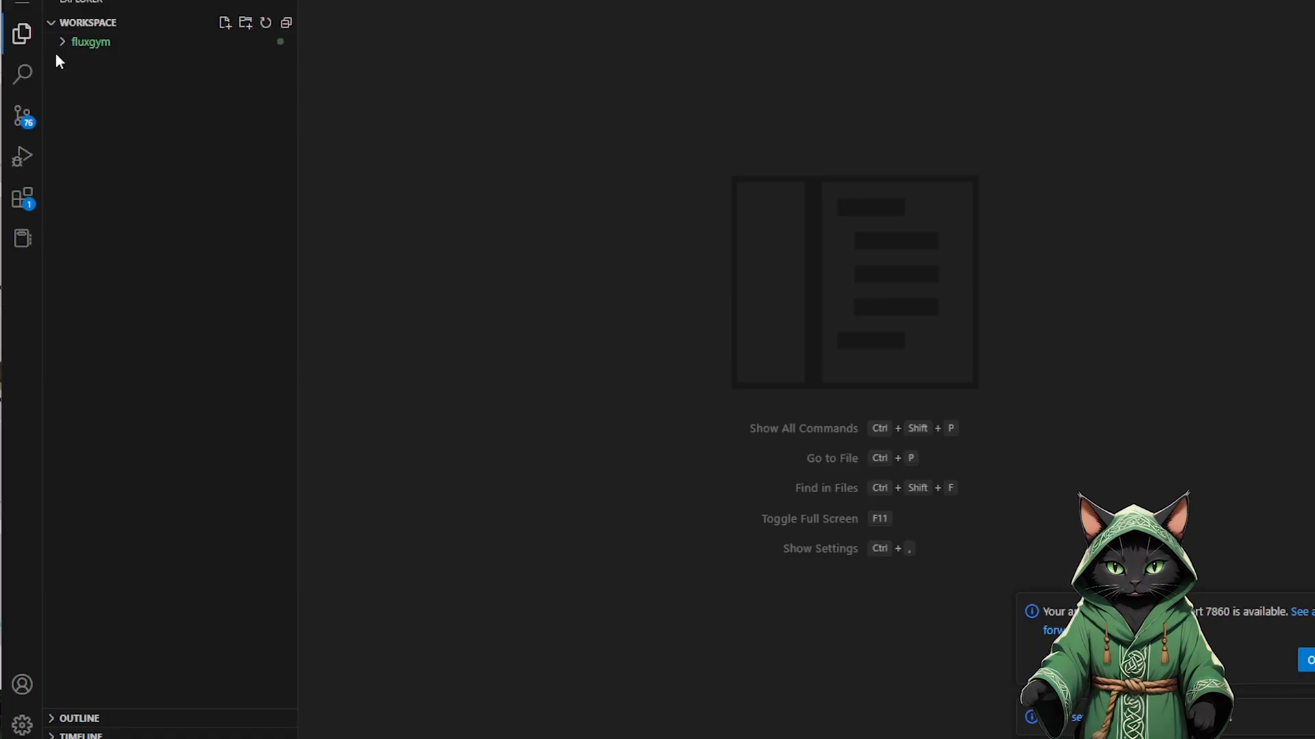
click(90, 41)
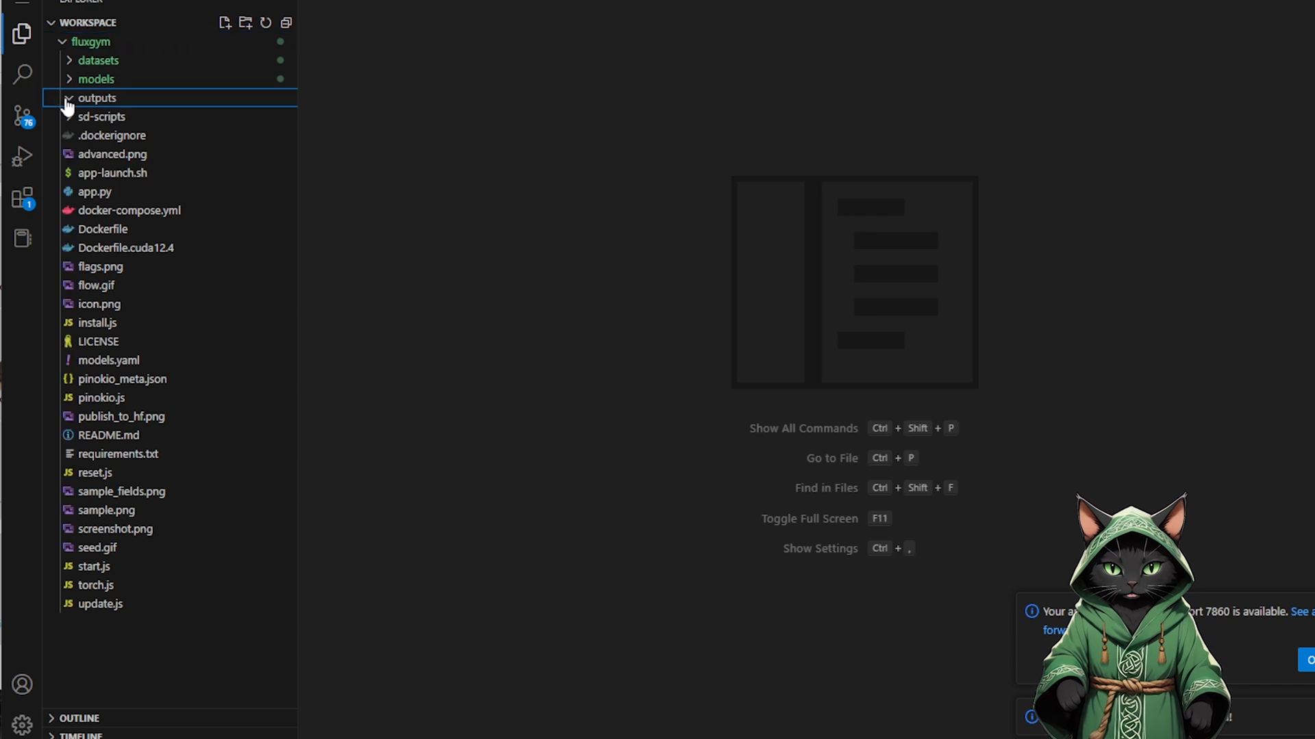
click(95, 98)
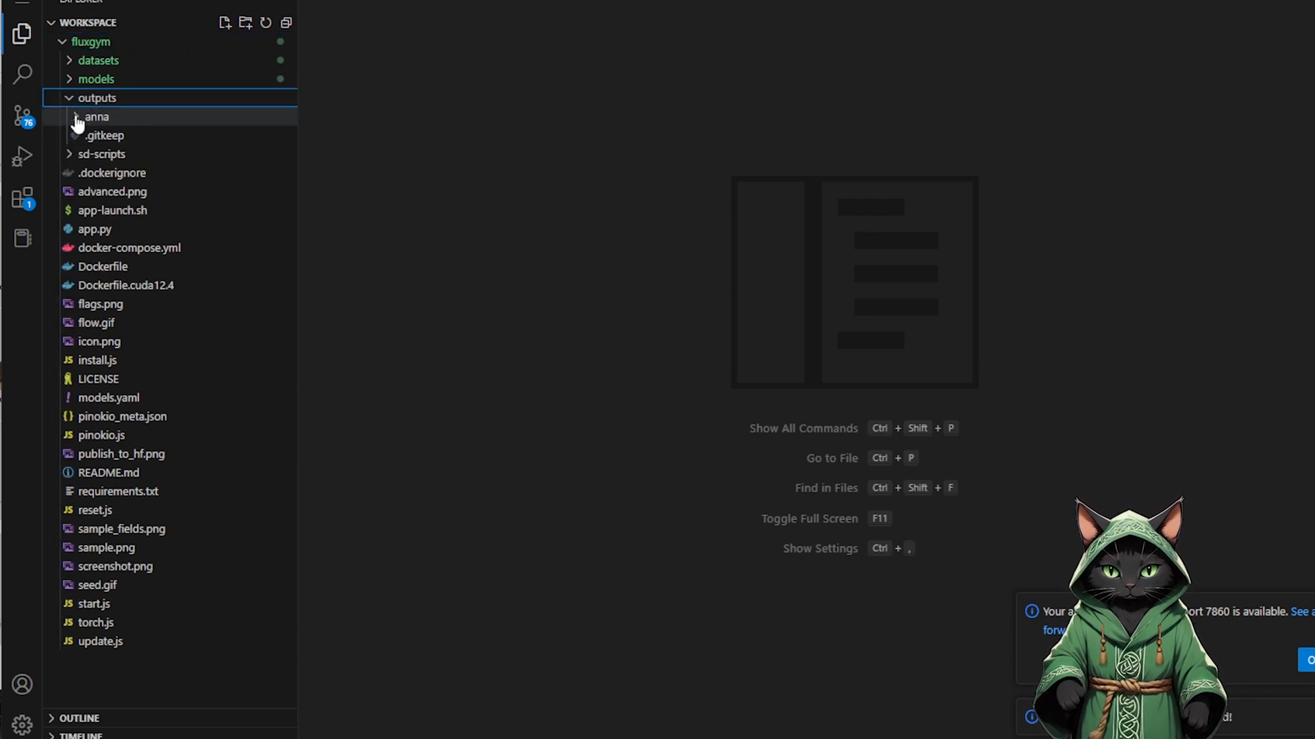
click(96, 116)
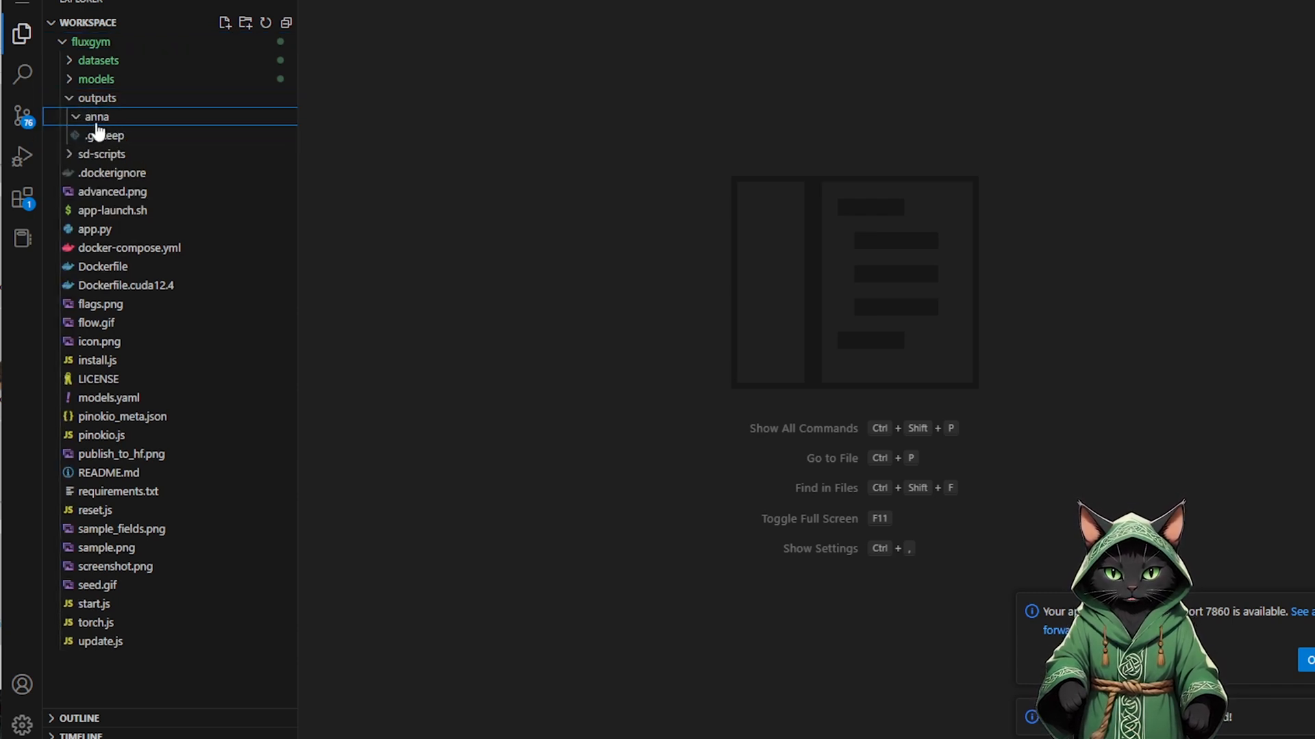
mouse_move(104, 141)
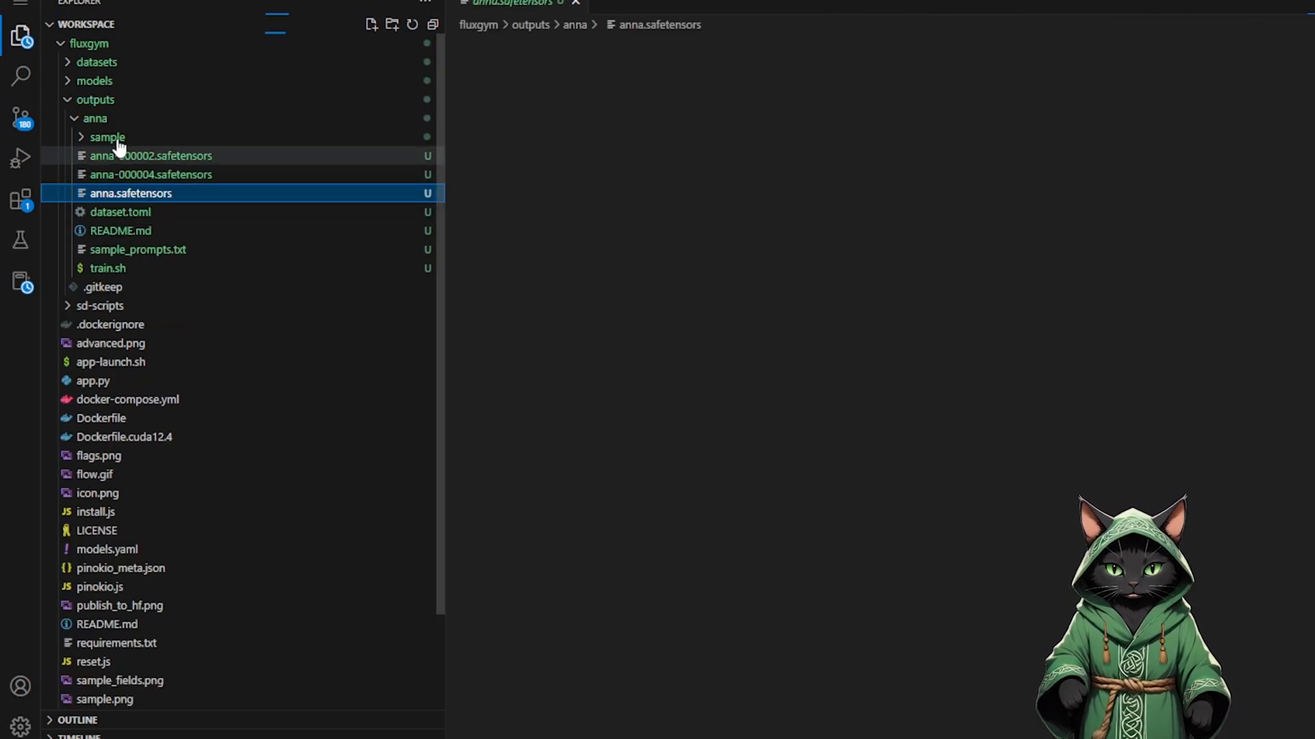
click(95, 118)
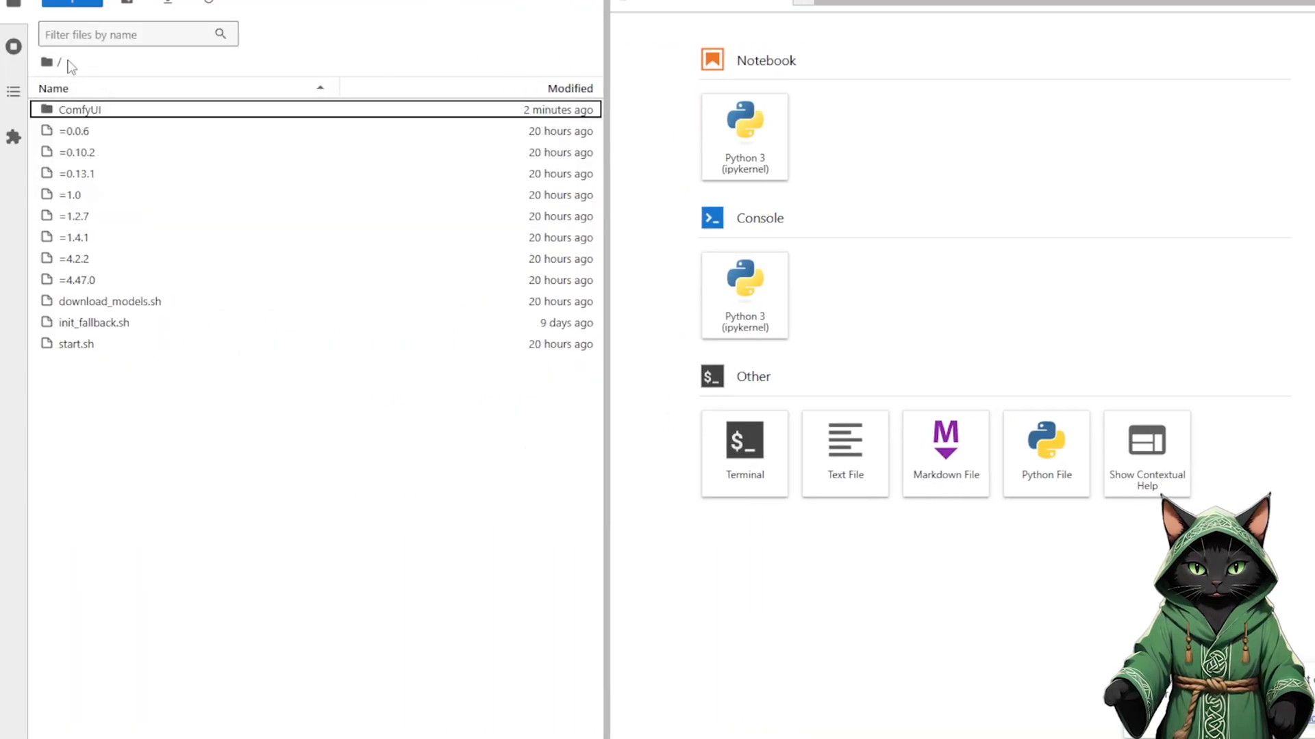
Navigate into ComfyUI > models > loras and confirm uploading the 151 MB LoRA file
click(79, 109)
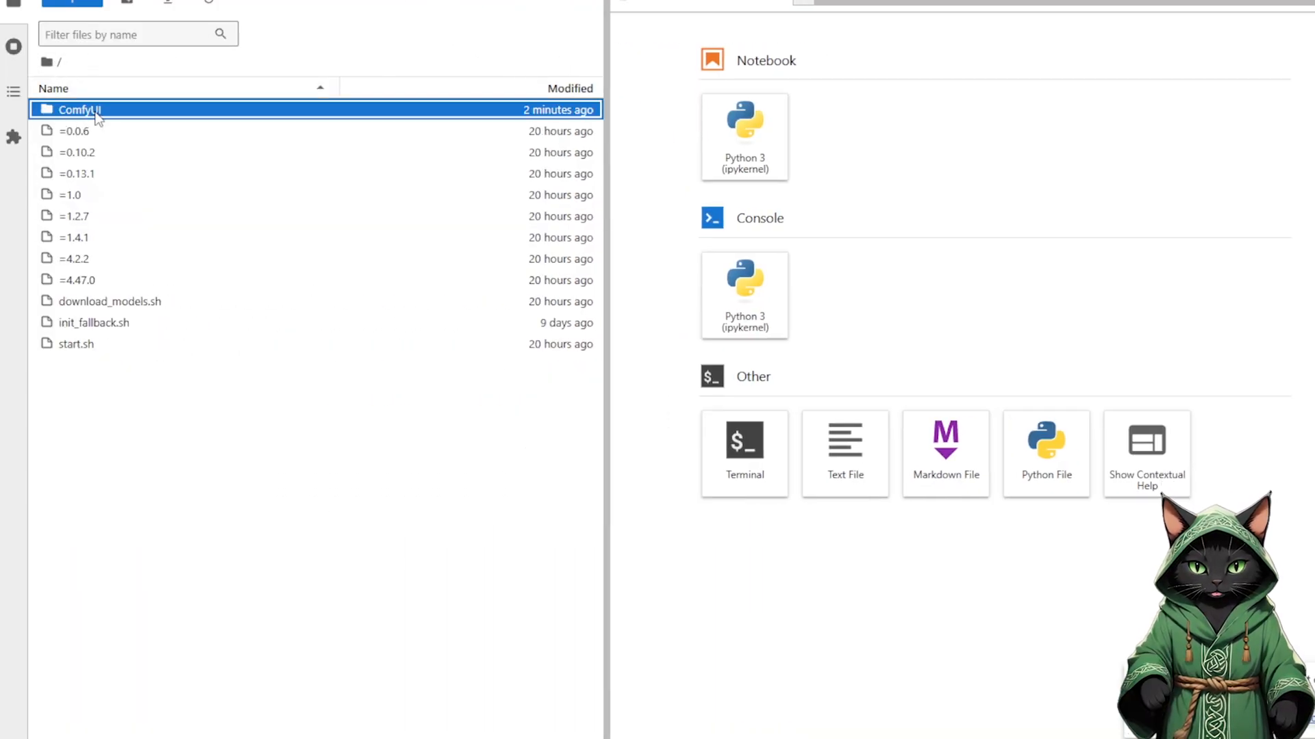
double_click(79, 110)
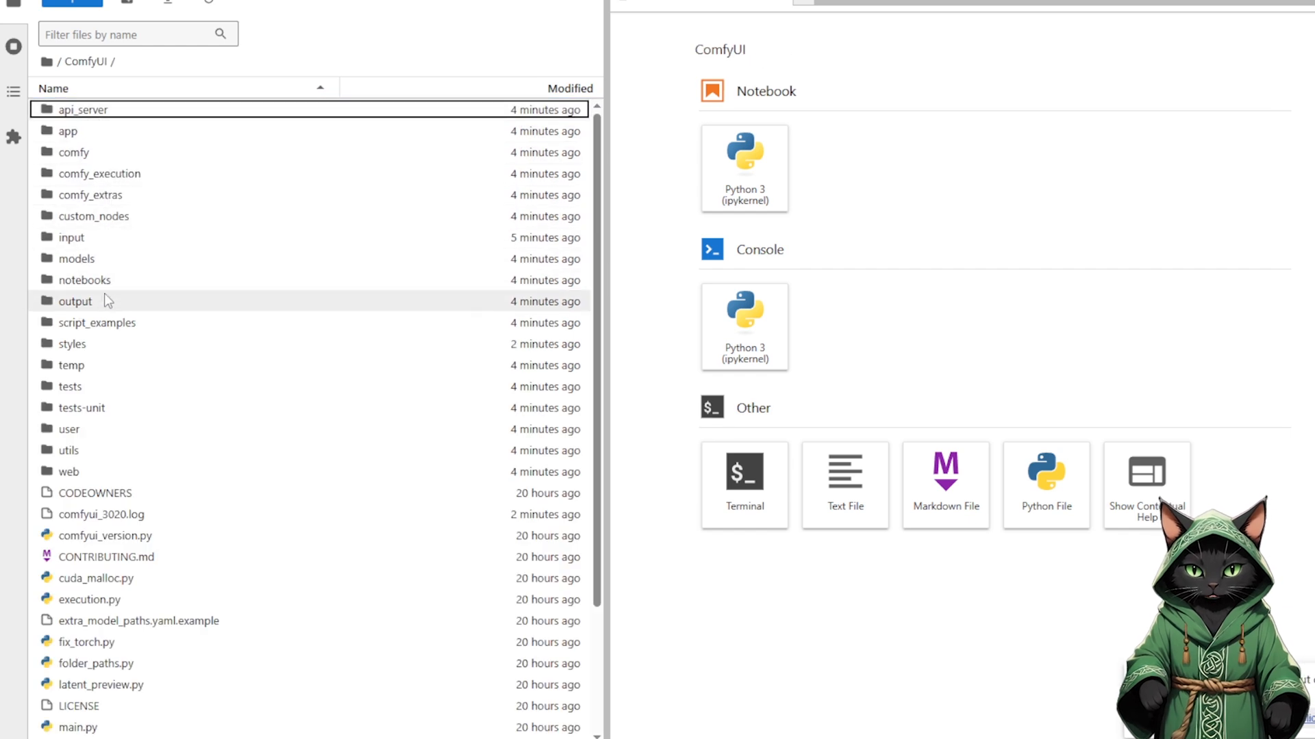
click(77, 259)
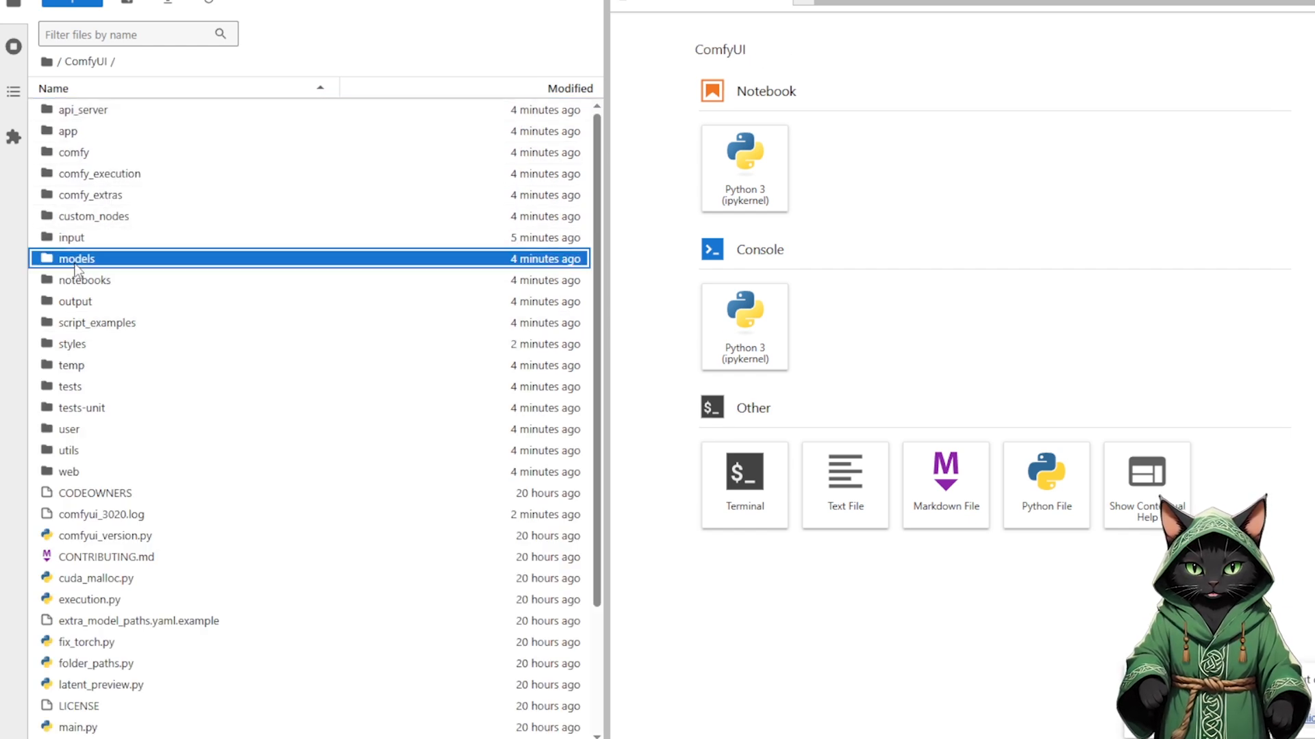
double_click(77, 259)
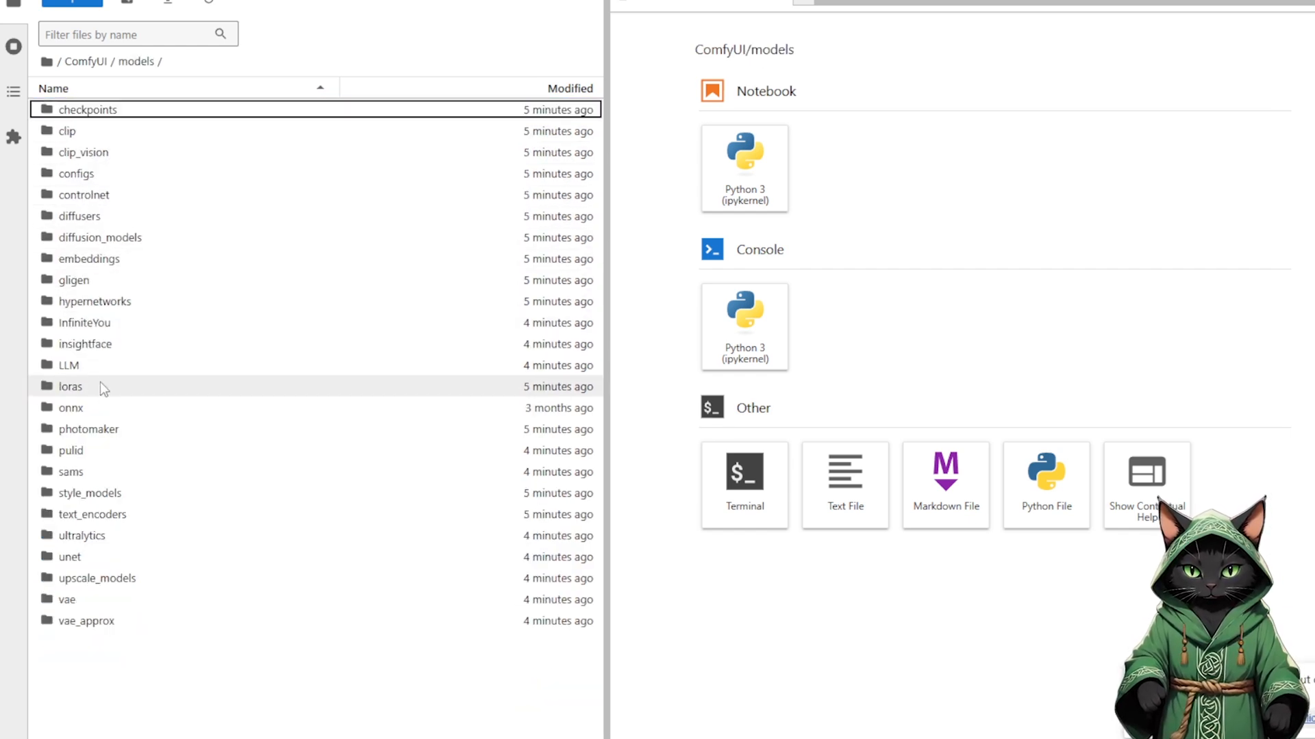
double_click(70, 386)
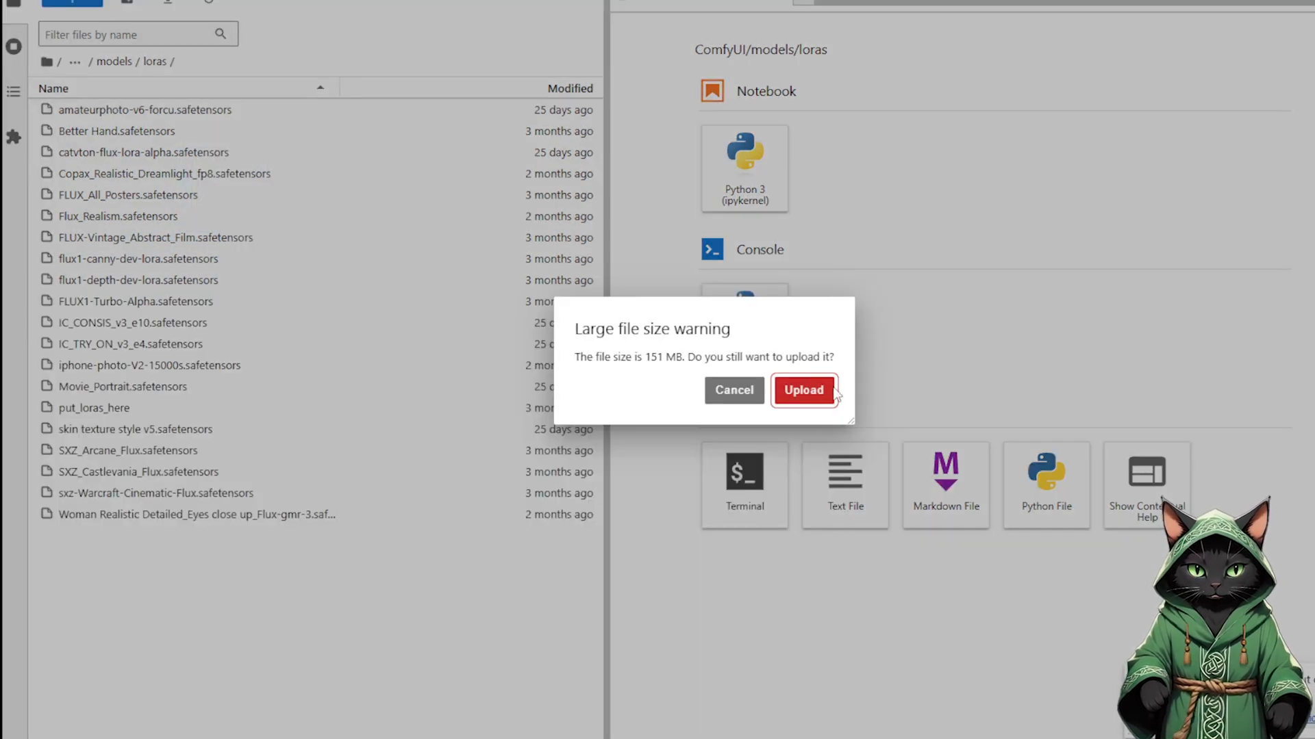
click(802, 390)
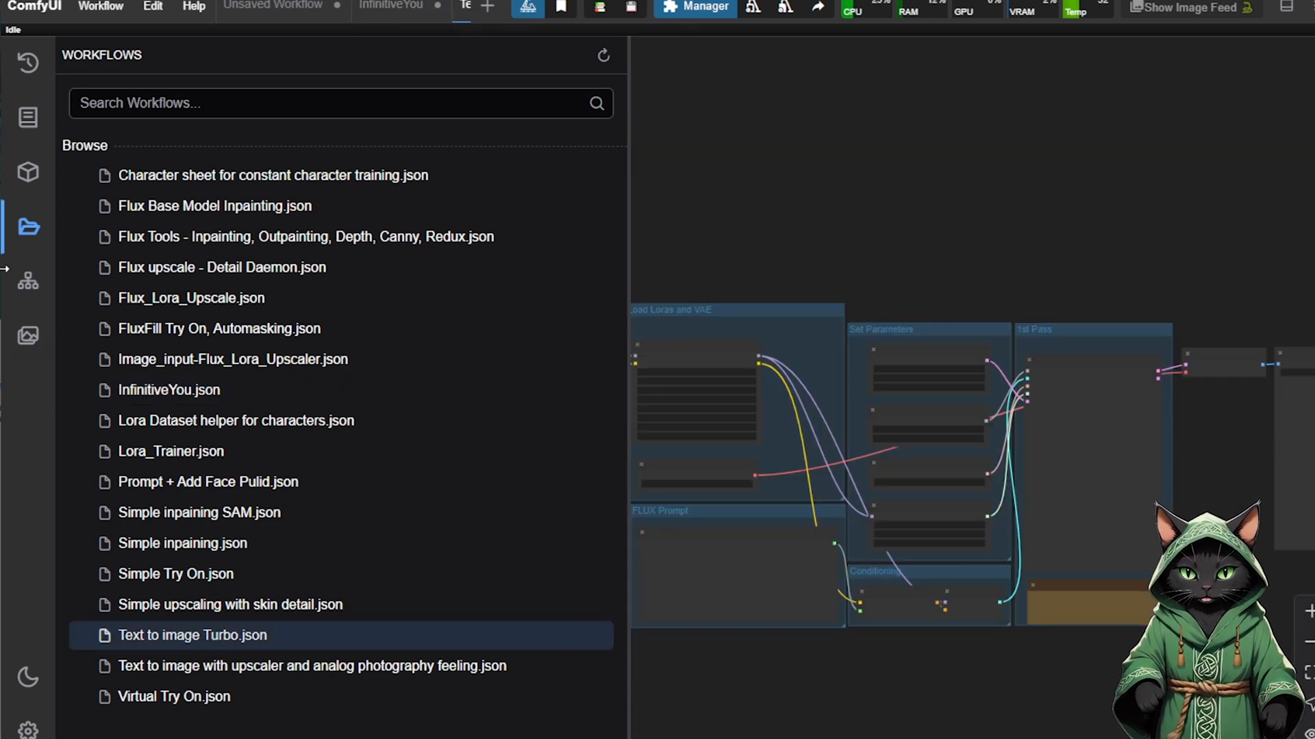
Load Text to image Turbo.json and set lora_02 in the Lora Loader Stack to anna.safetensors
click(191, 634)
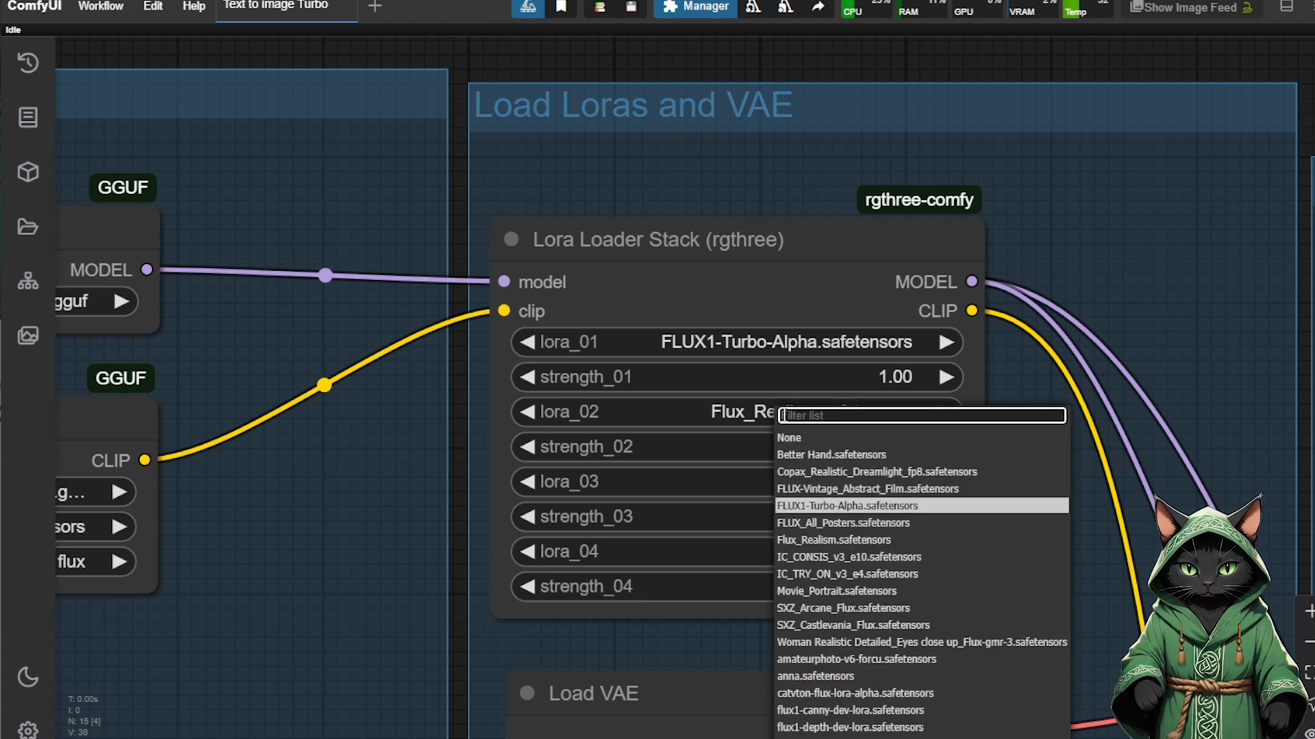
mouse_move(822, 679)
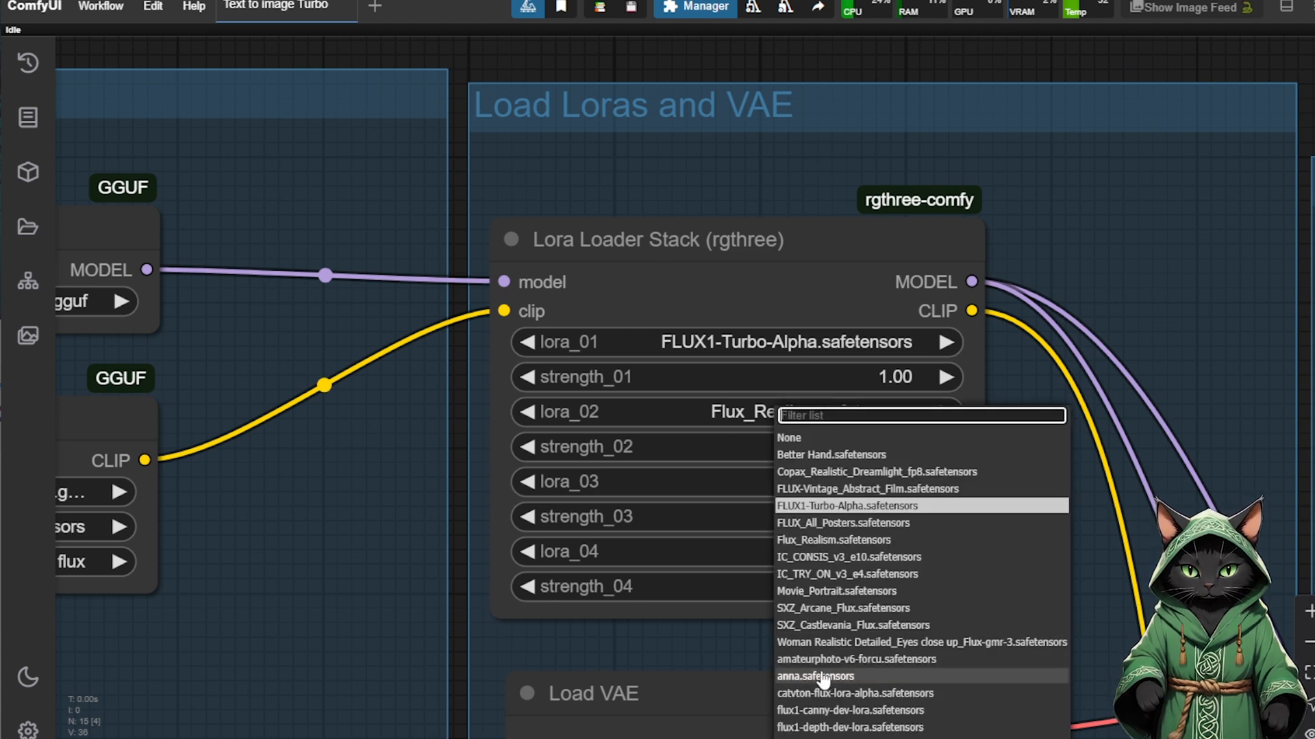
click(834, 539)
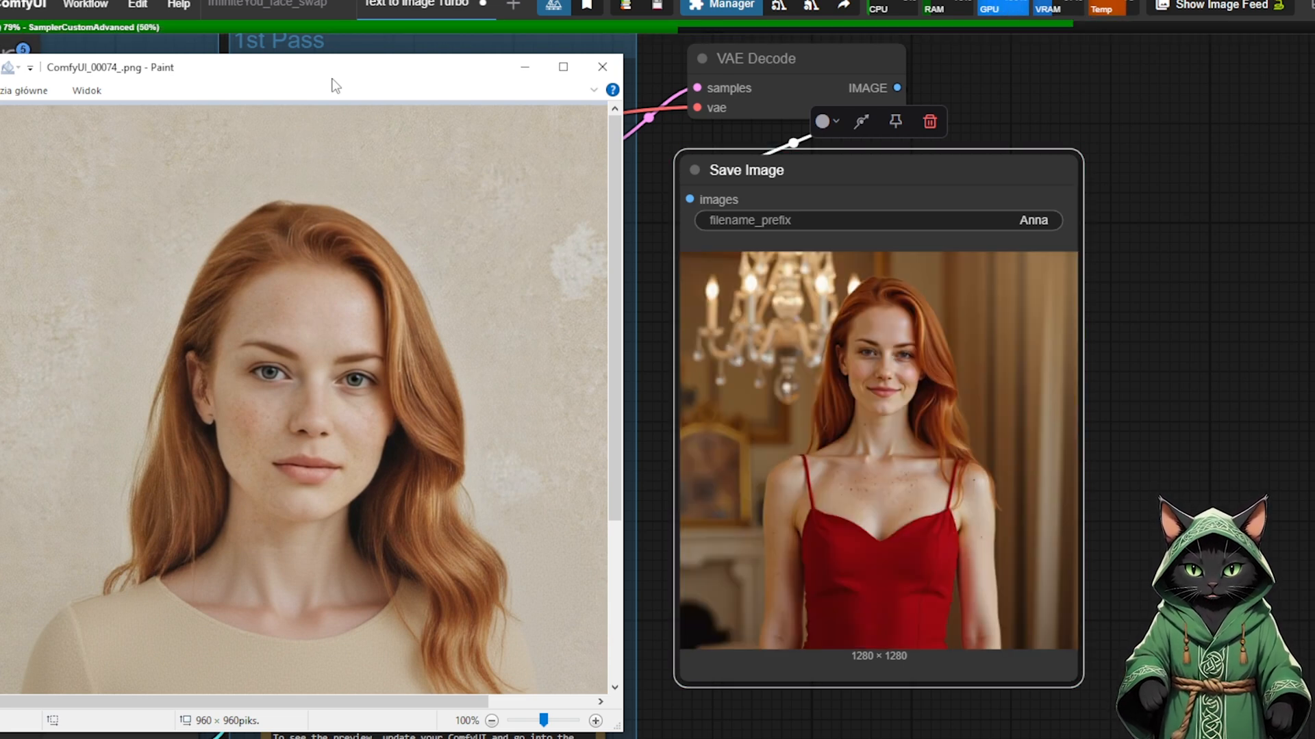
Select the Unet Loader (GGUF) node and delete it from the Load FLUX group
click(601, 67)
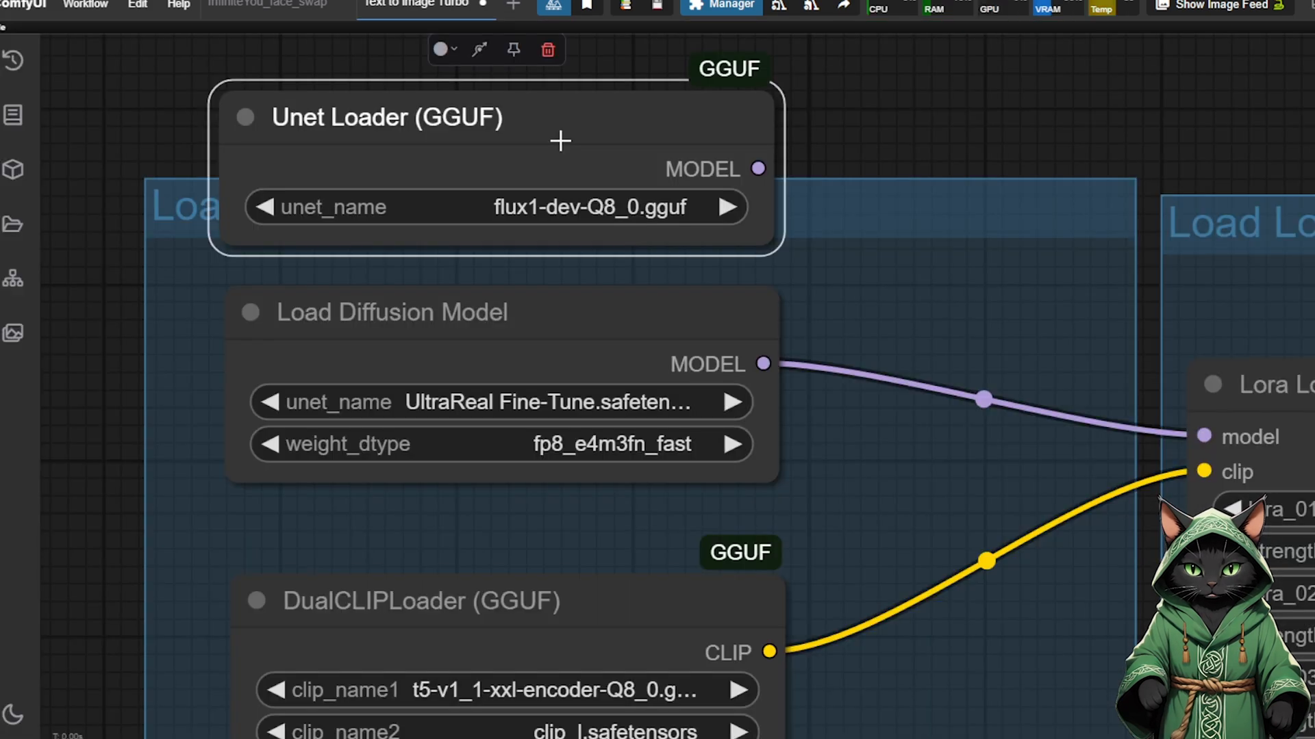
click(548, 49)
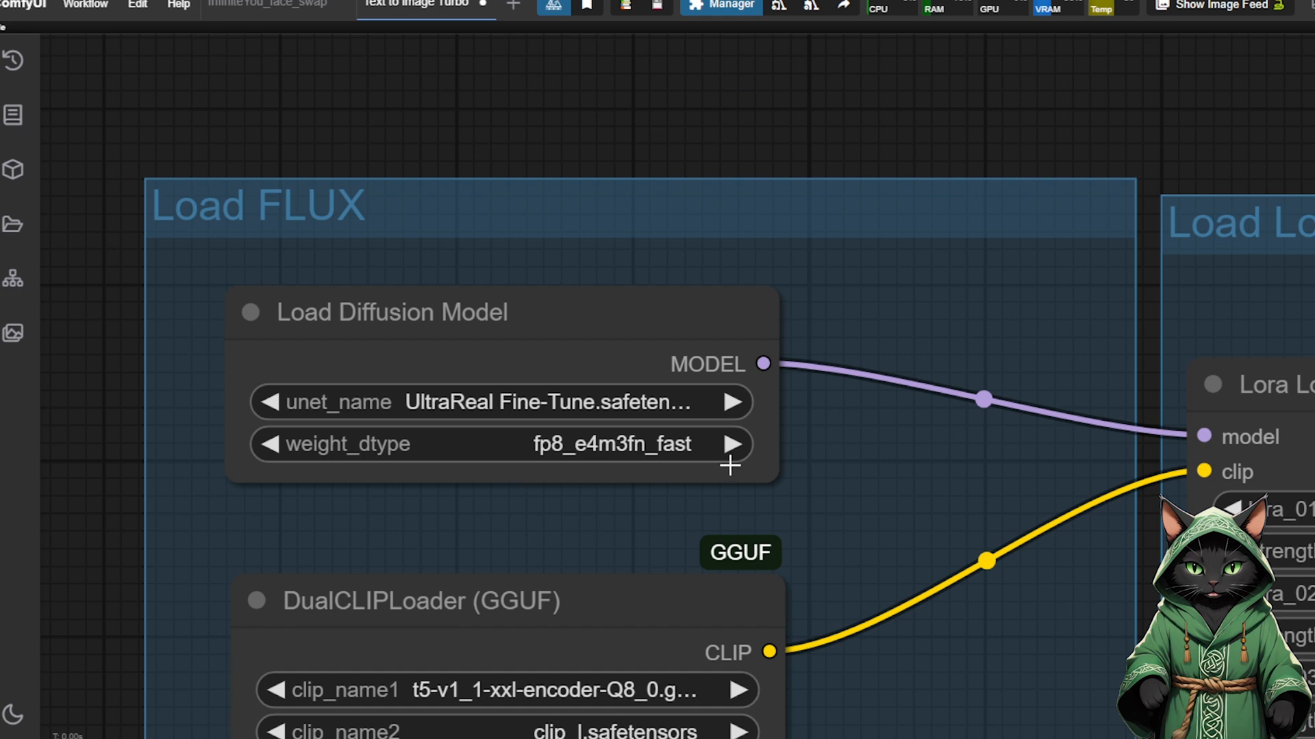
mouse_move(719, 412)
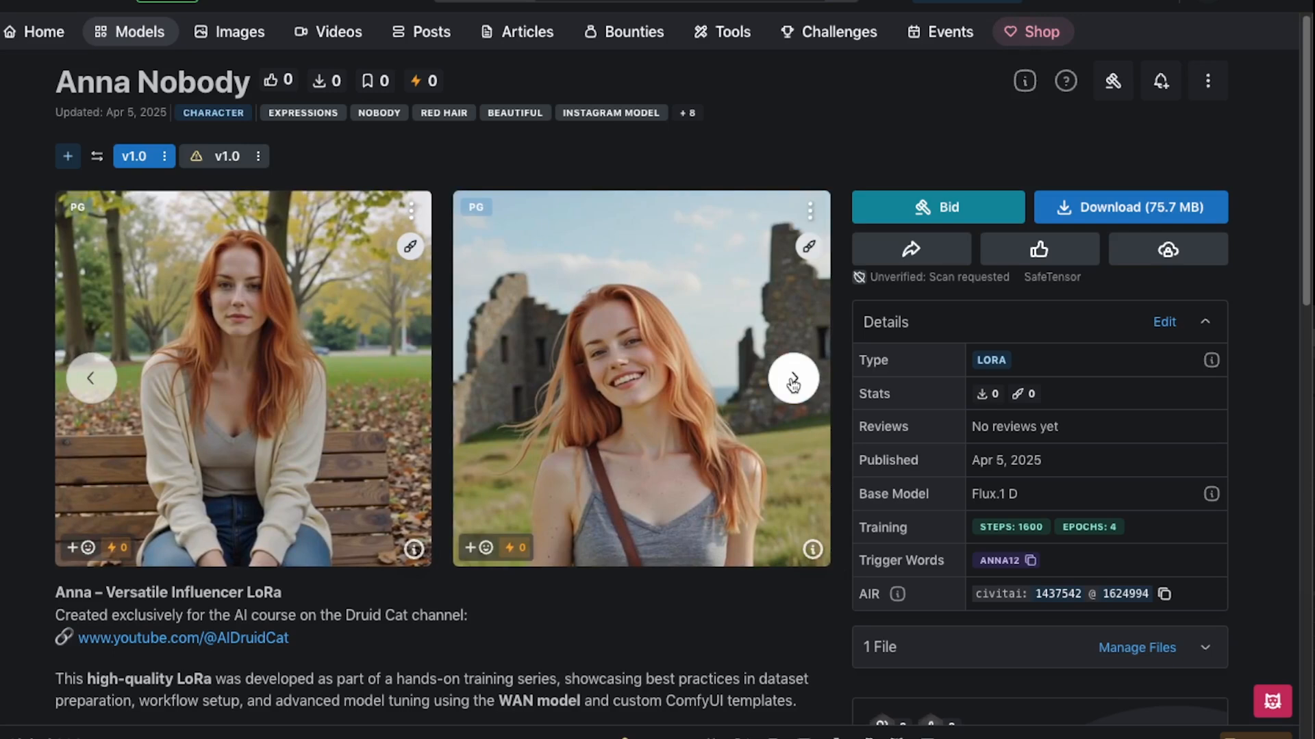
Advance the sample image carousel twice and move down the Anna Nobody model page
click(792, 378)
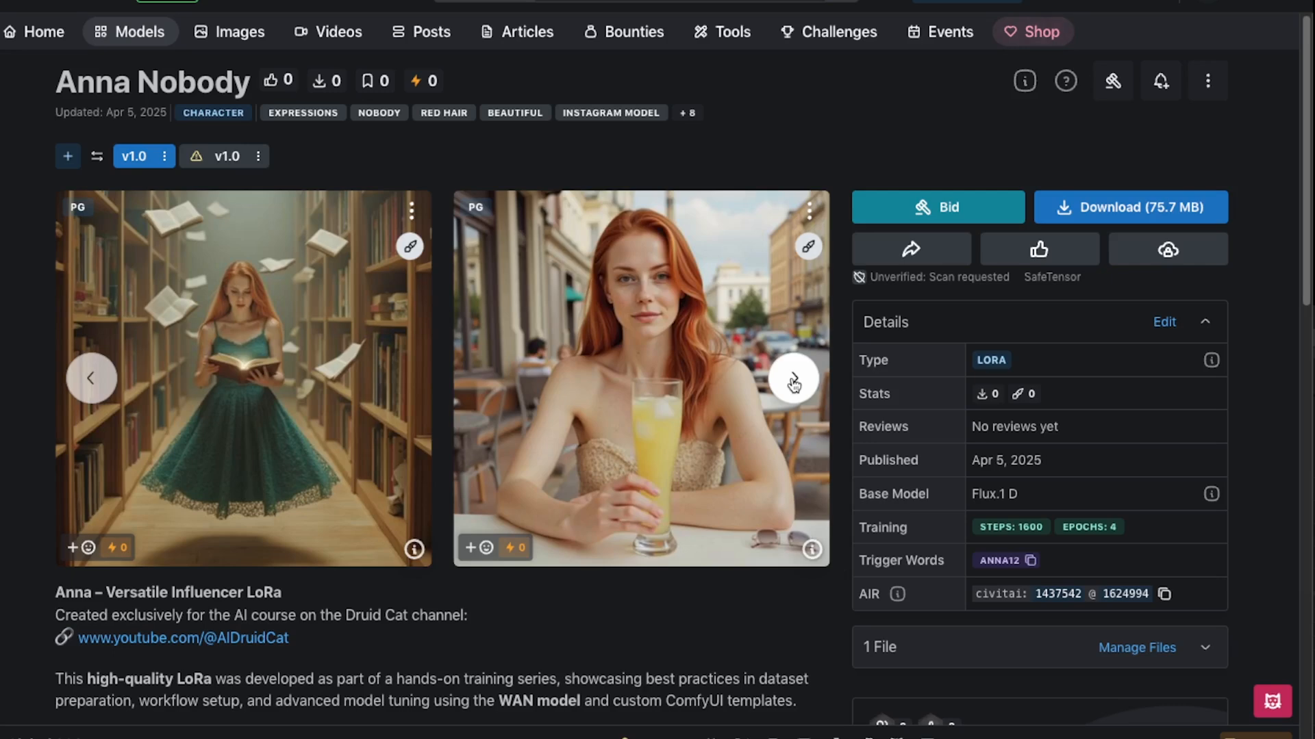
click(792, 377)
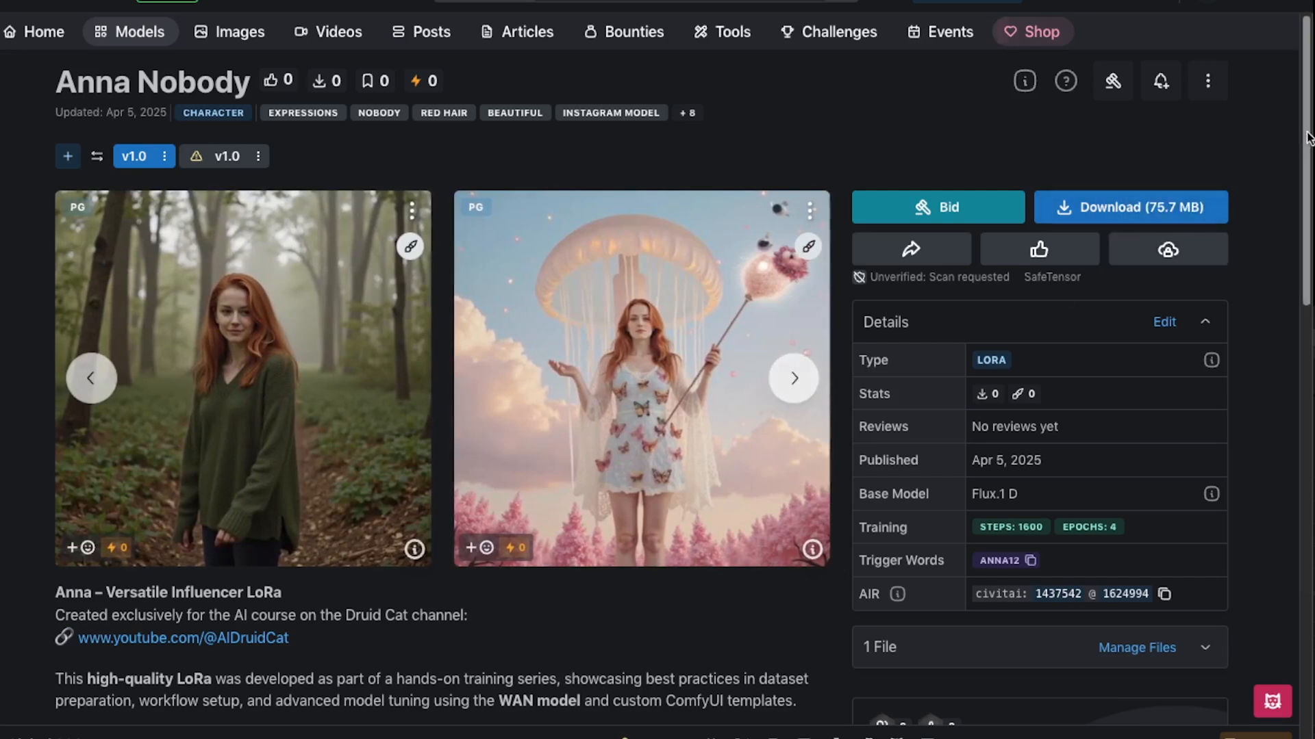
scroll(down, 3)
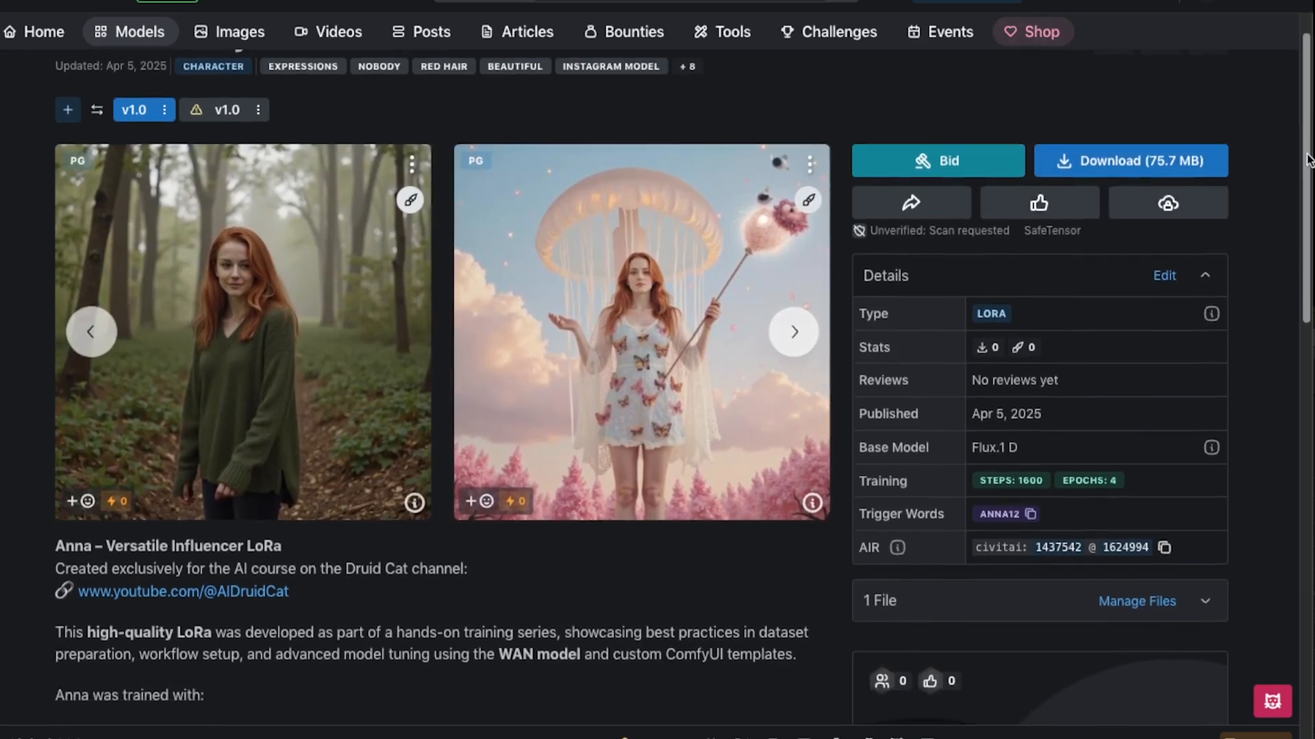